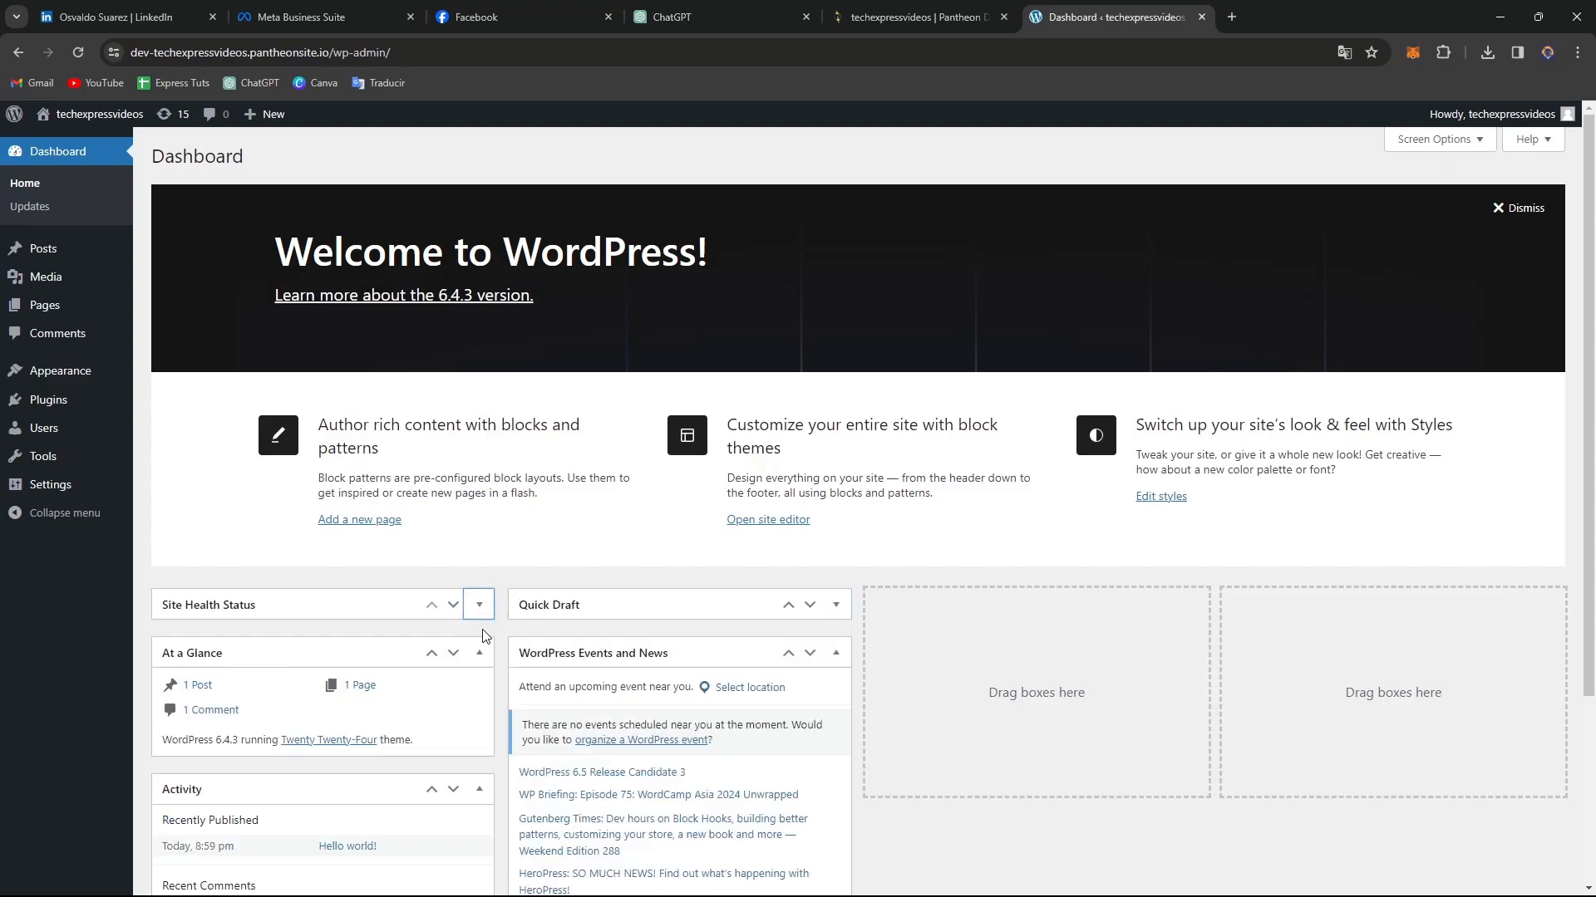
- Collapse the At a Glance box and dismiss the Welcome to WordPress panel
click(477, 604)
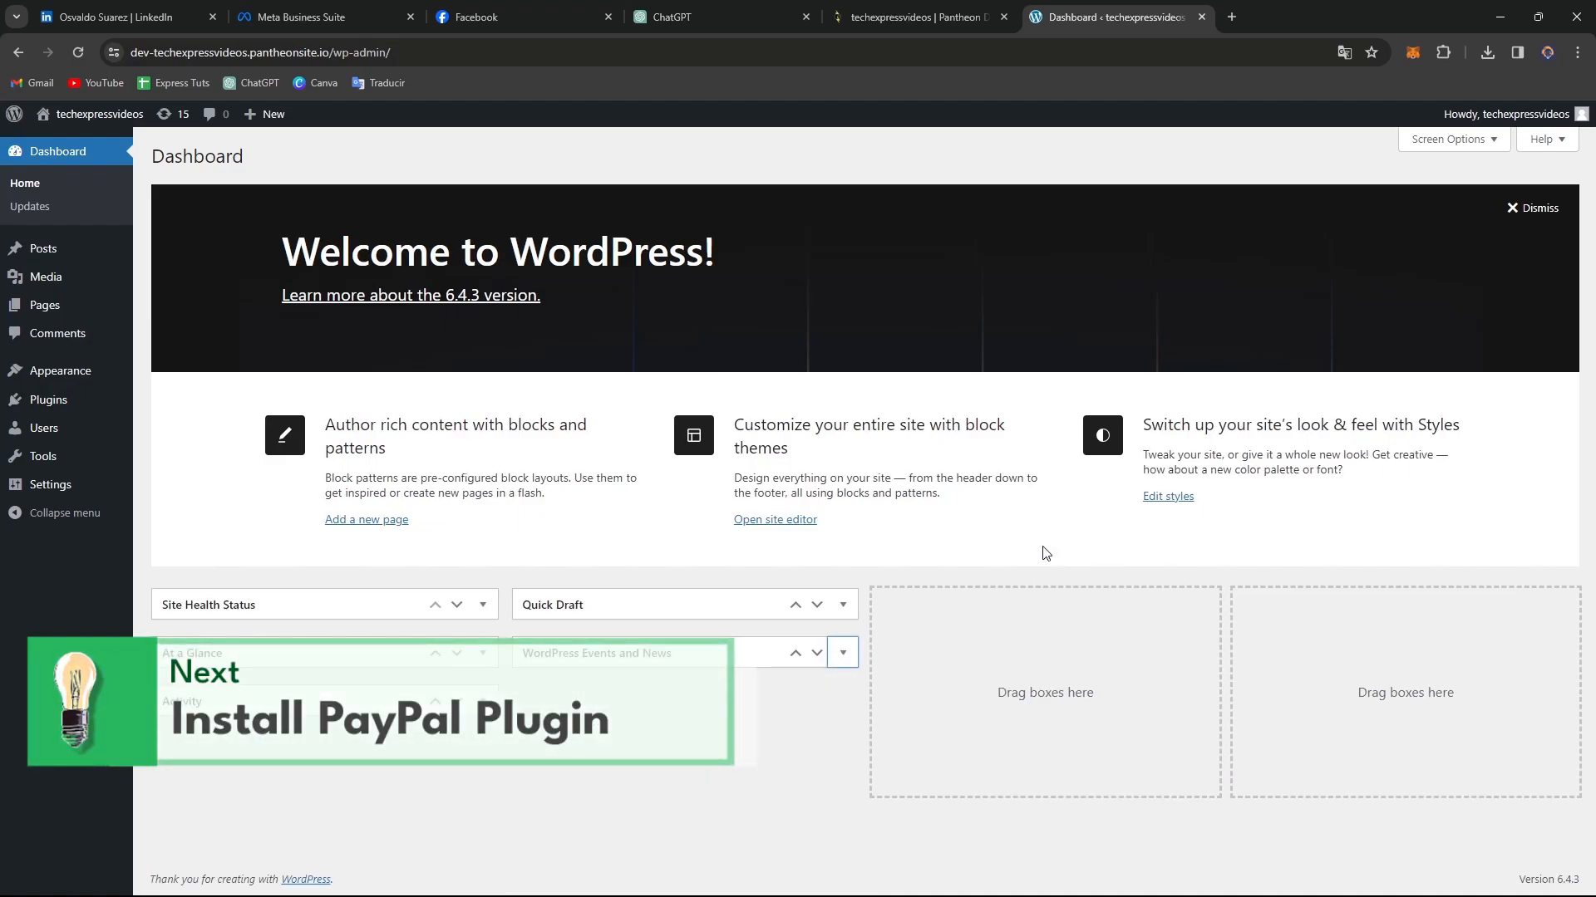
click(1539, 208)
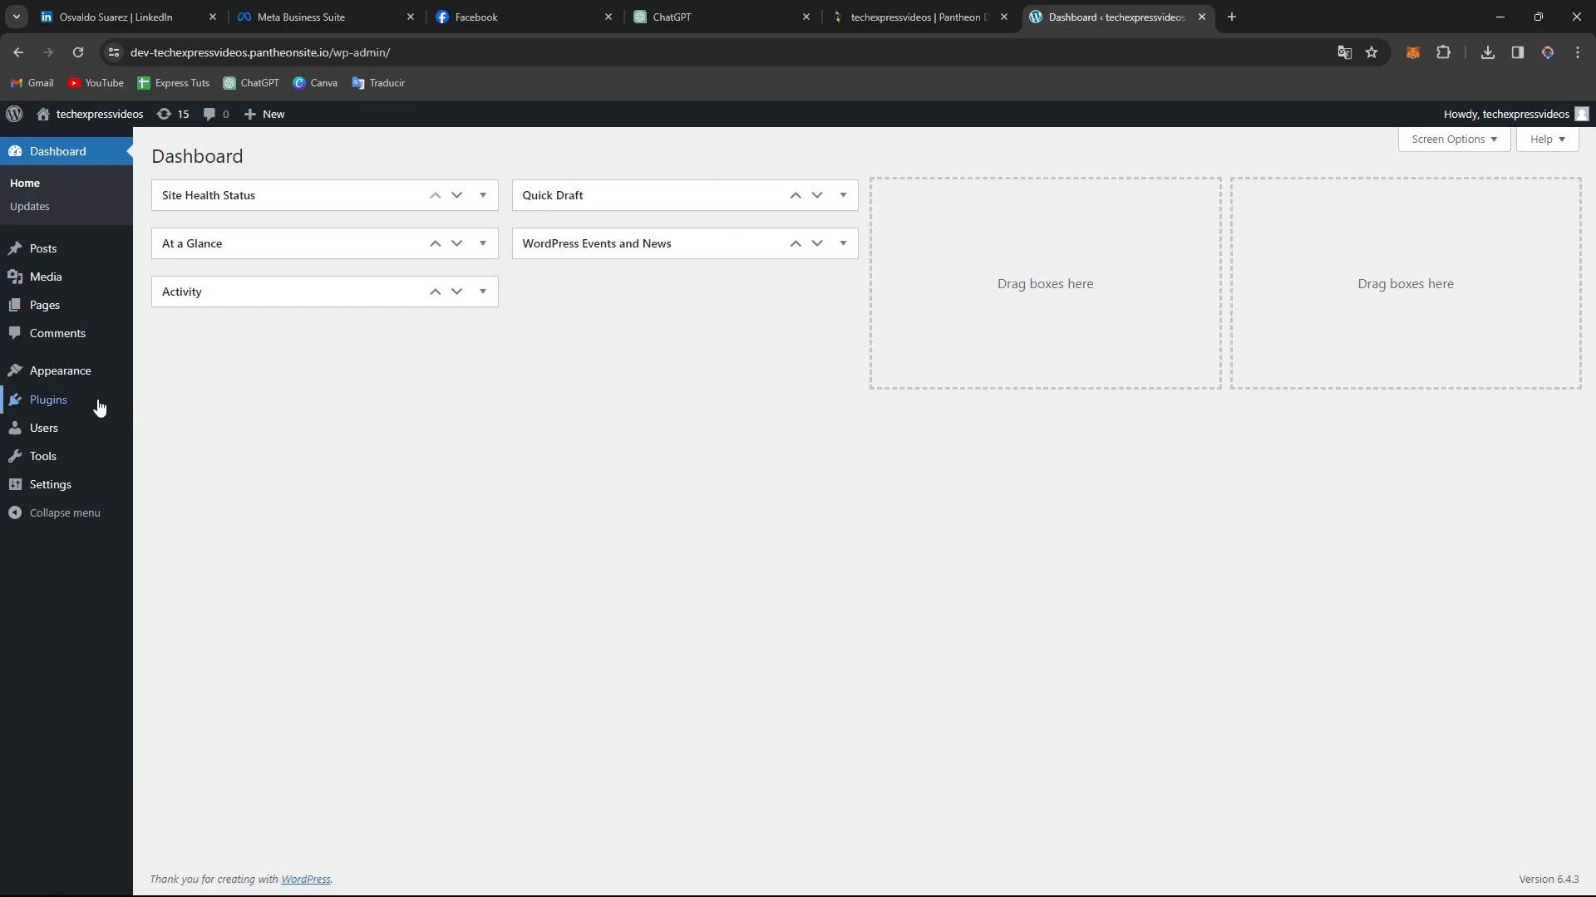
mouse_move(80, 417)
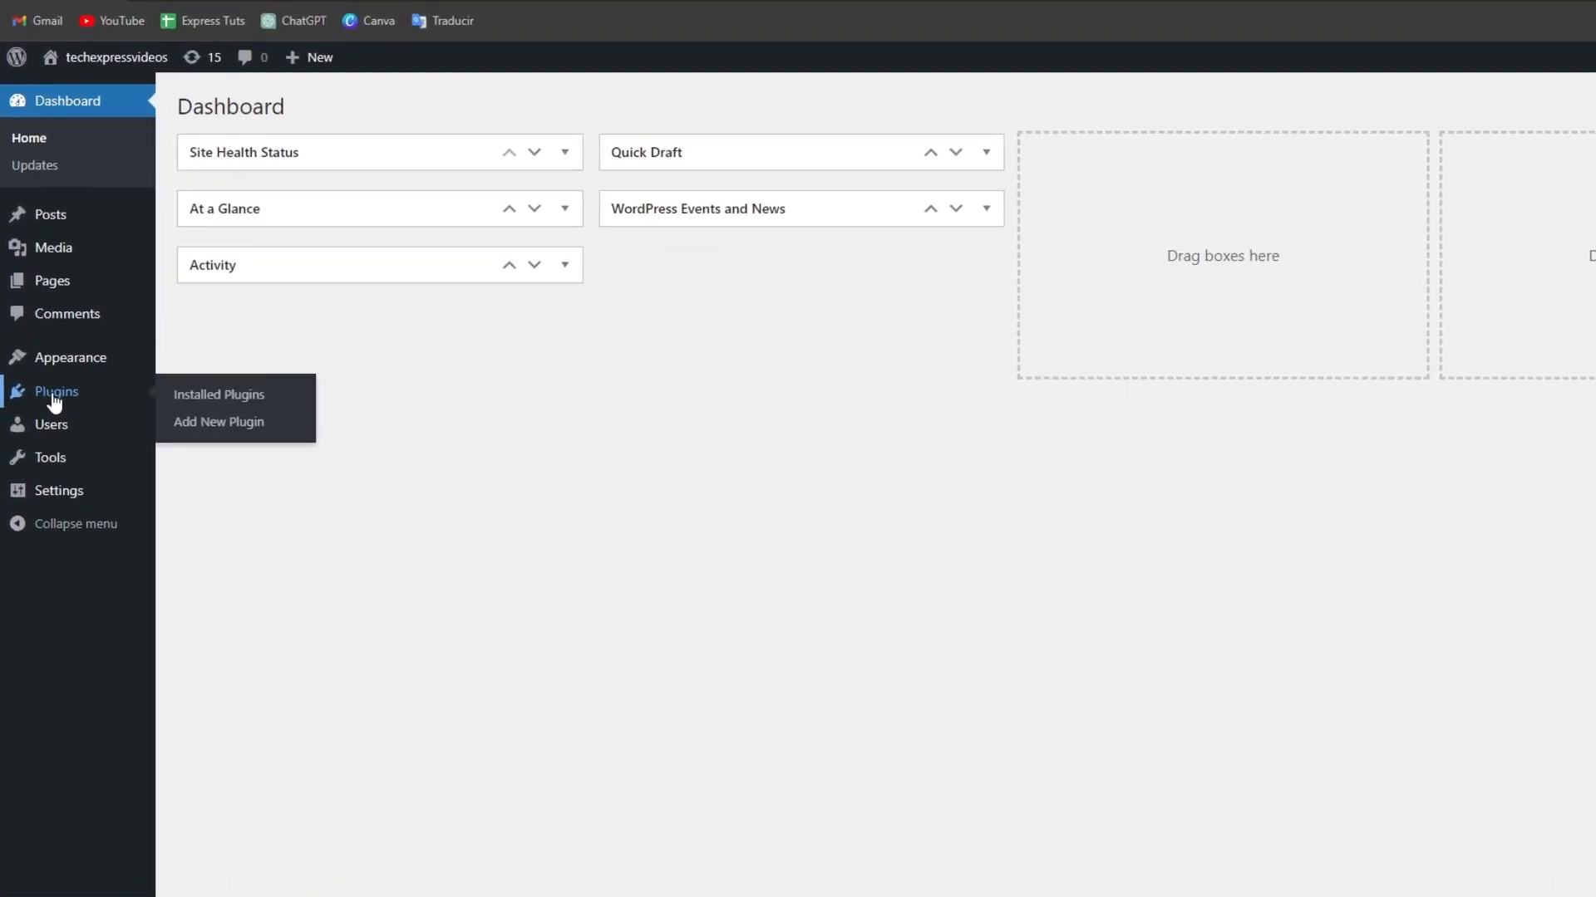
- Search the Add Plugins directory for 'paypal'
click(218, 421)
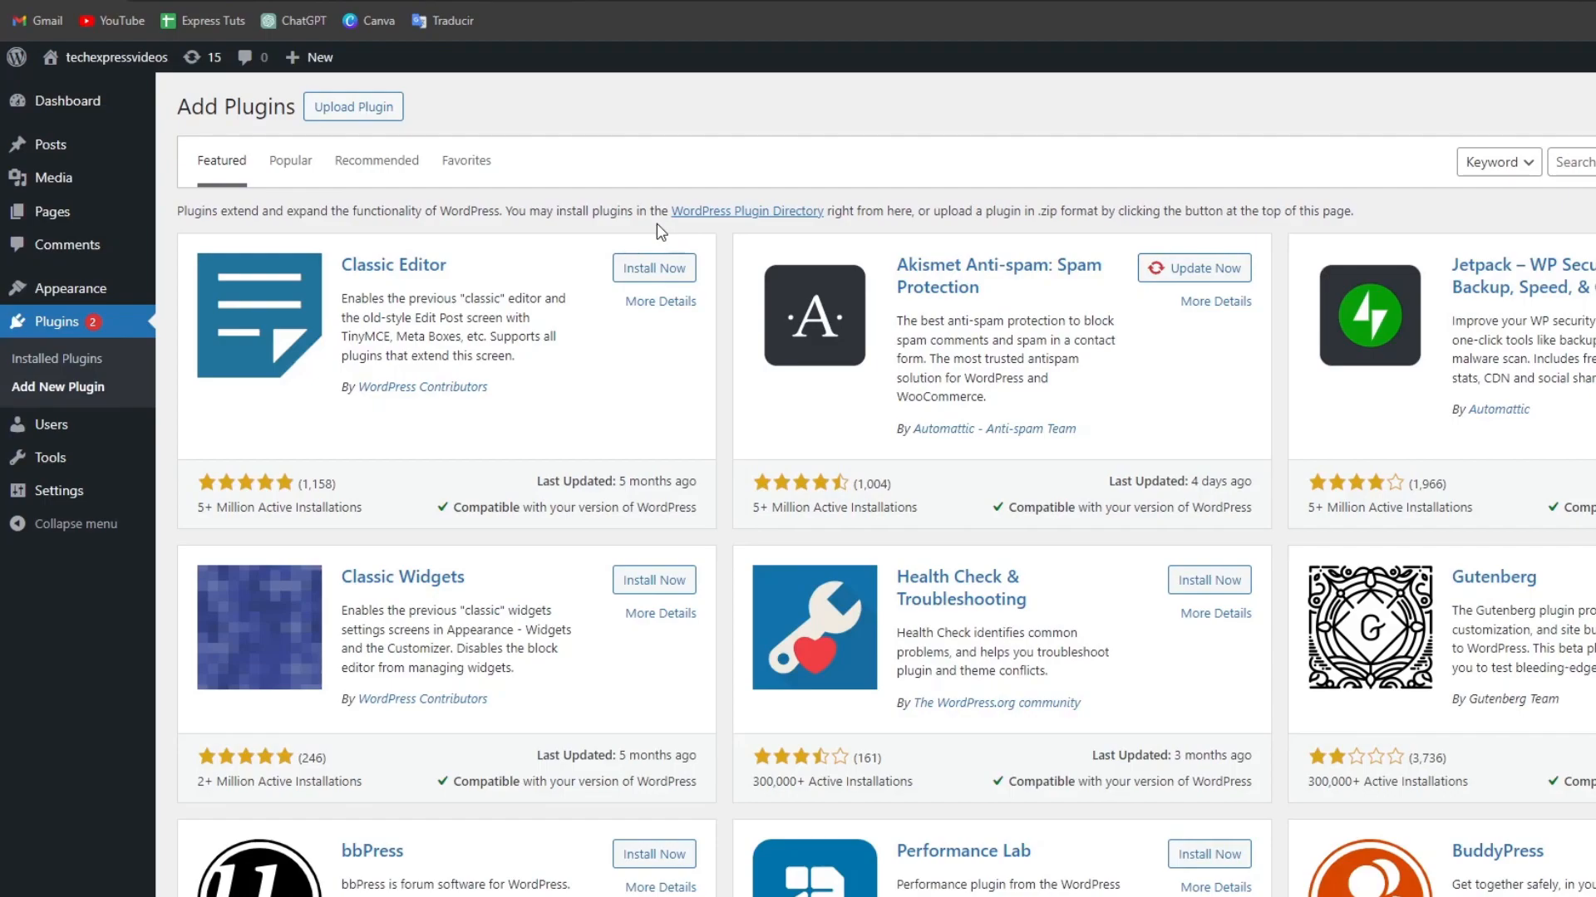
mouse_move(493, 204)
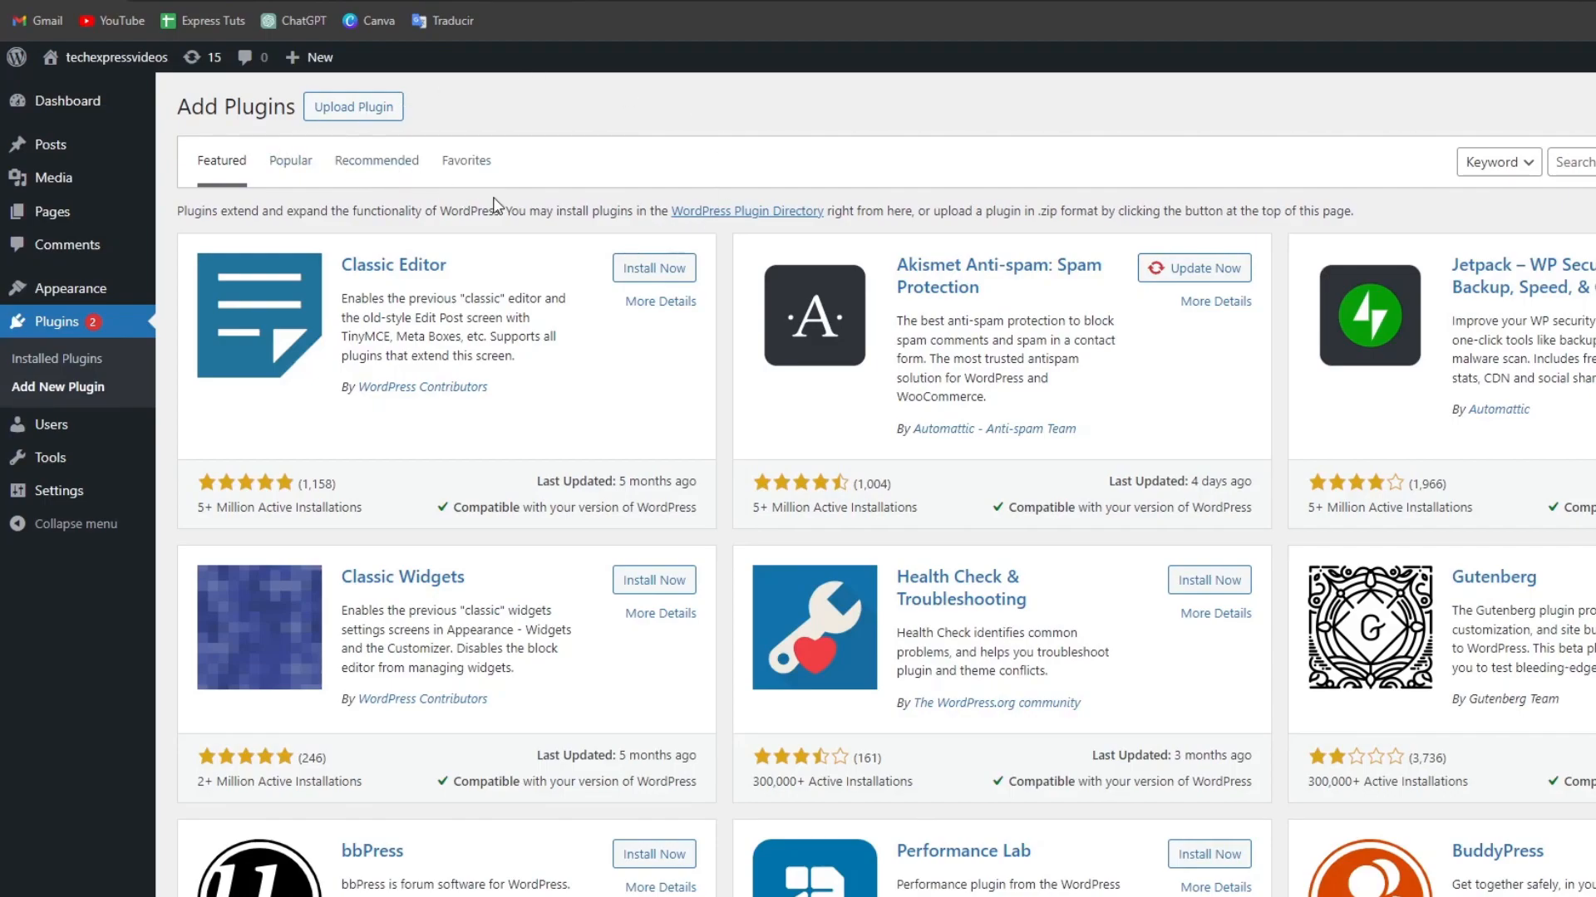
mouse_move(708, 520)
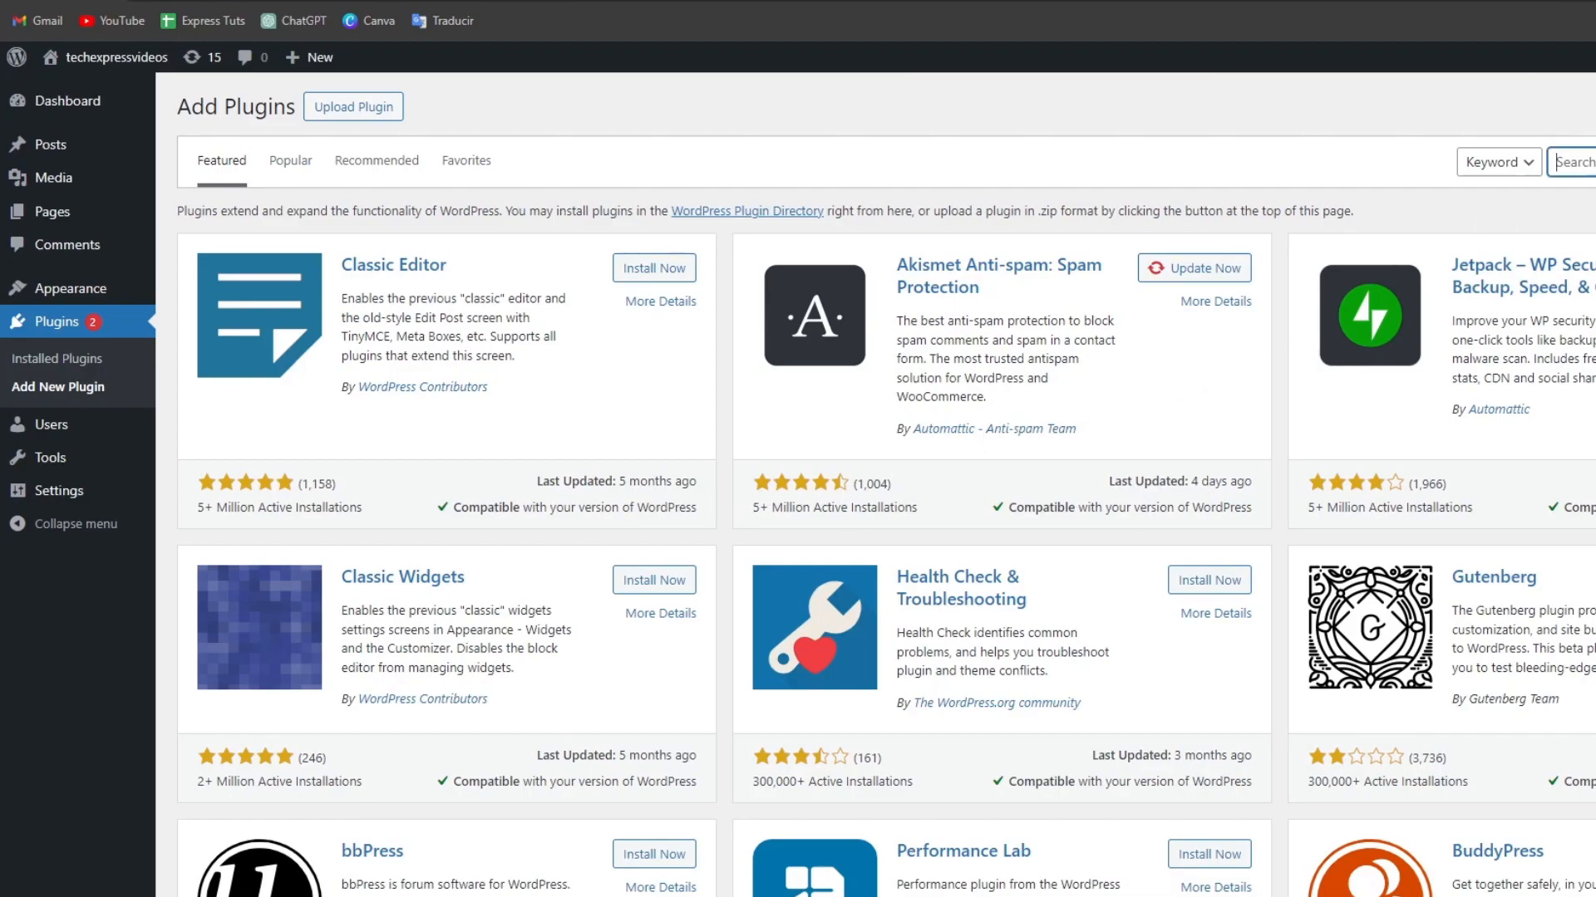
text(paypal)
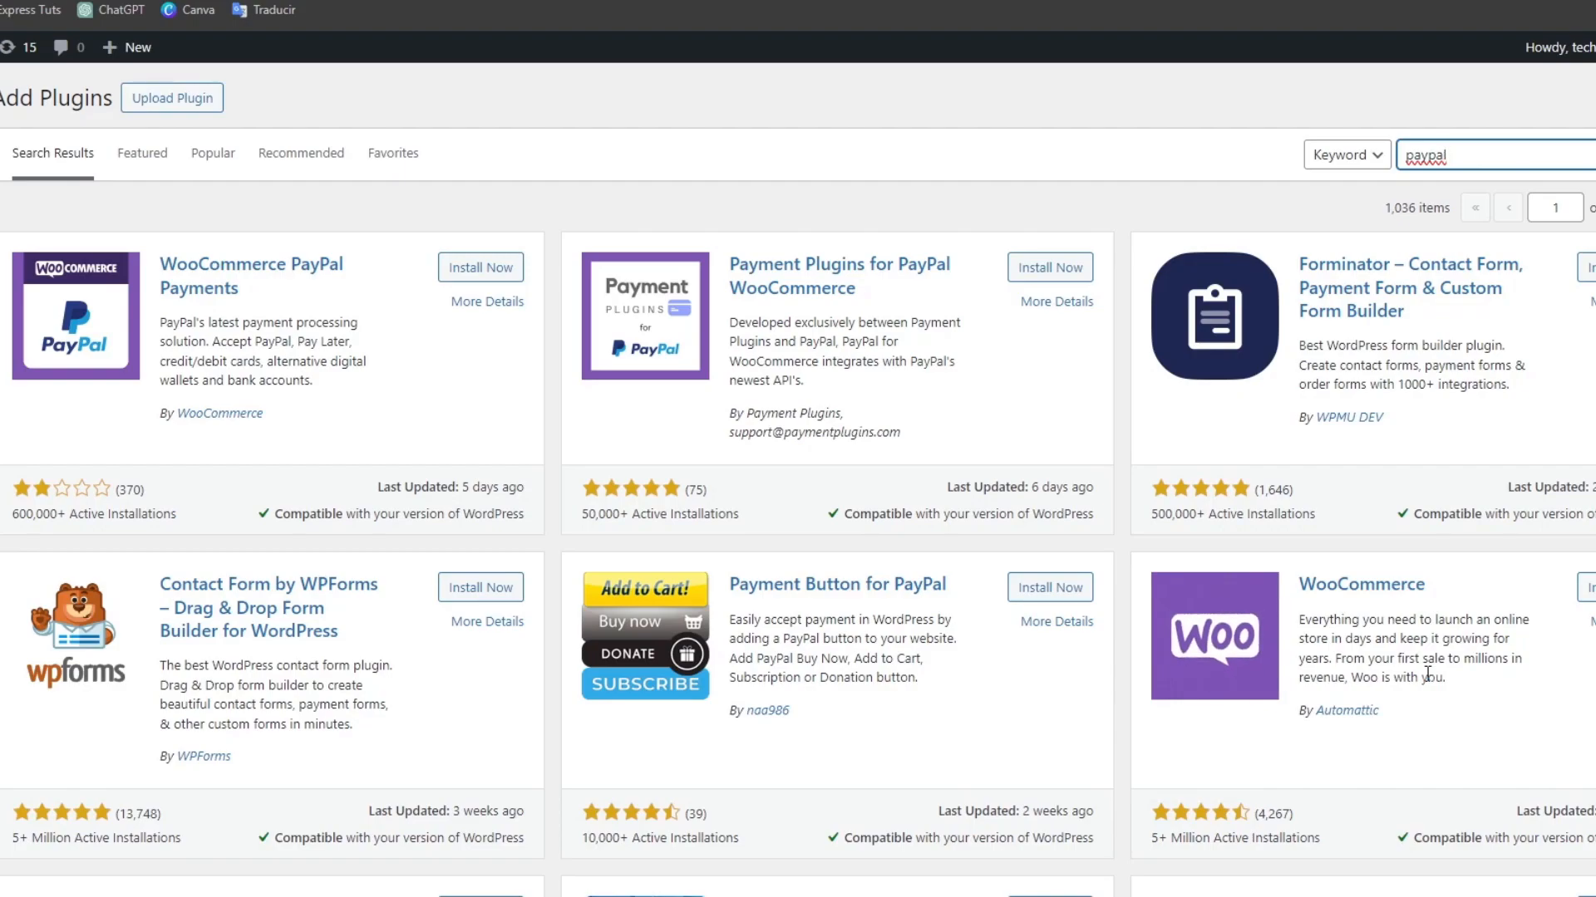
- Install the Accept Donations with PayPal plugin from the search results
scroll(down, 3)
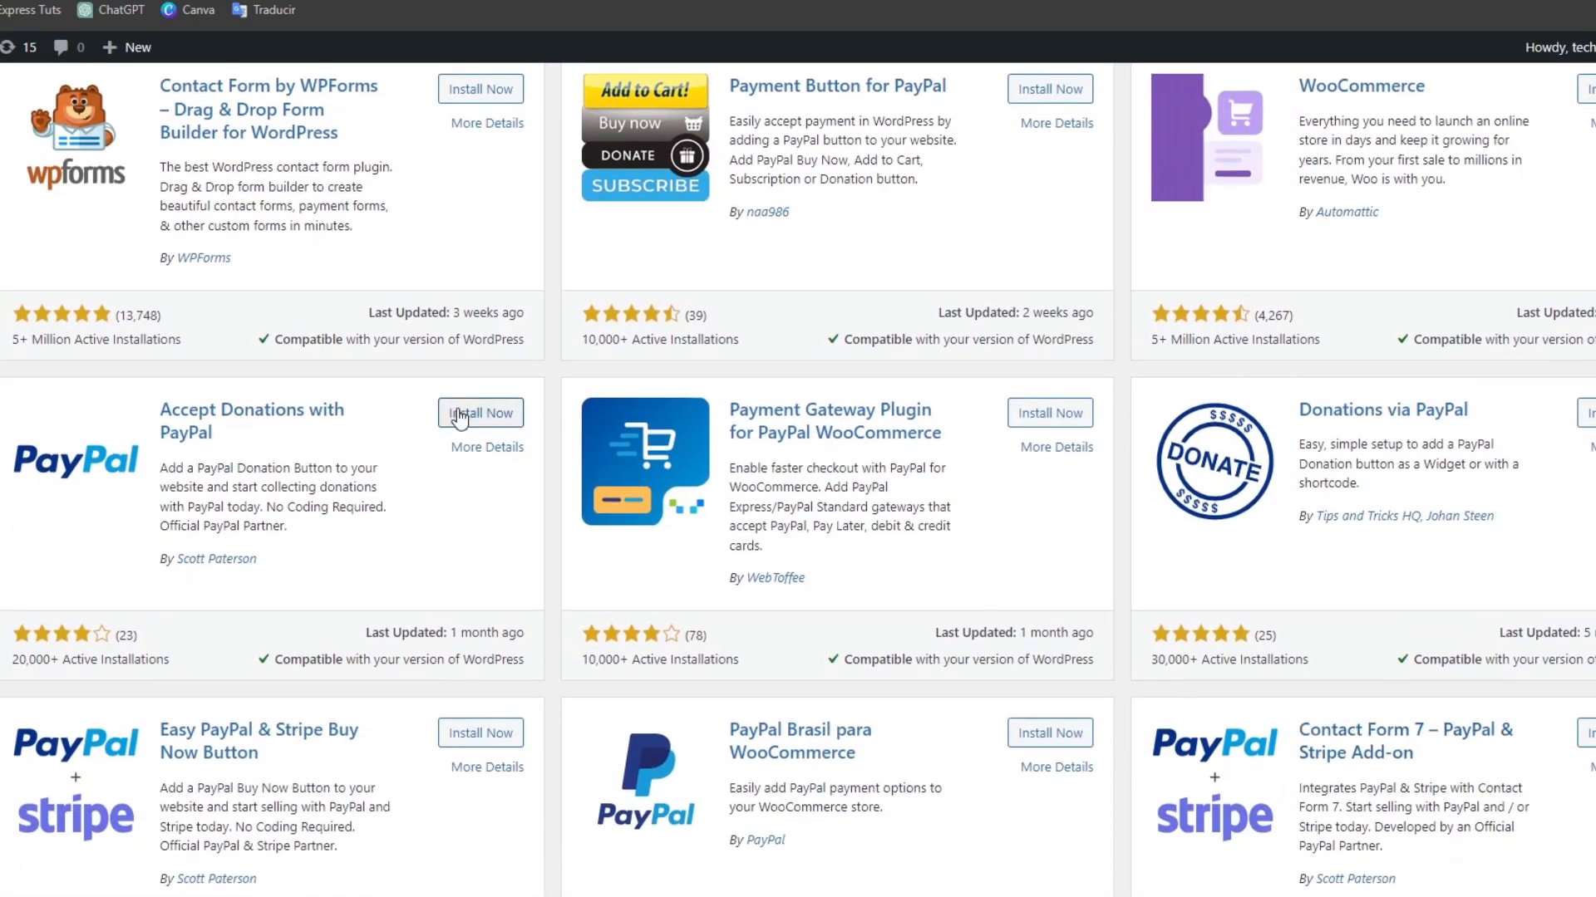
click(479, 414)
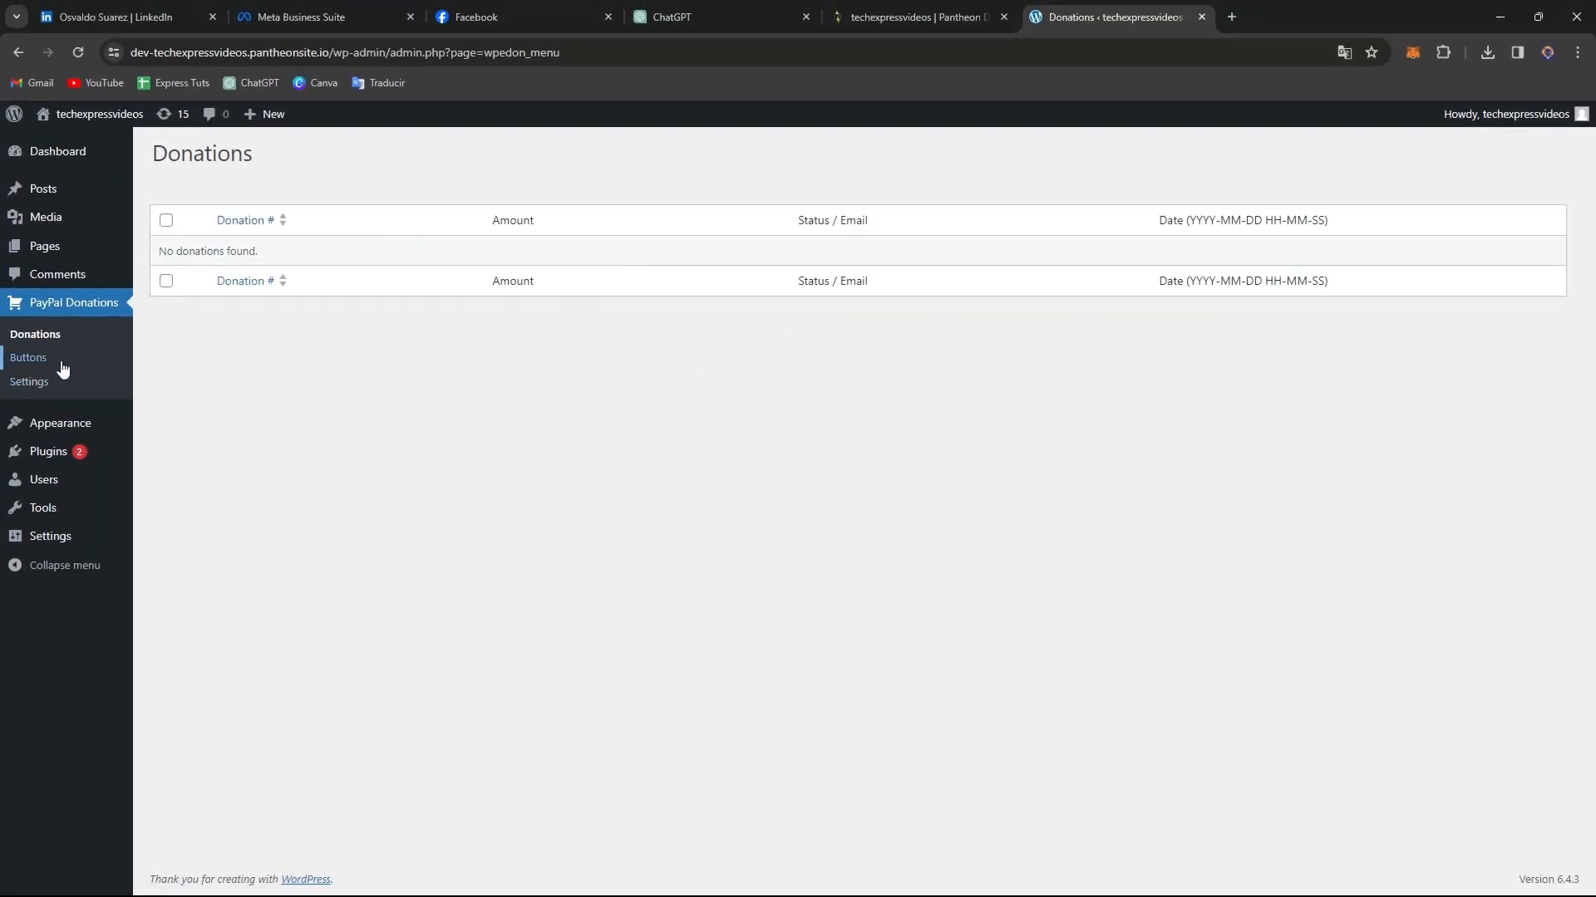
- Go from the PayPal Donations Buttons list to the plugin's Settings page
click(28, 357)
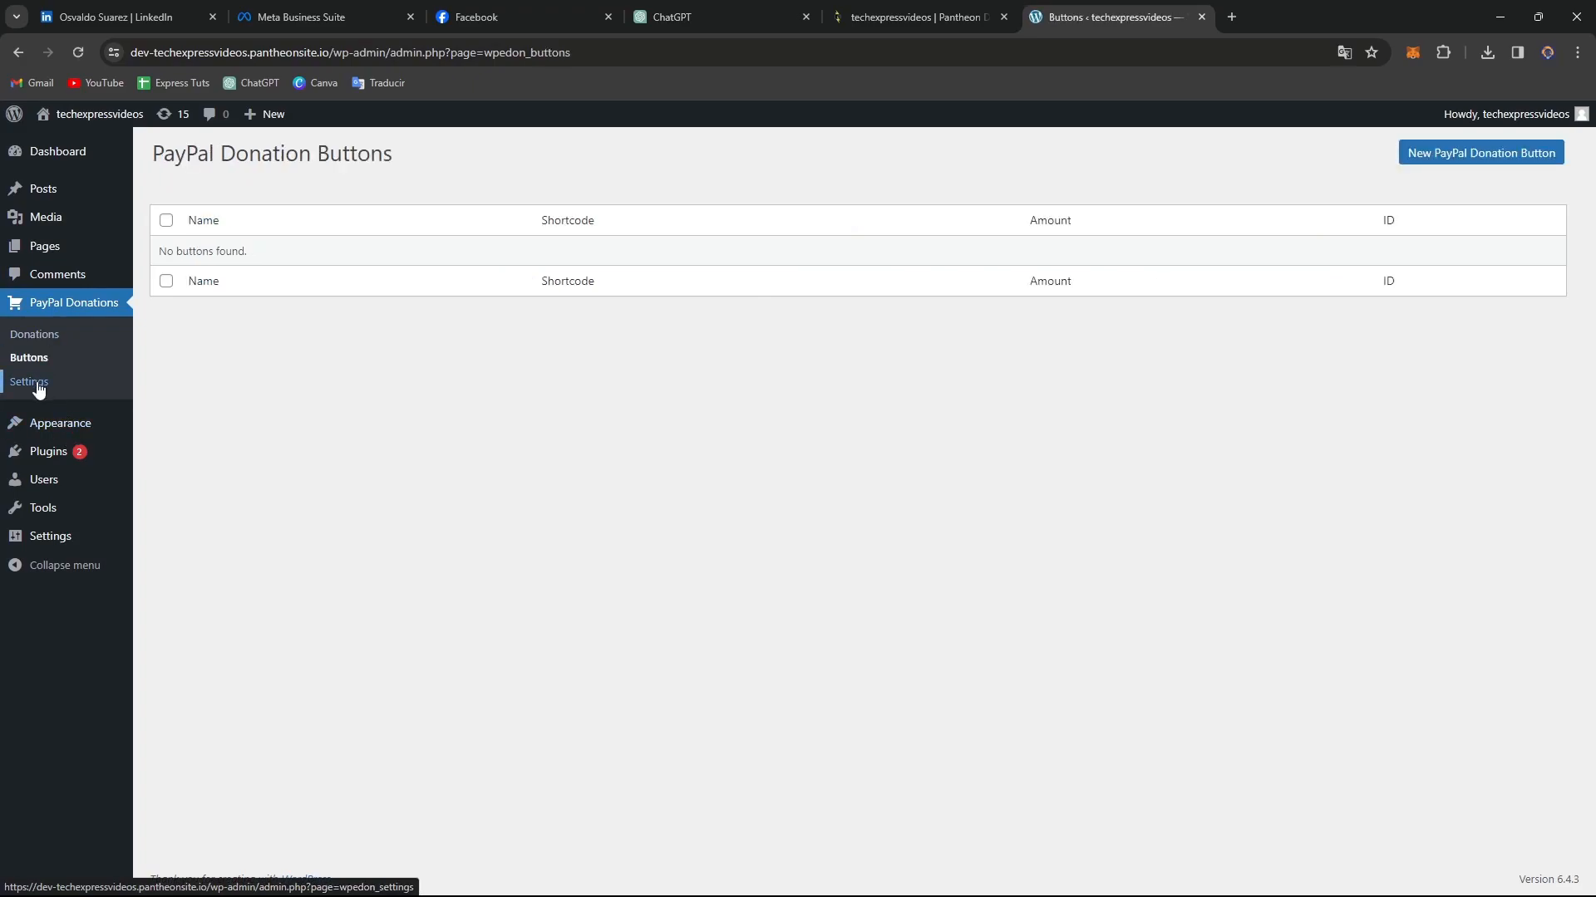
click(29, 382)
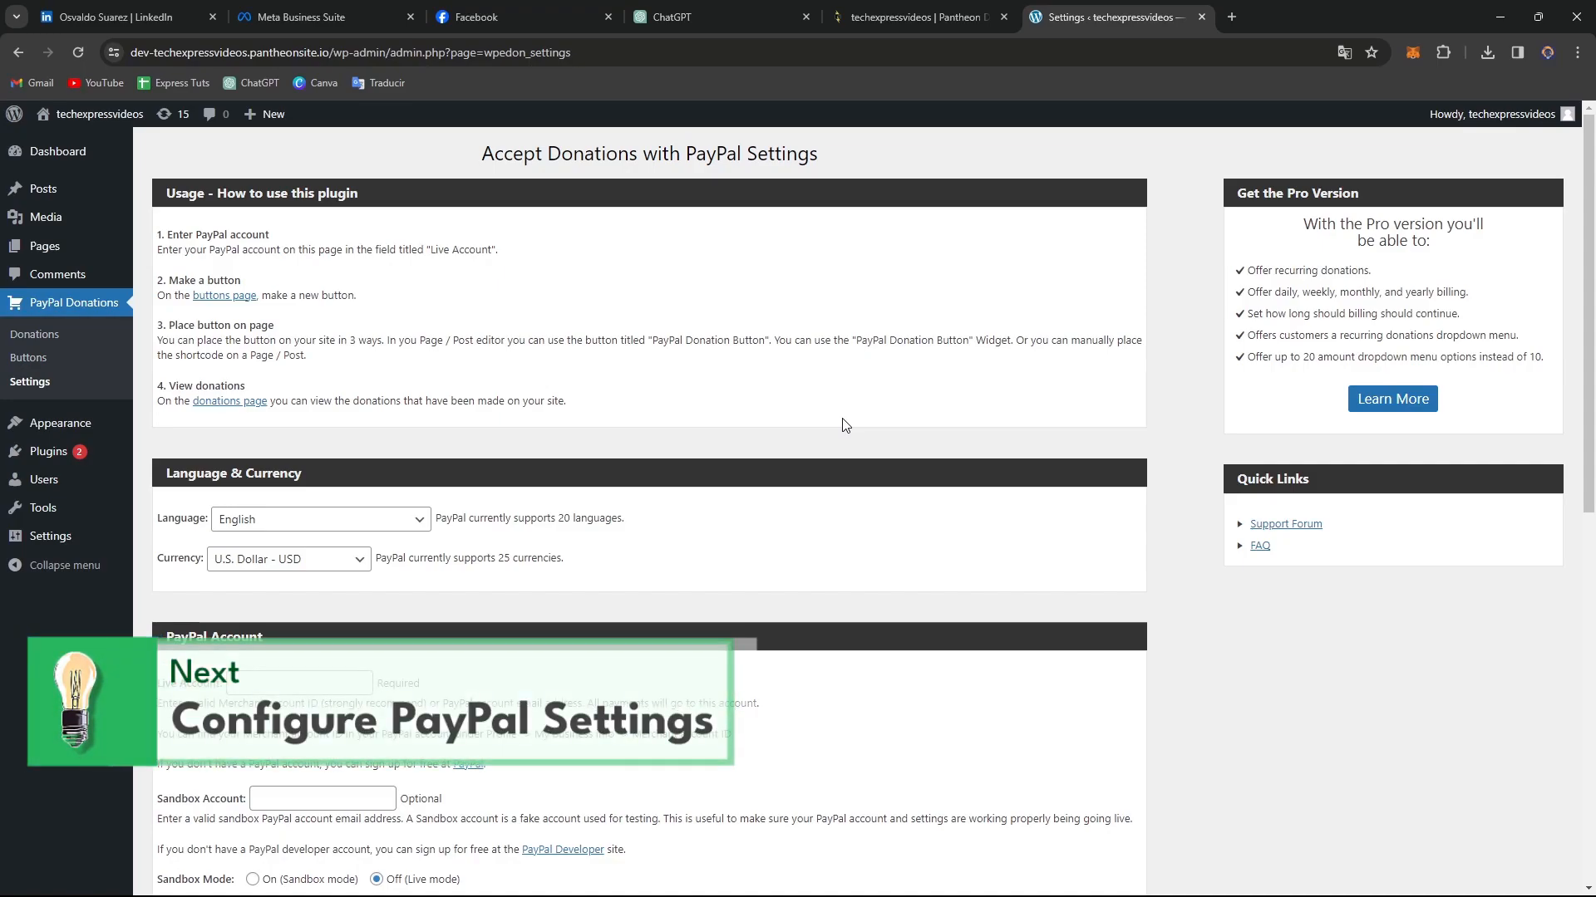
- Choose Big with Credit Cards as default button style and disable asking buyers for a shipping address
scroll(down, 3)
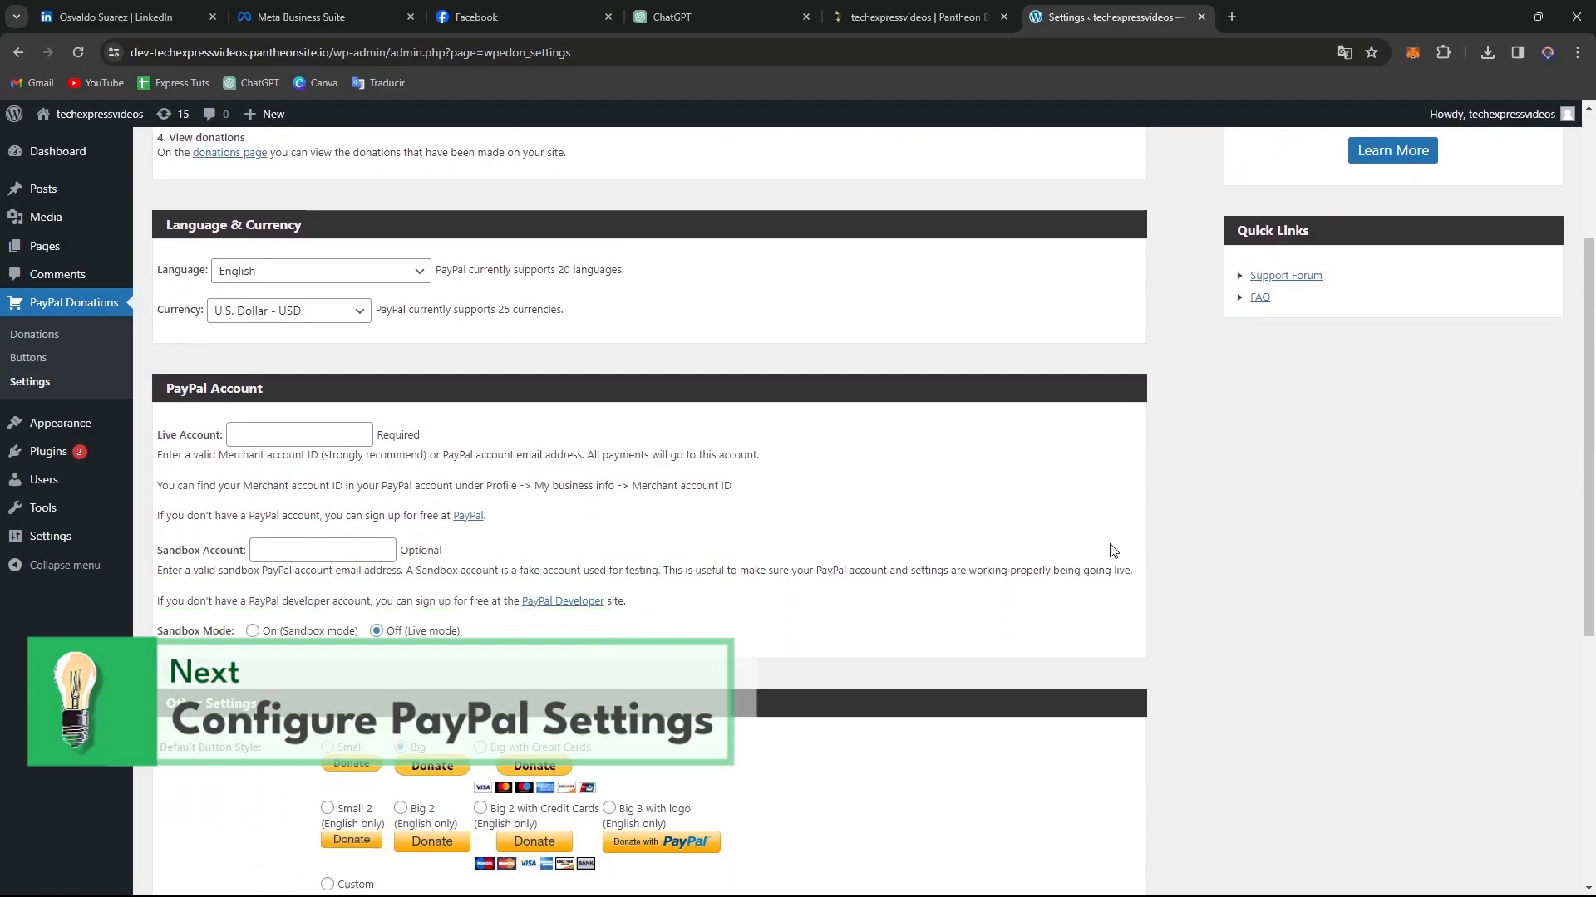
scroll(down, 3)
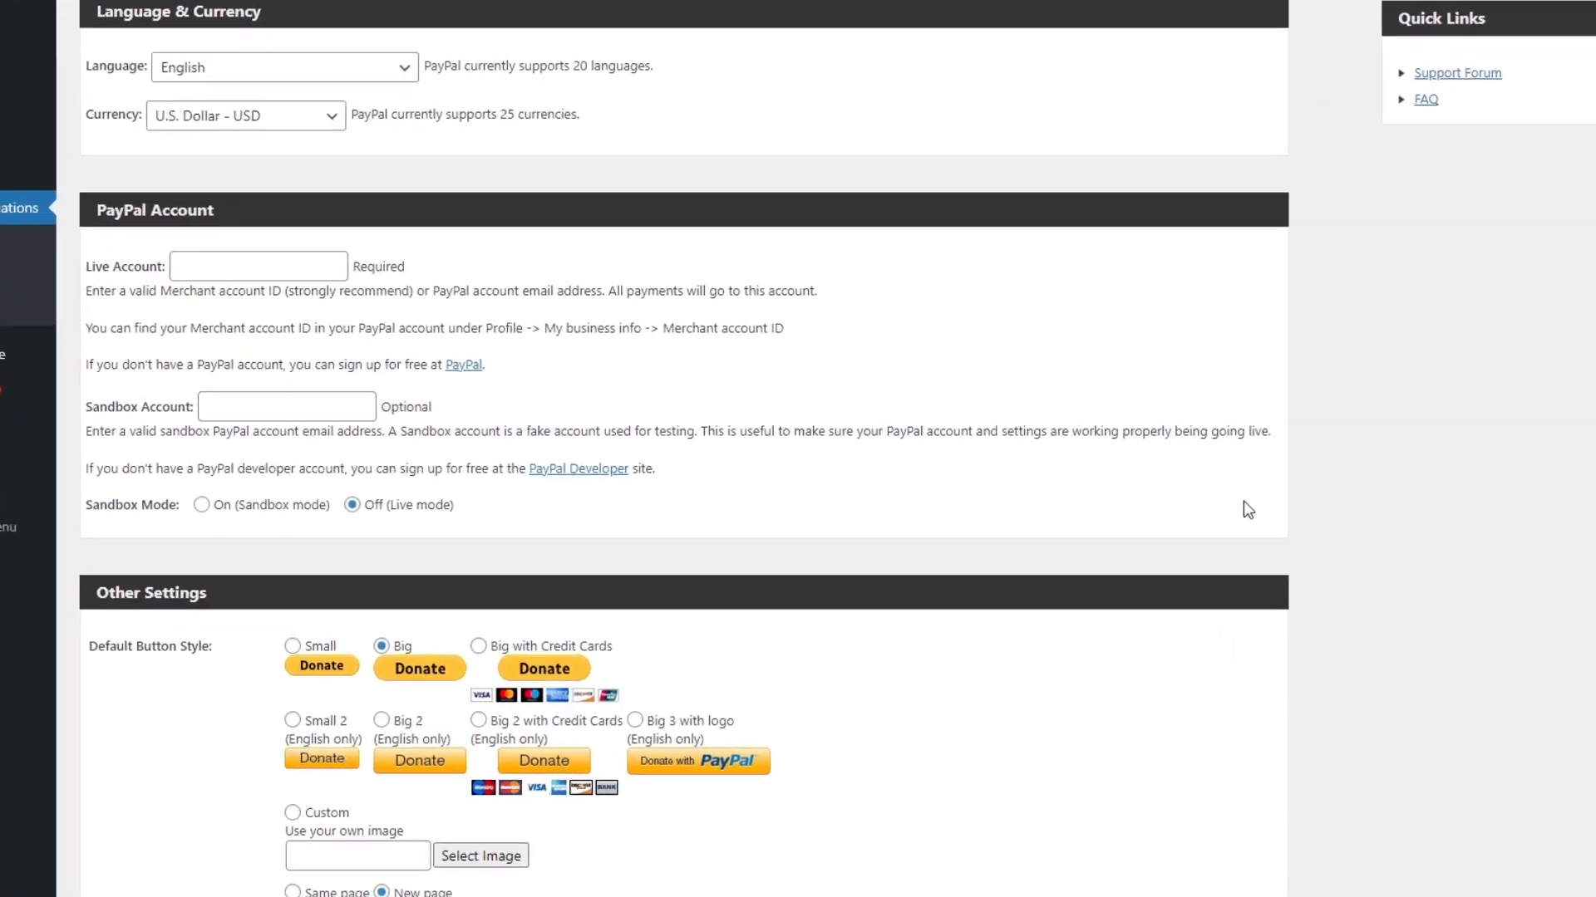
scroll(down, 3)
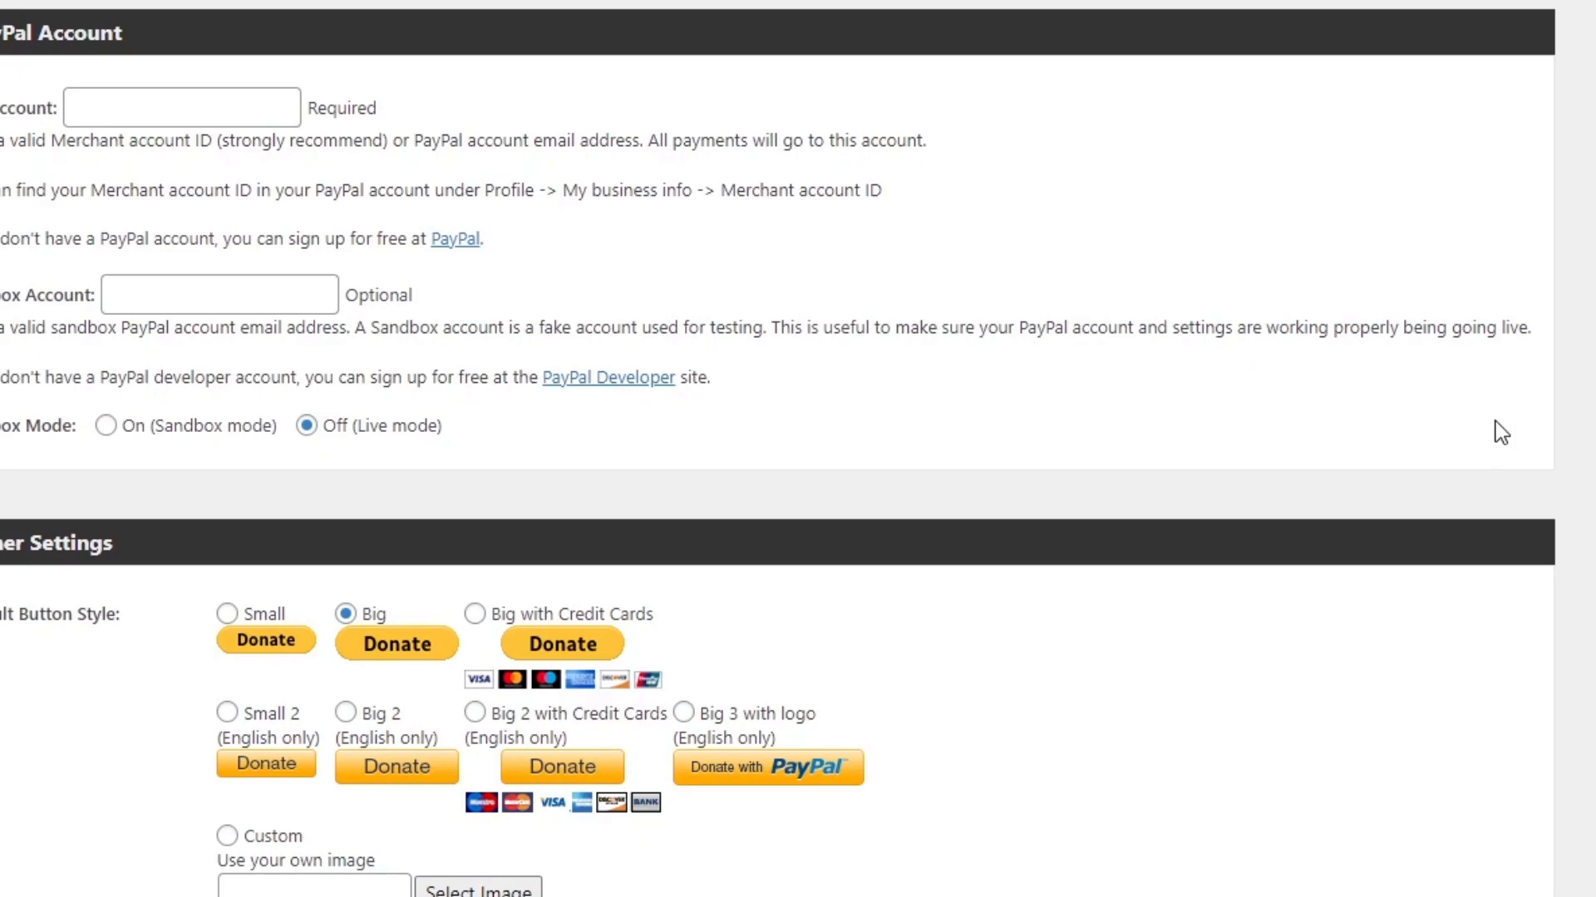
mouse_move(277, 60)
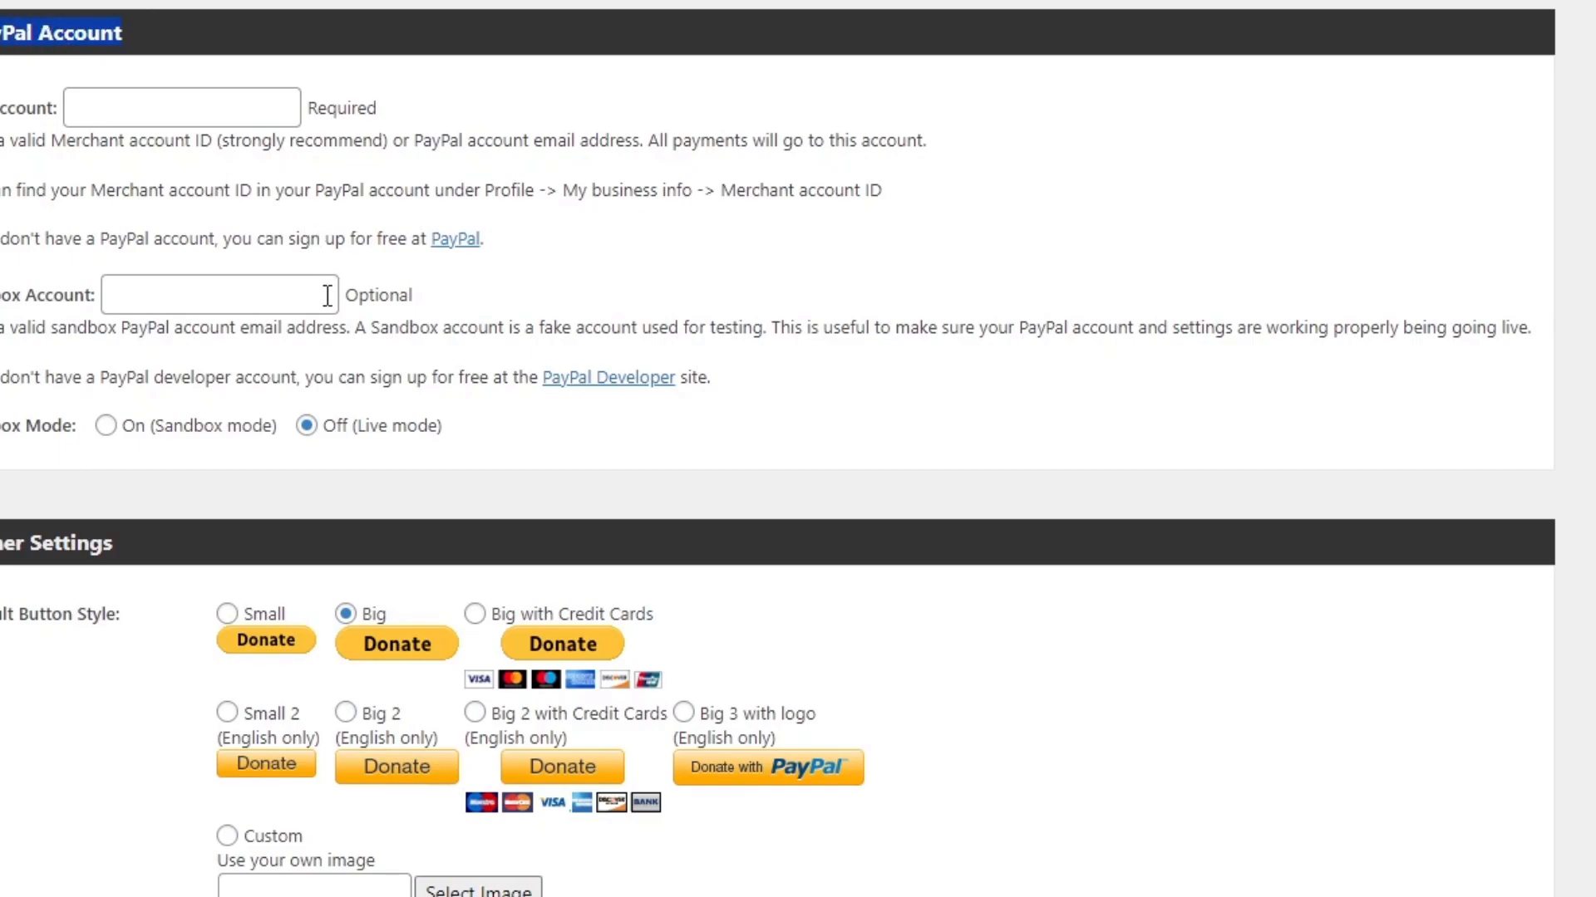
scroll(down, 3)
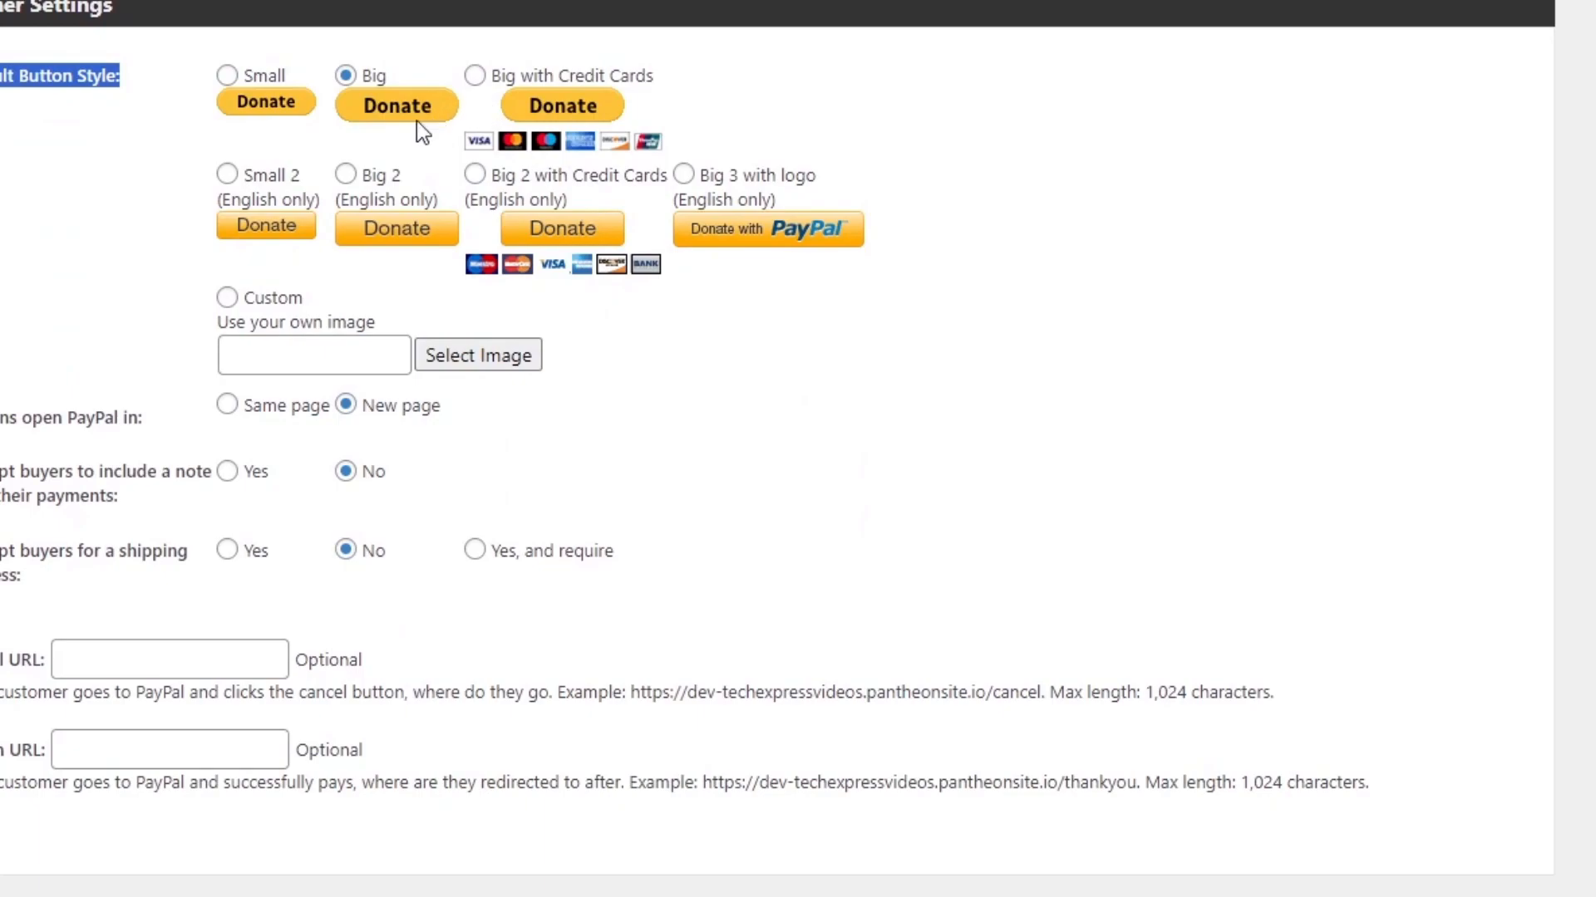
click(473, 75)
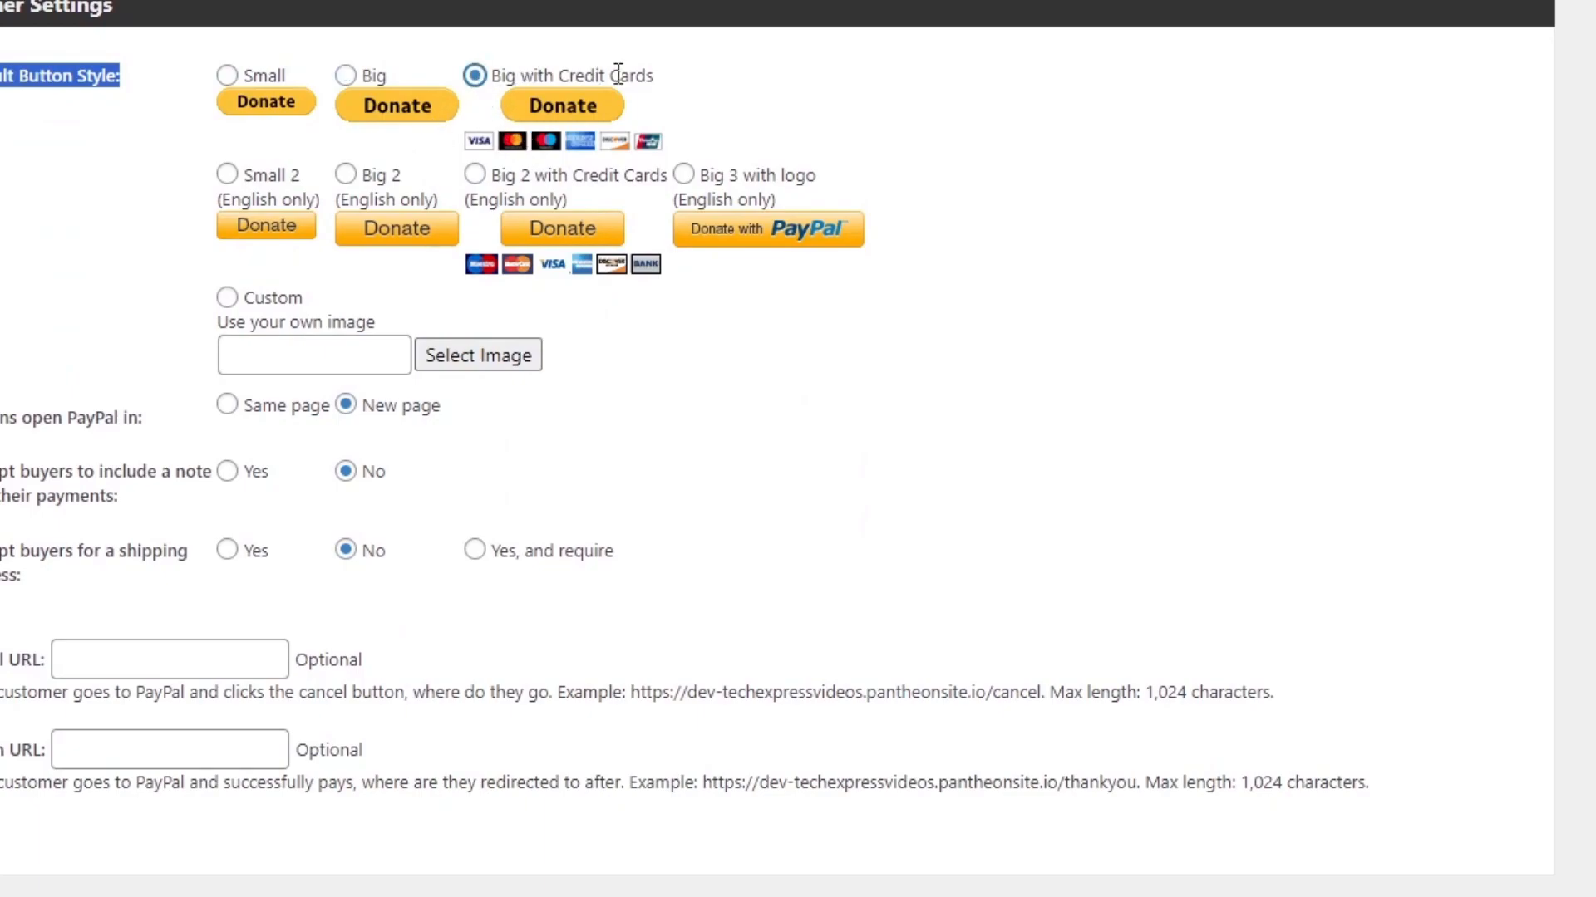
mouse_move(349, 187)
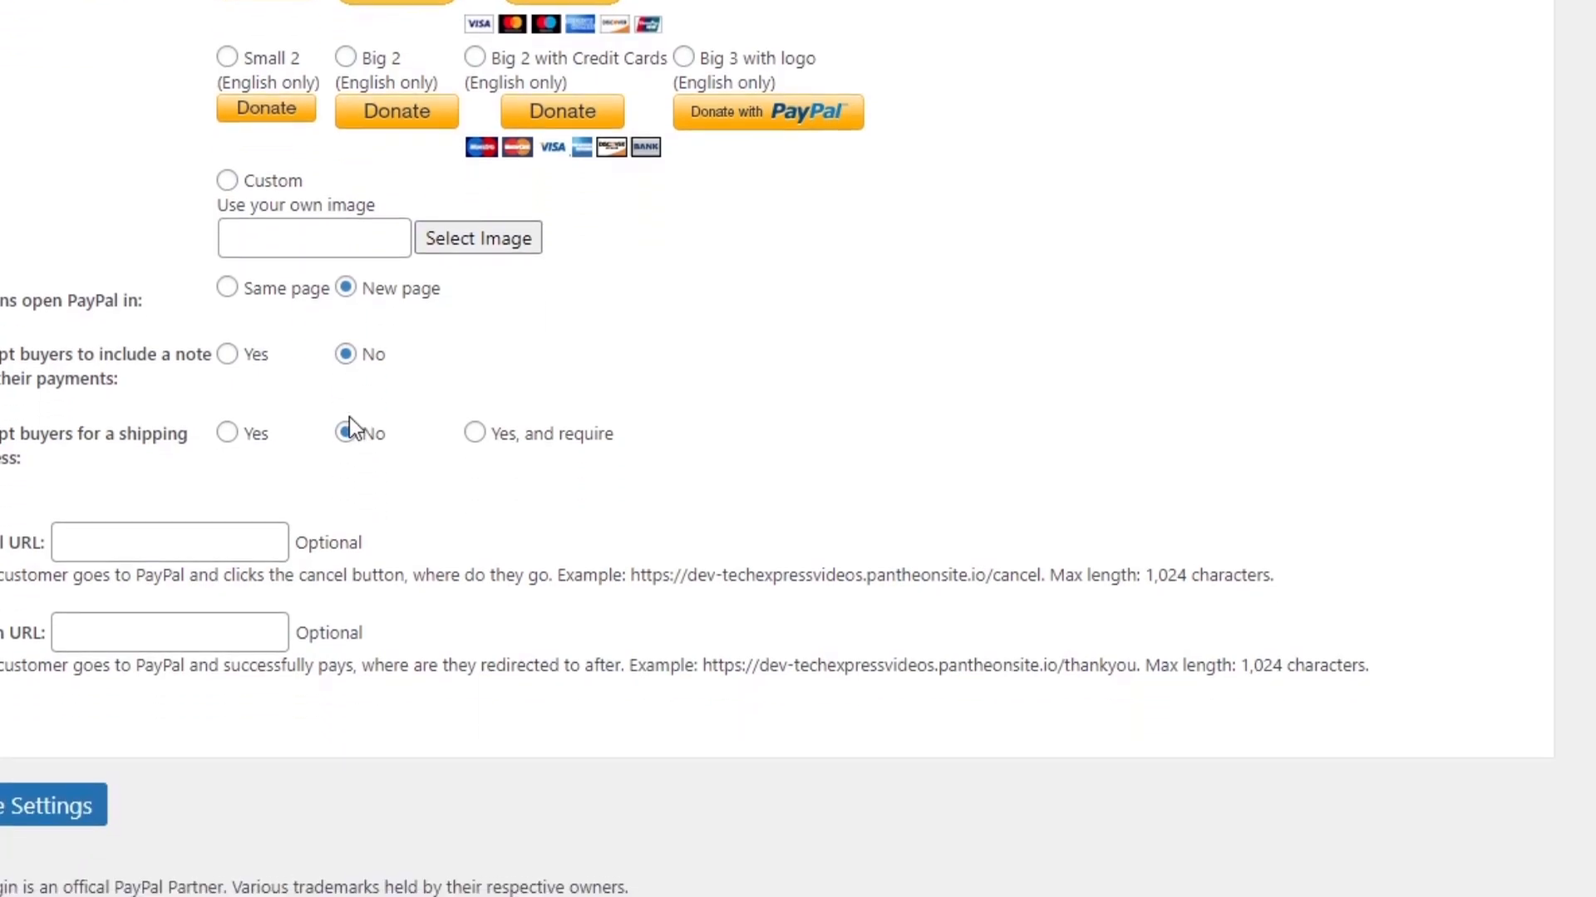
click(345, 432)
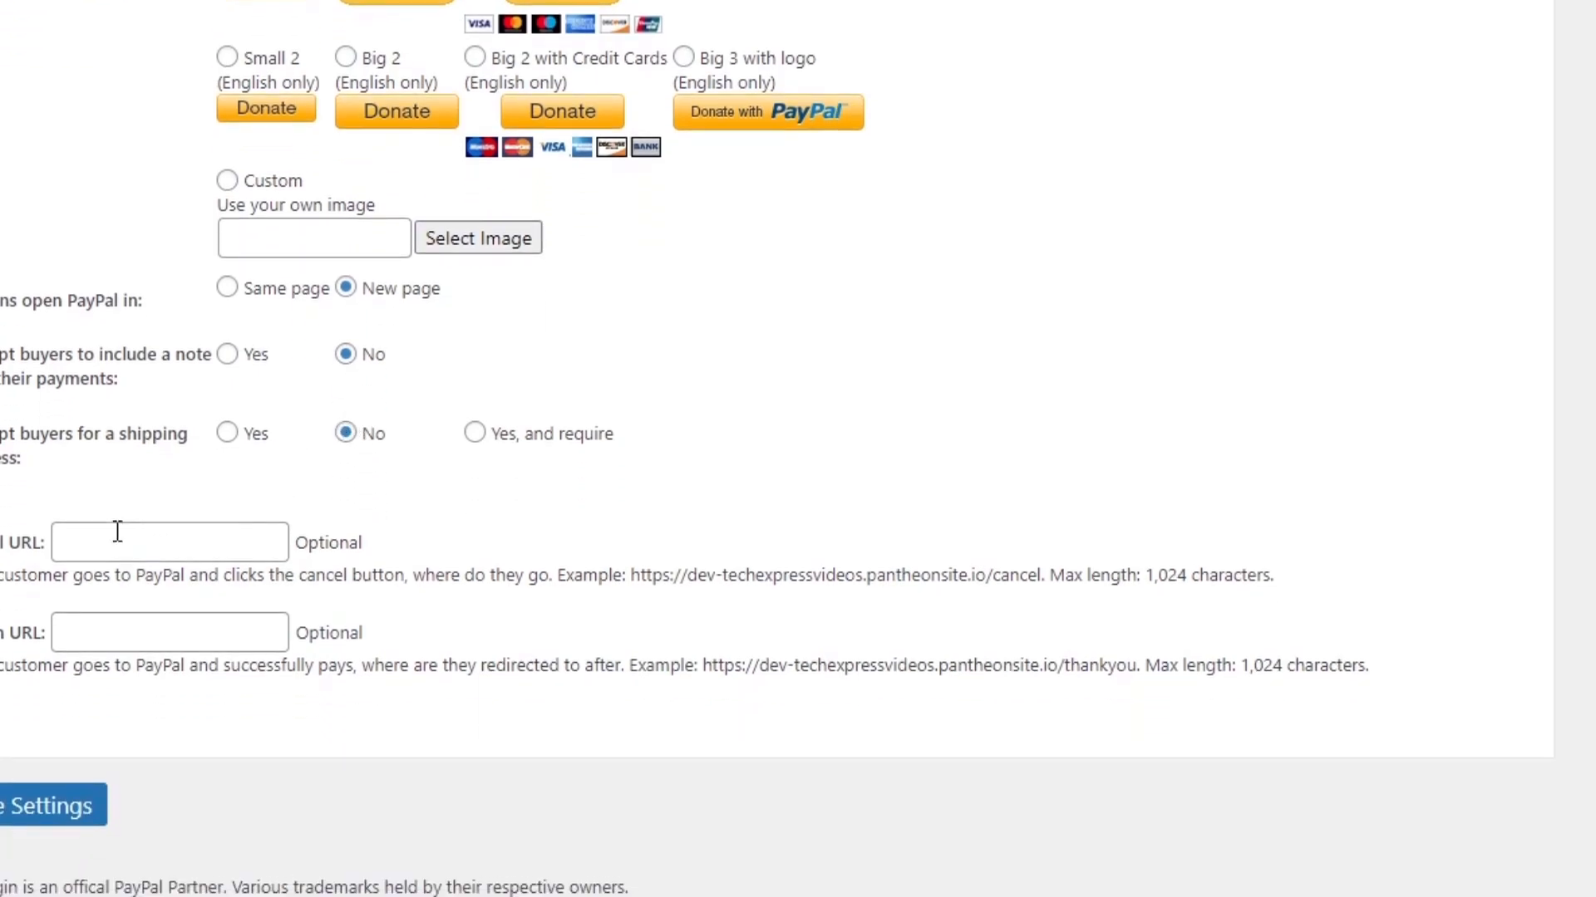
drag(120, 576, 439, 577)
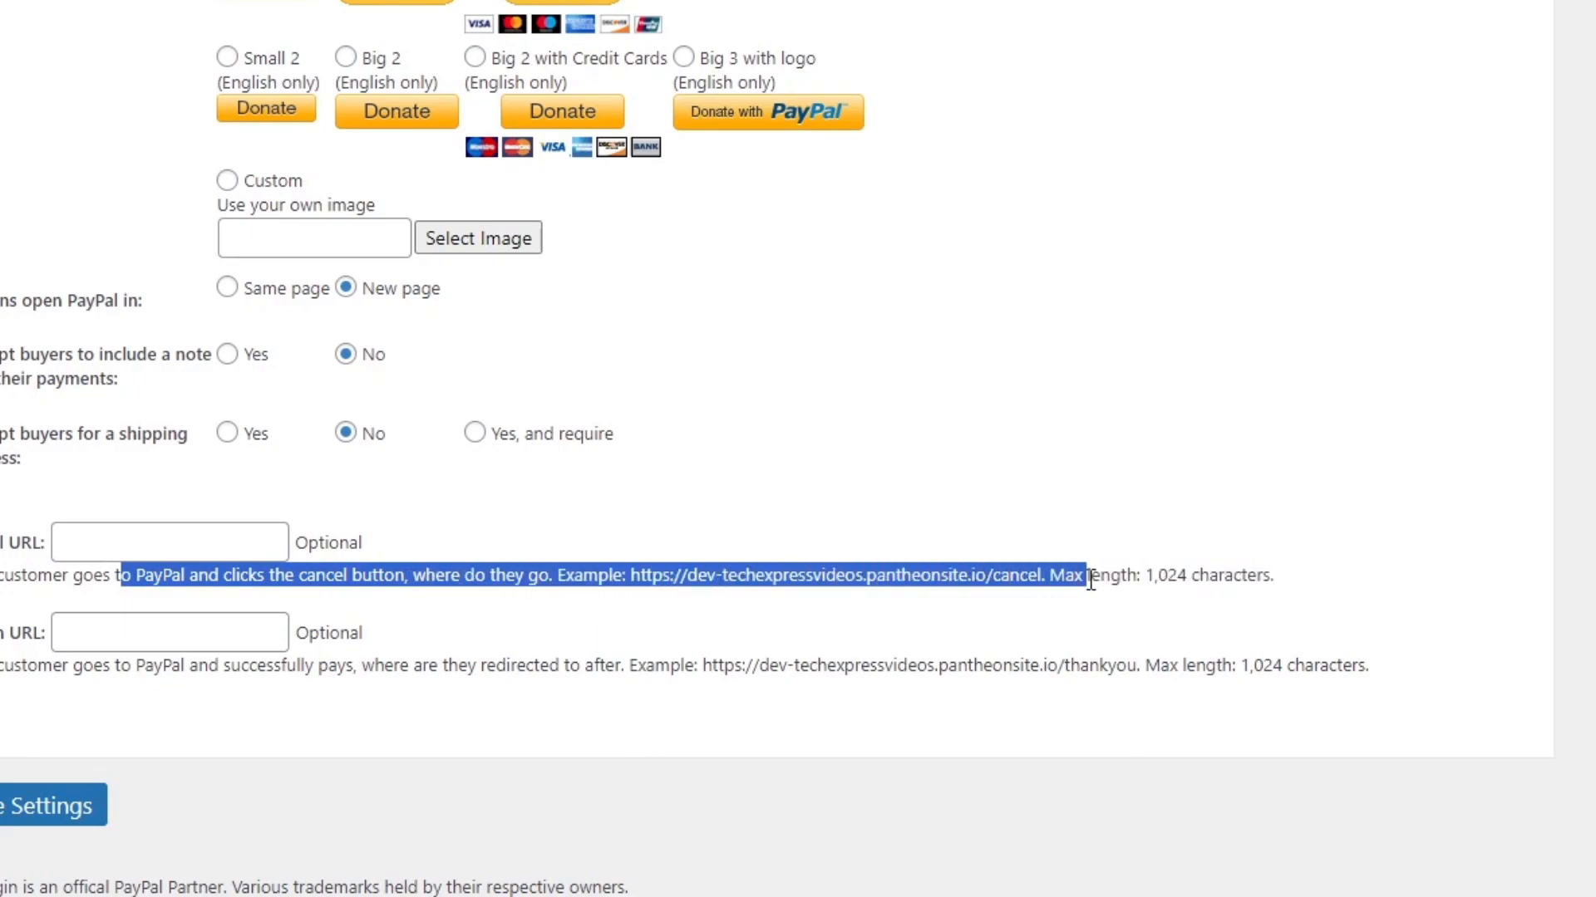
click(170, 632)
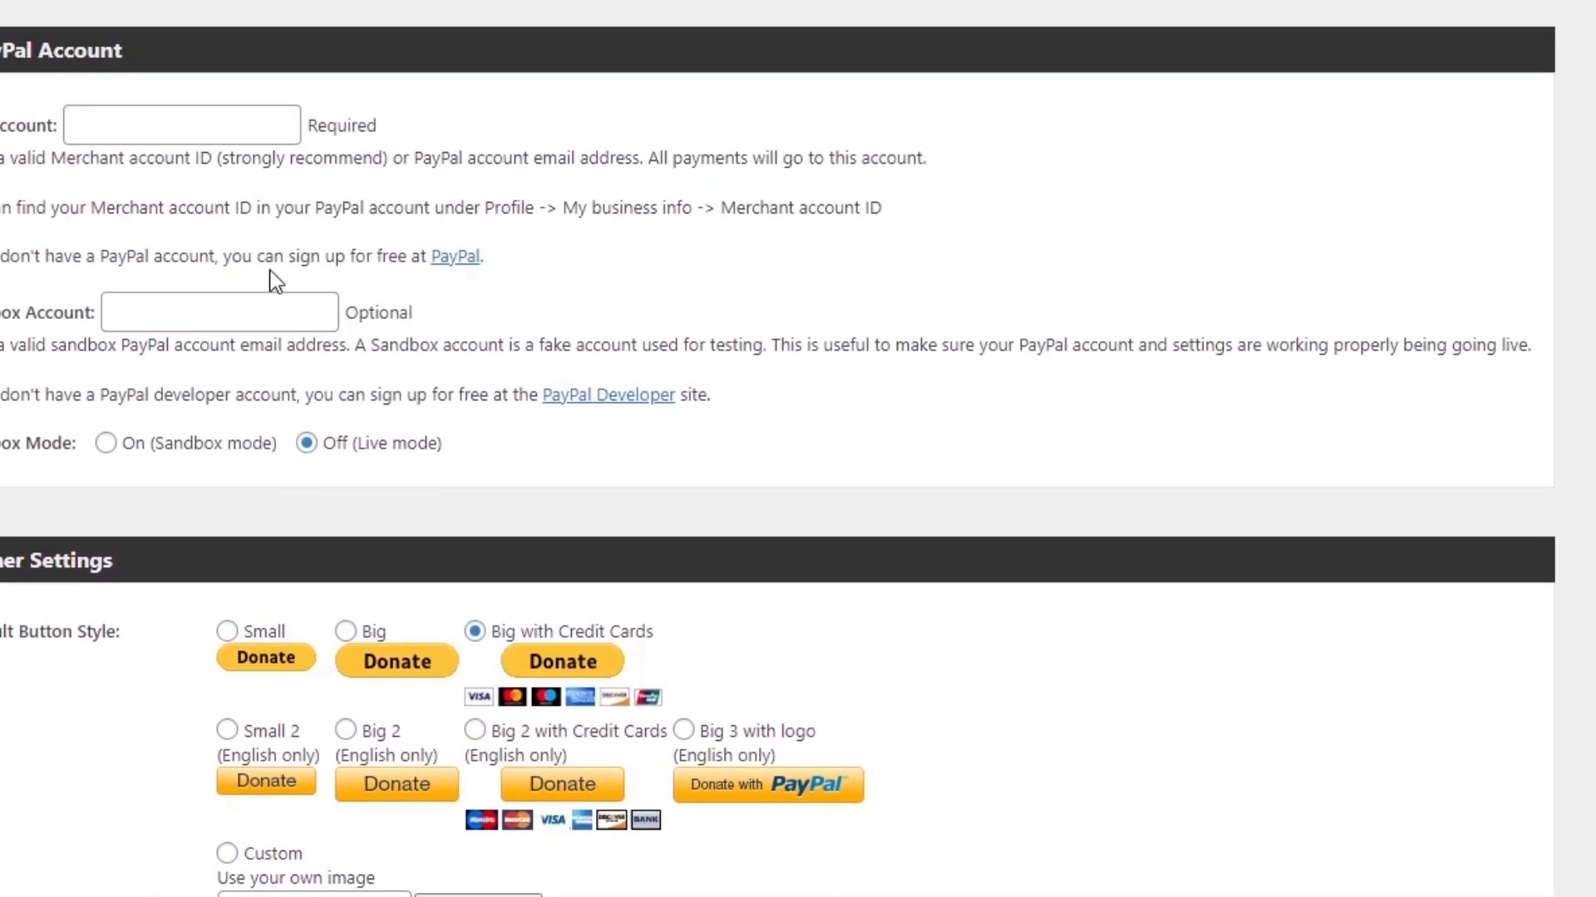
- Enter the PayPal email in the Live Account field, then switch to the page editor tab
click(181, 124)
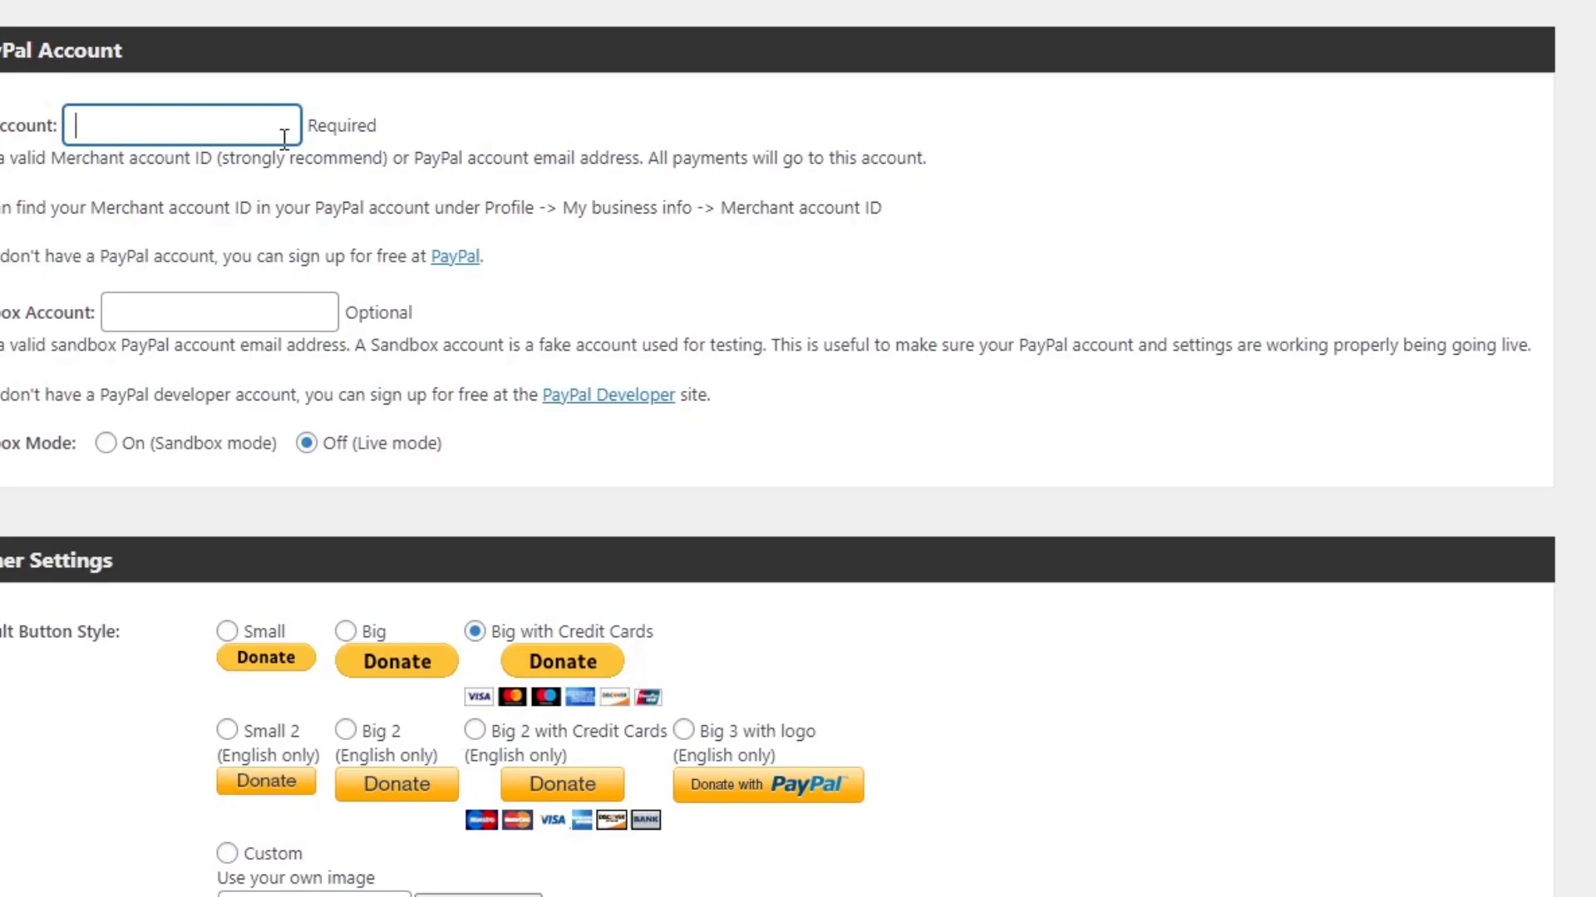
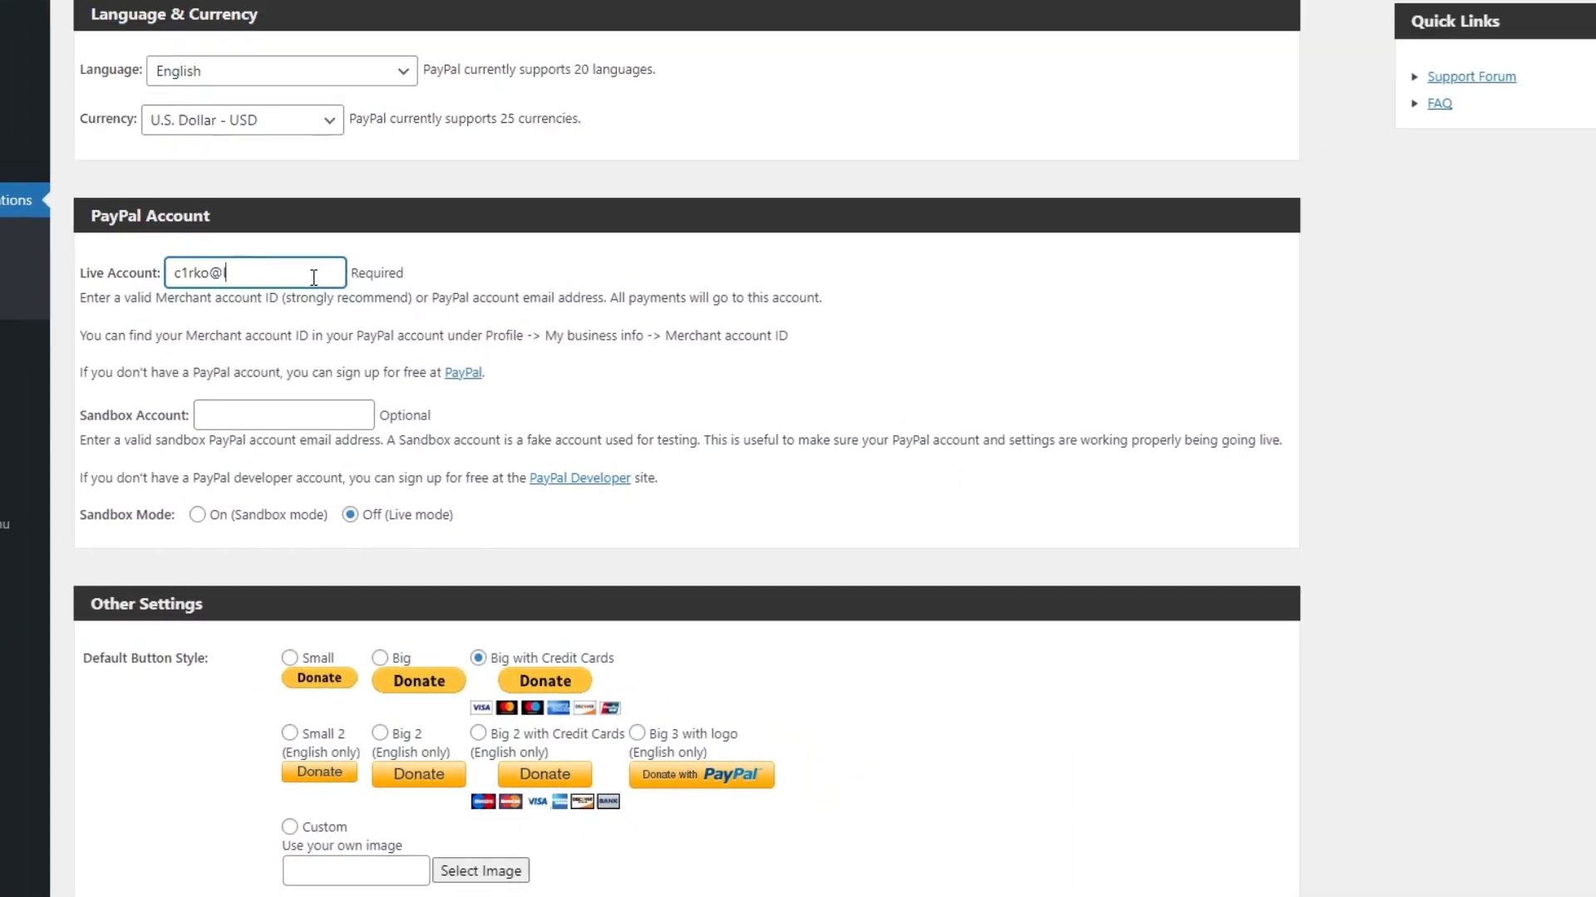
click(1113, 17)
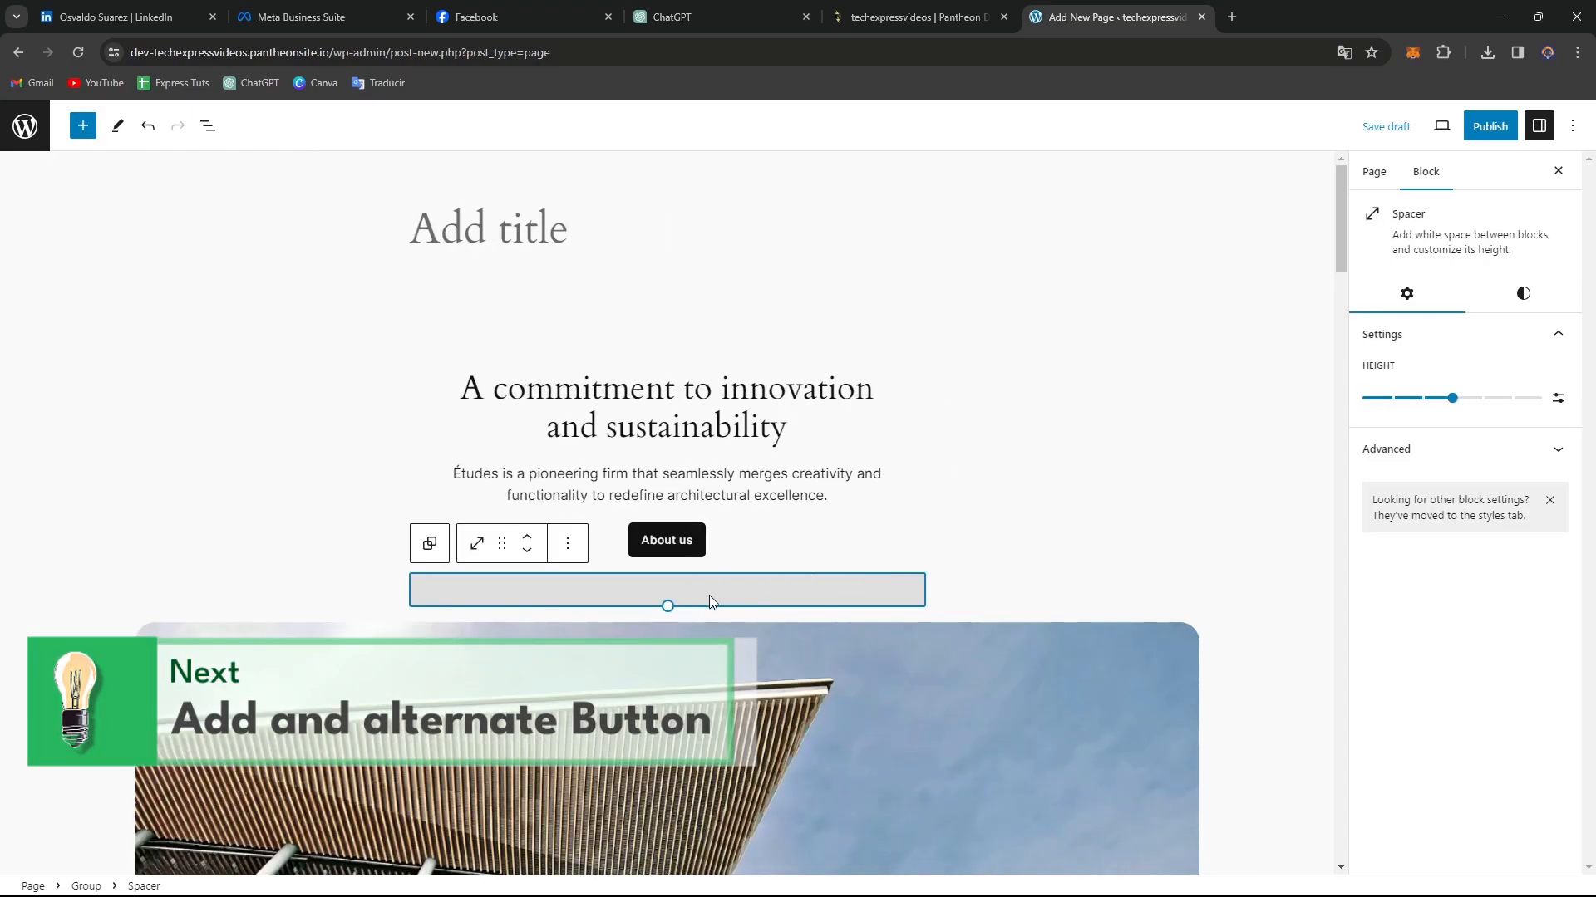
- Rename the button block's label to 'Pay with PayPal'
scroll(down, 3)
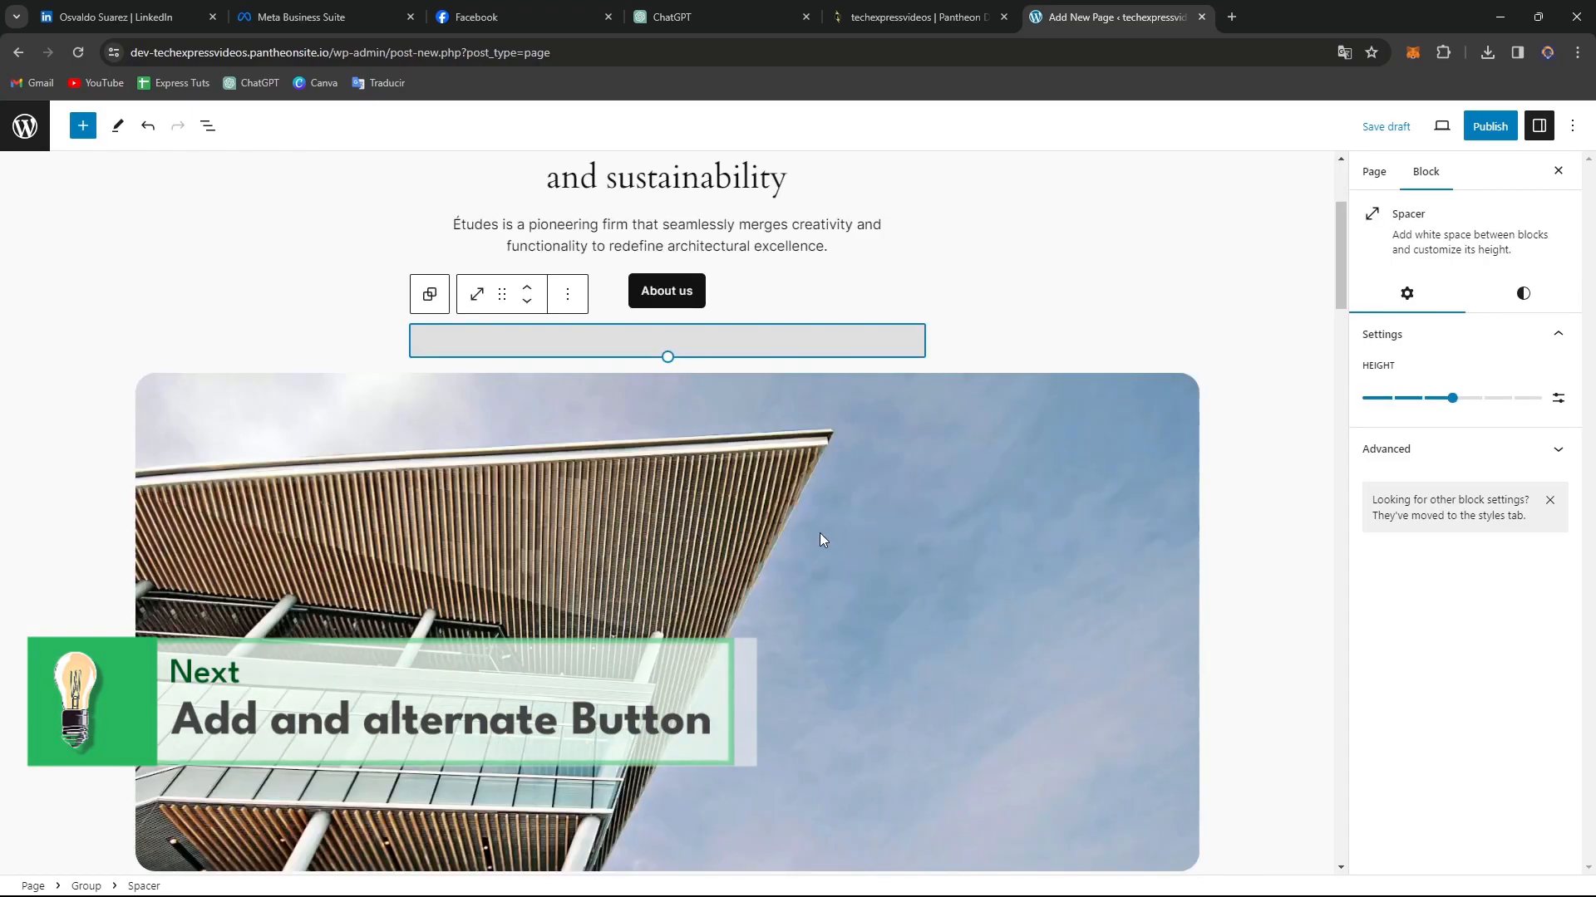
click(665, 289)
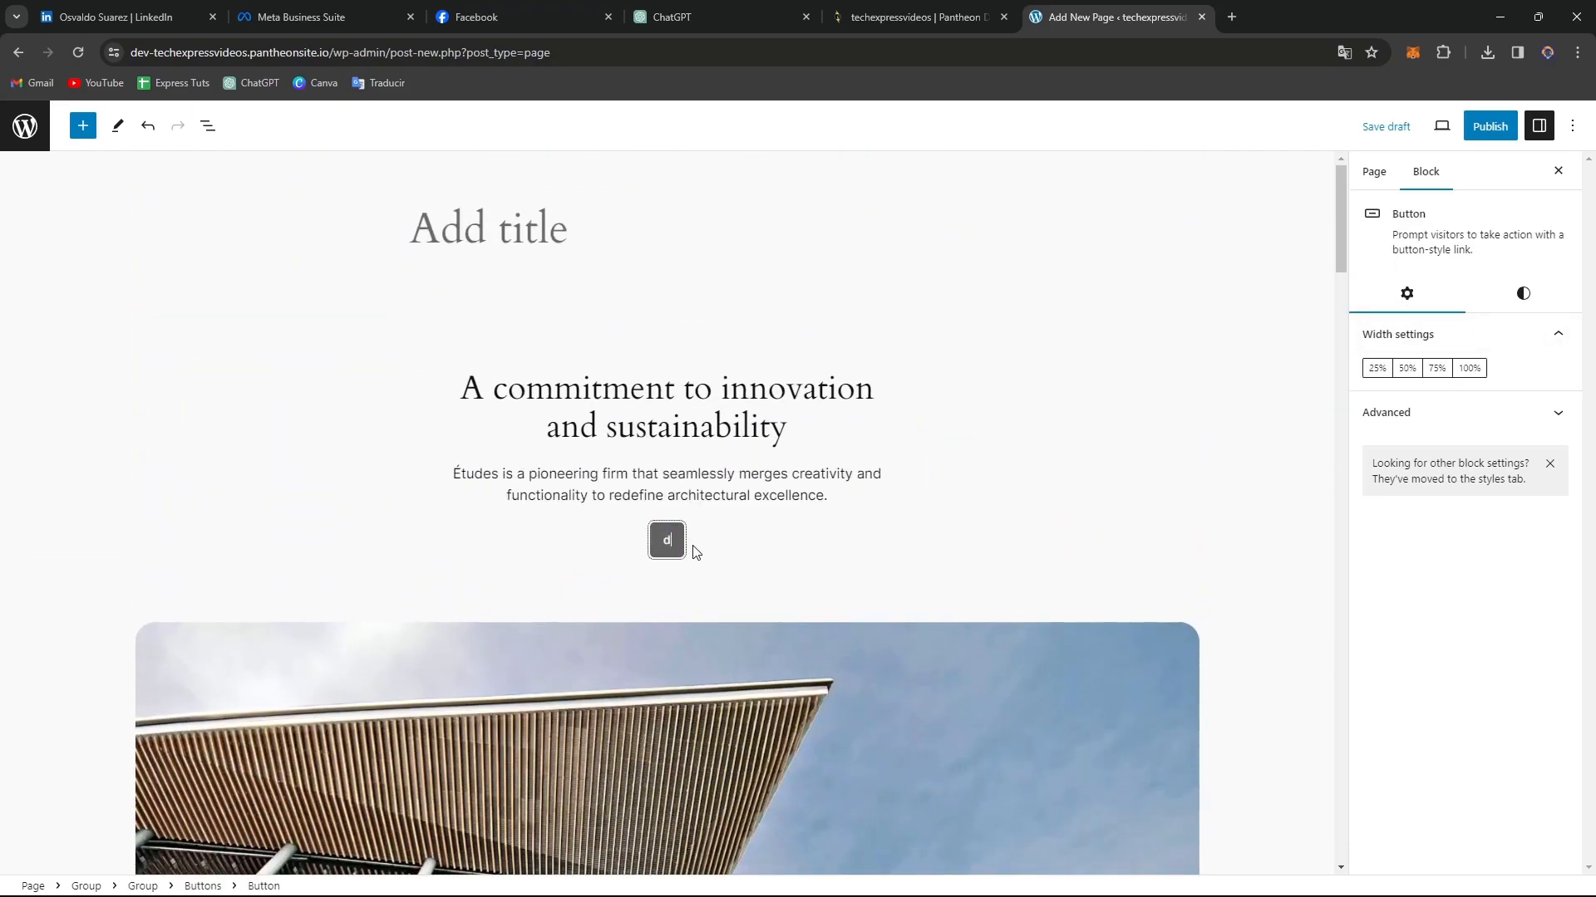
text(Pl)
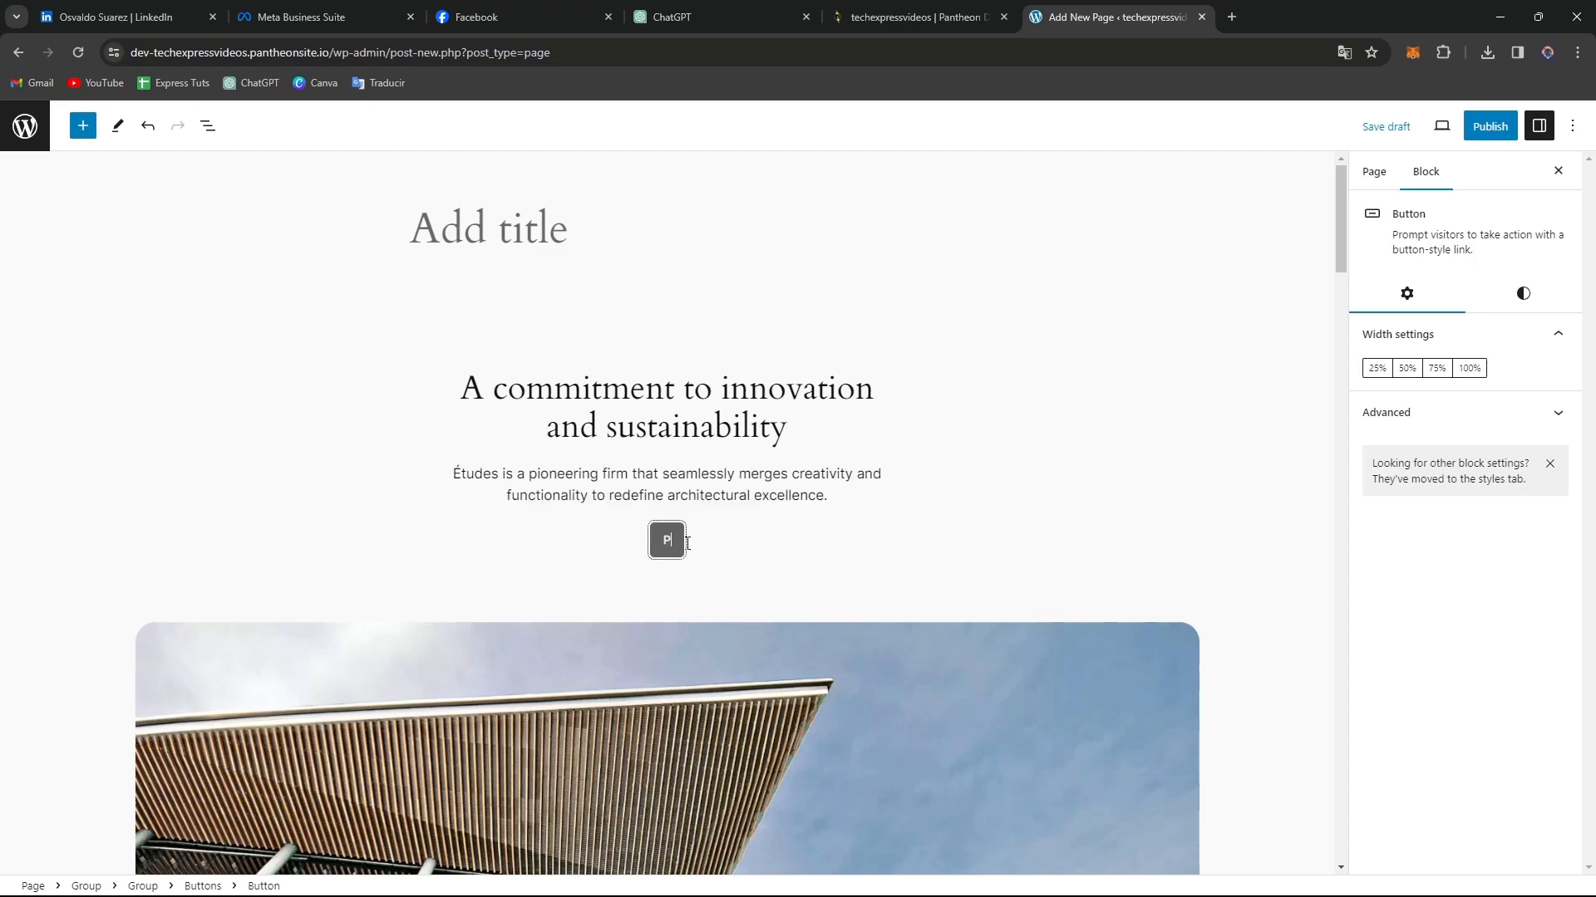
text(ay with PayPal)
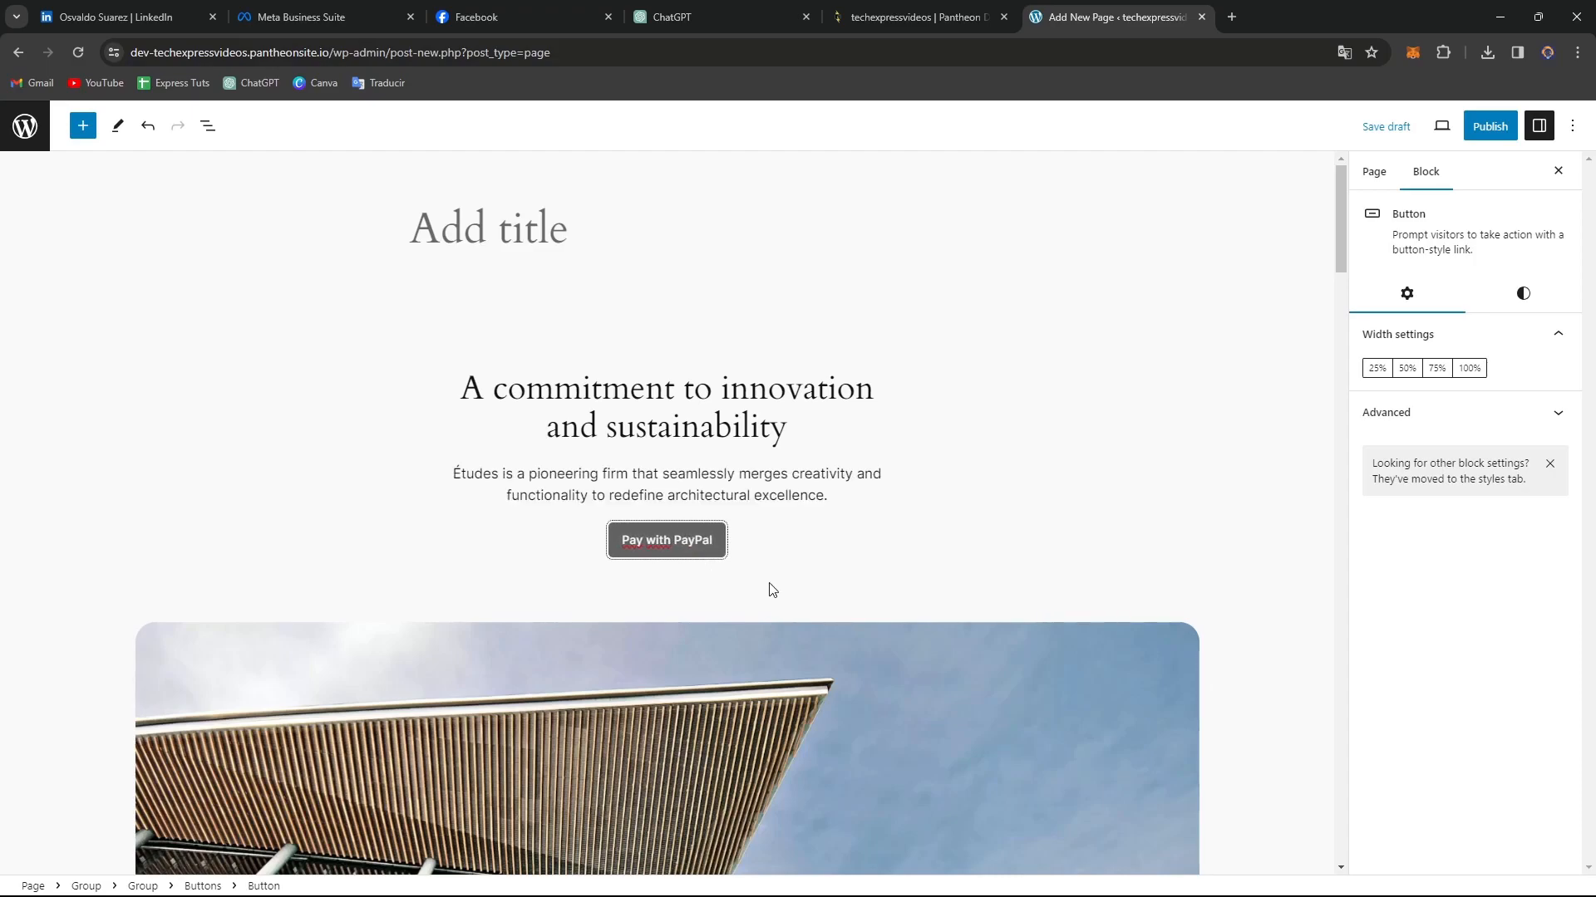
click(666, 539)
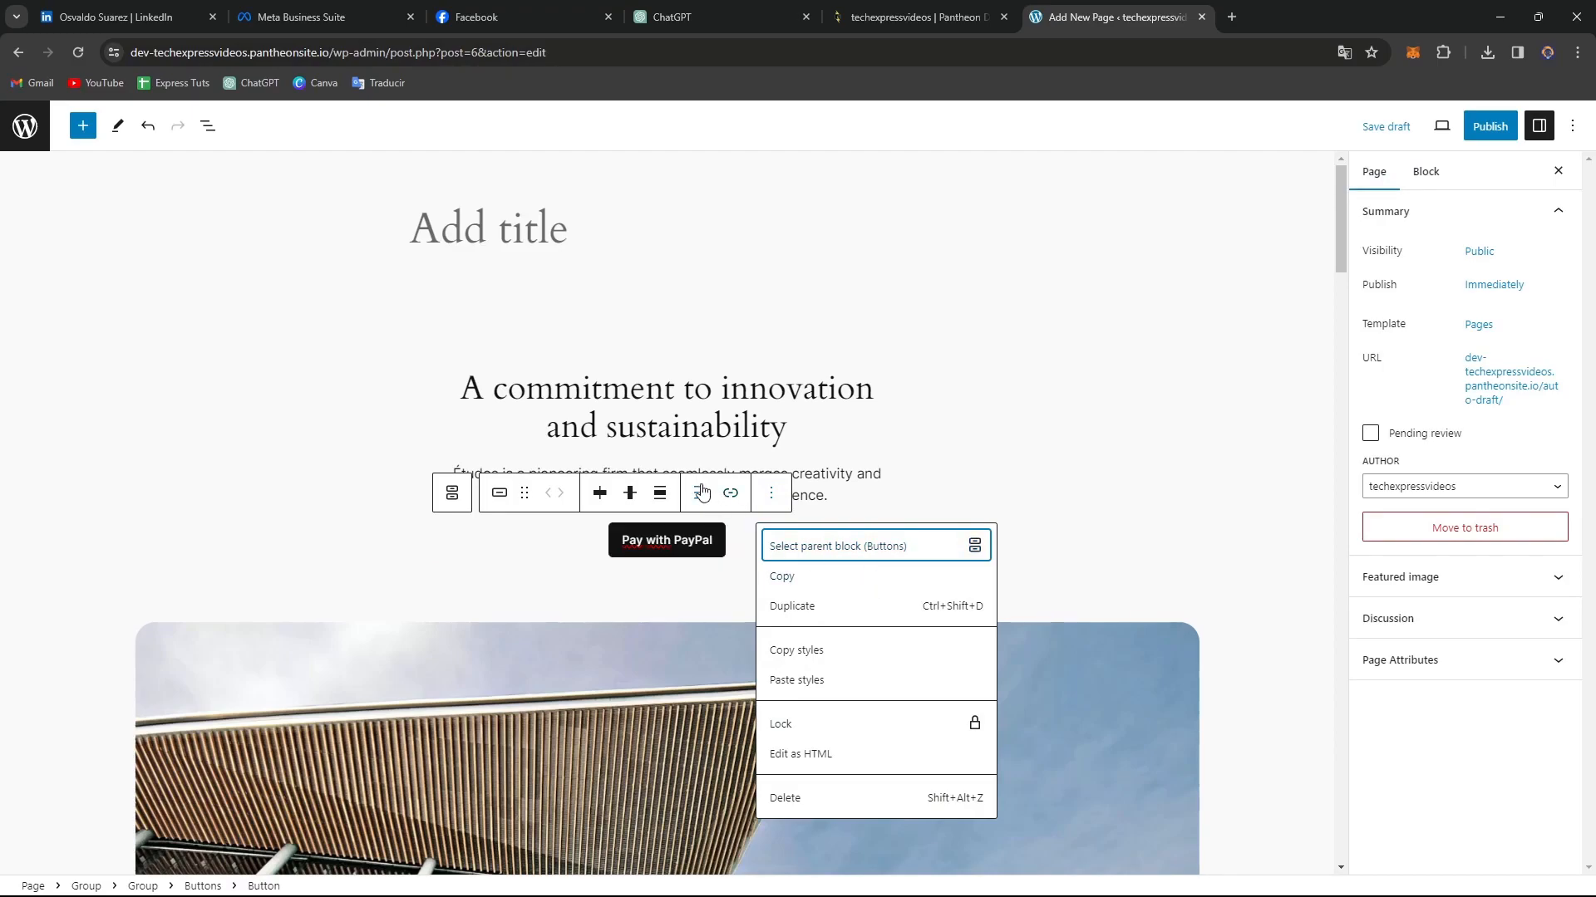
click(731, 494)
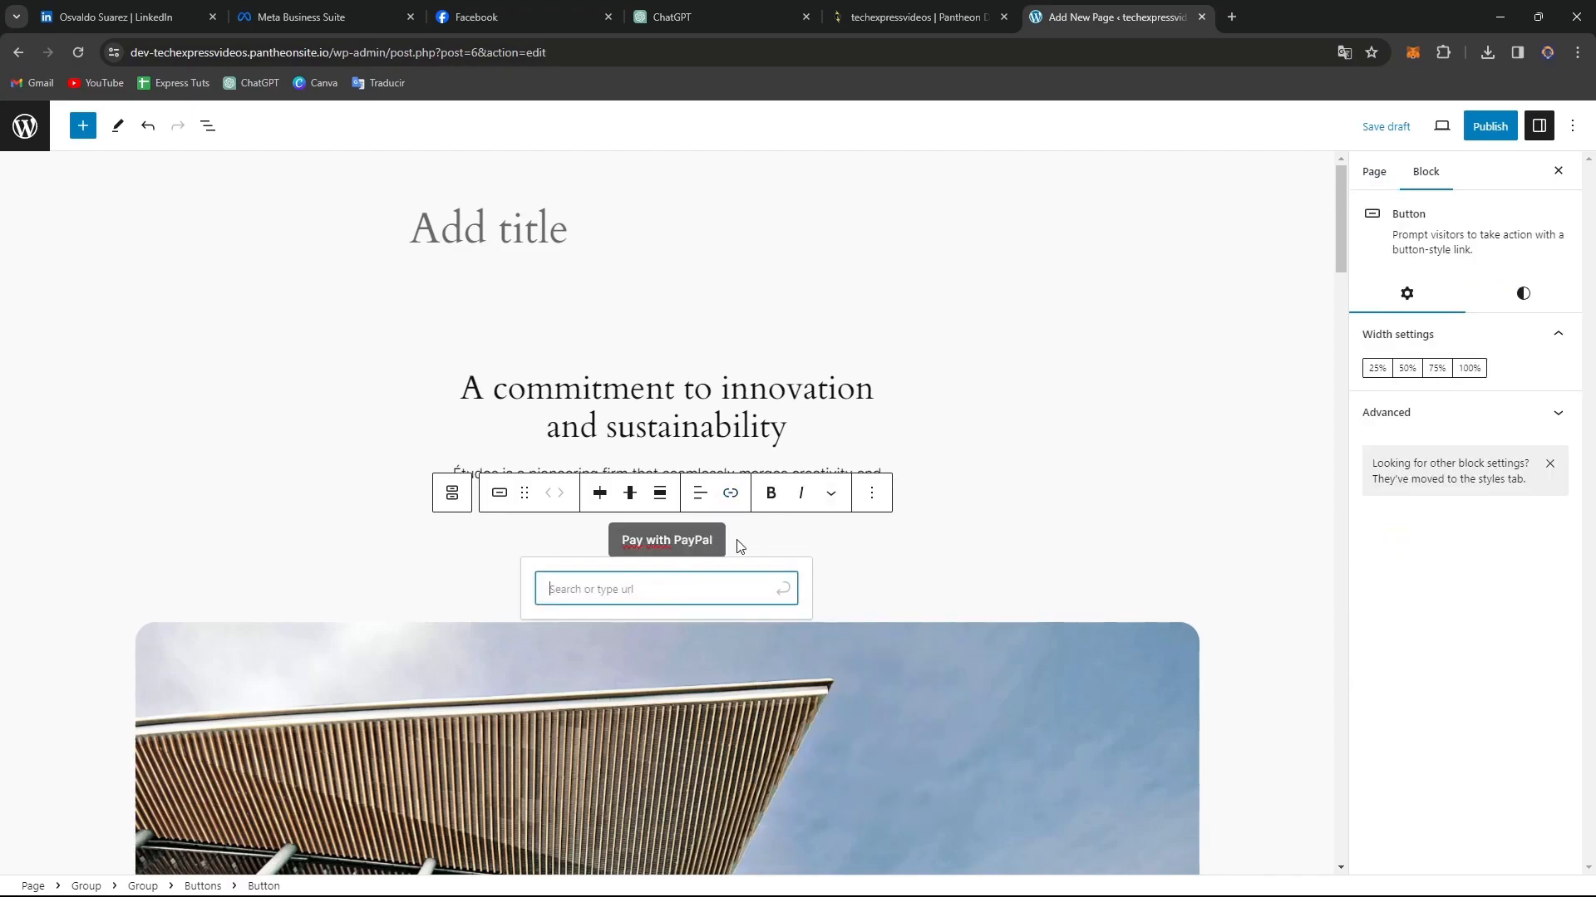
text(wwwh)
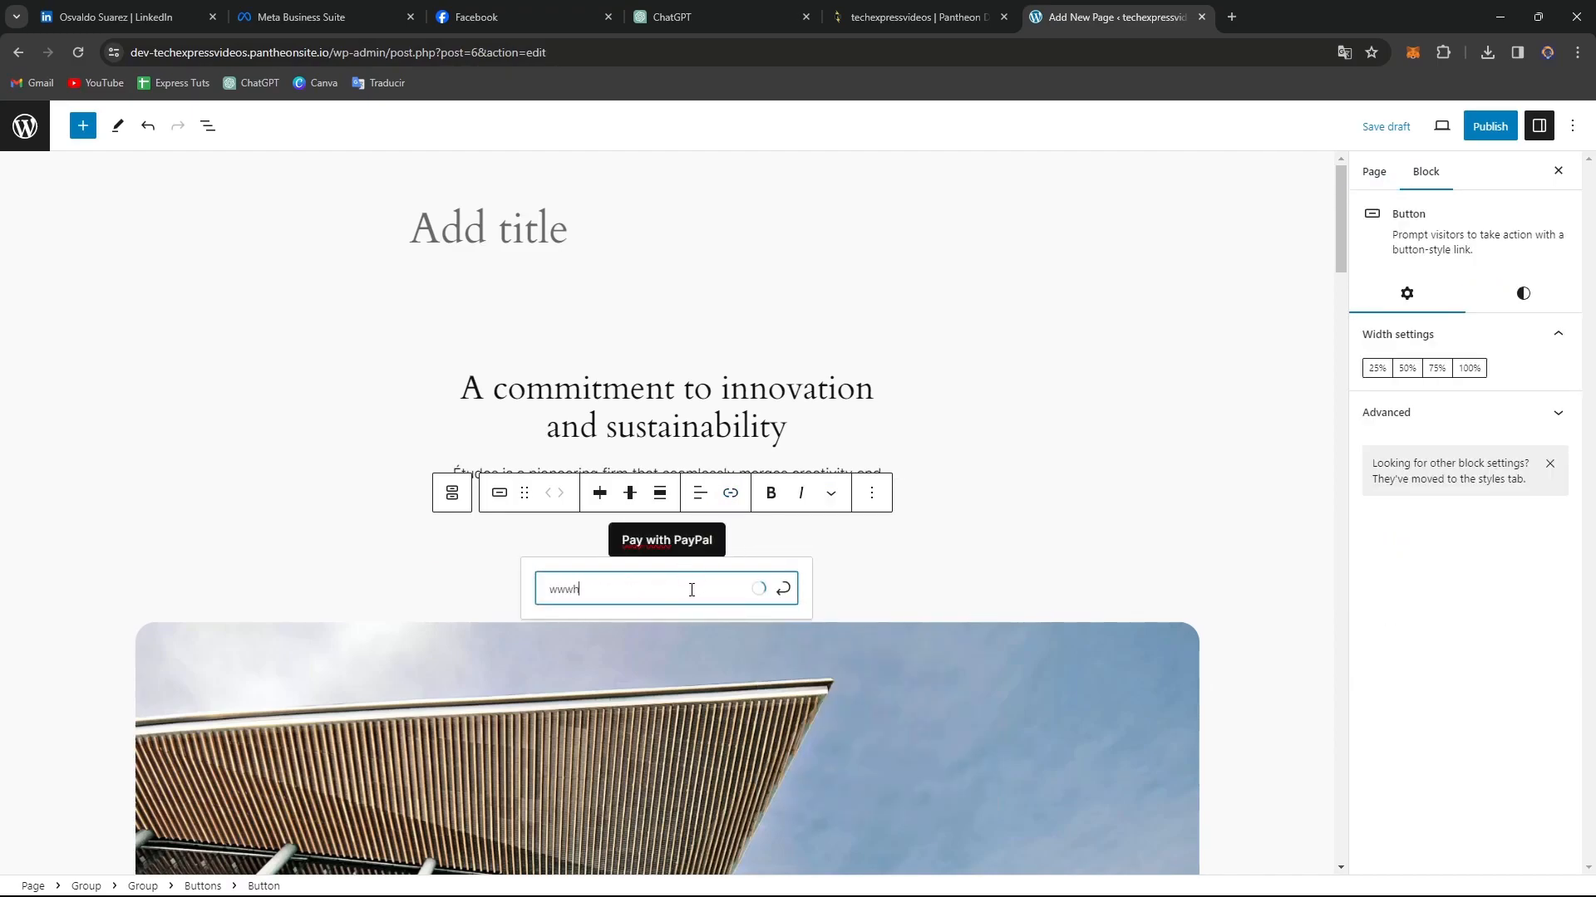
text(www.pa)
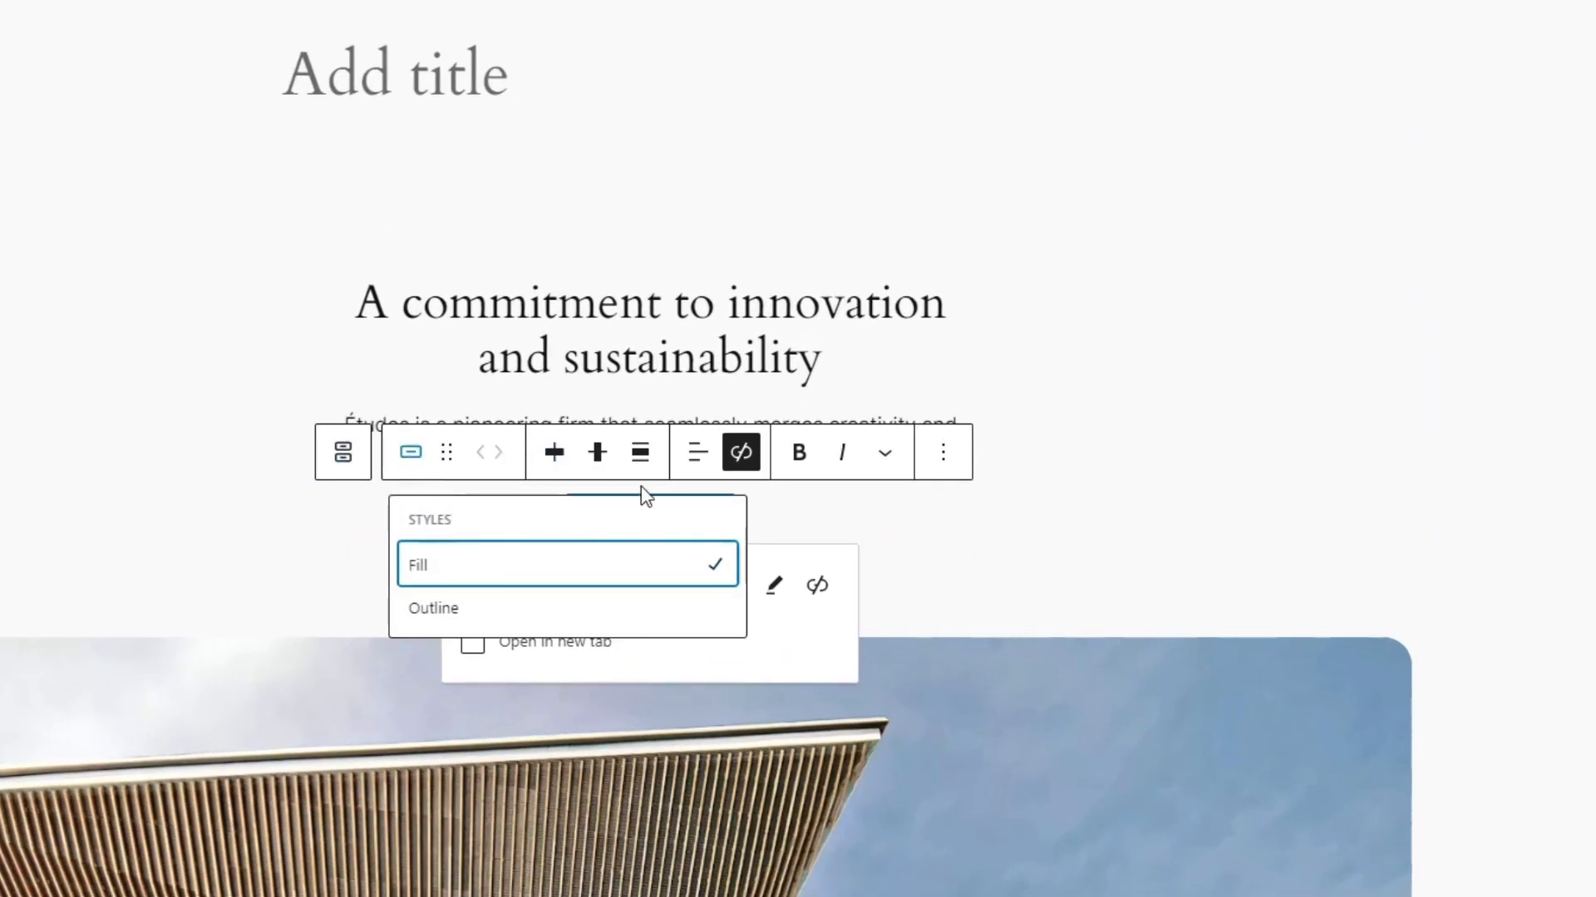
click(885, 452)
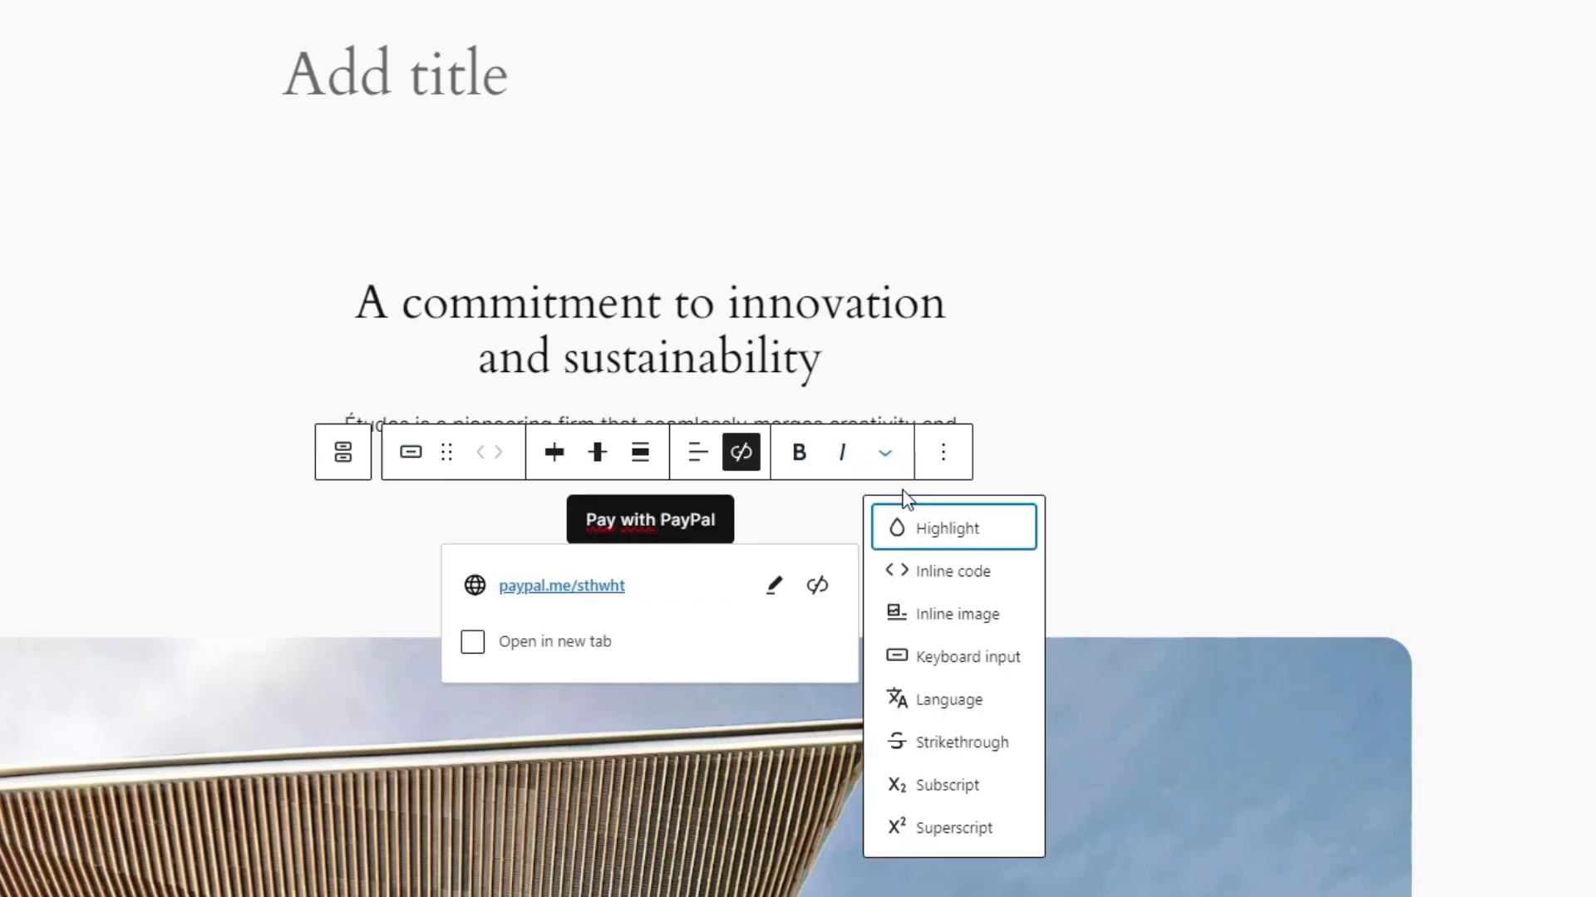
mouse_move(745, 579)
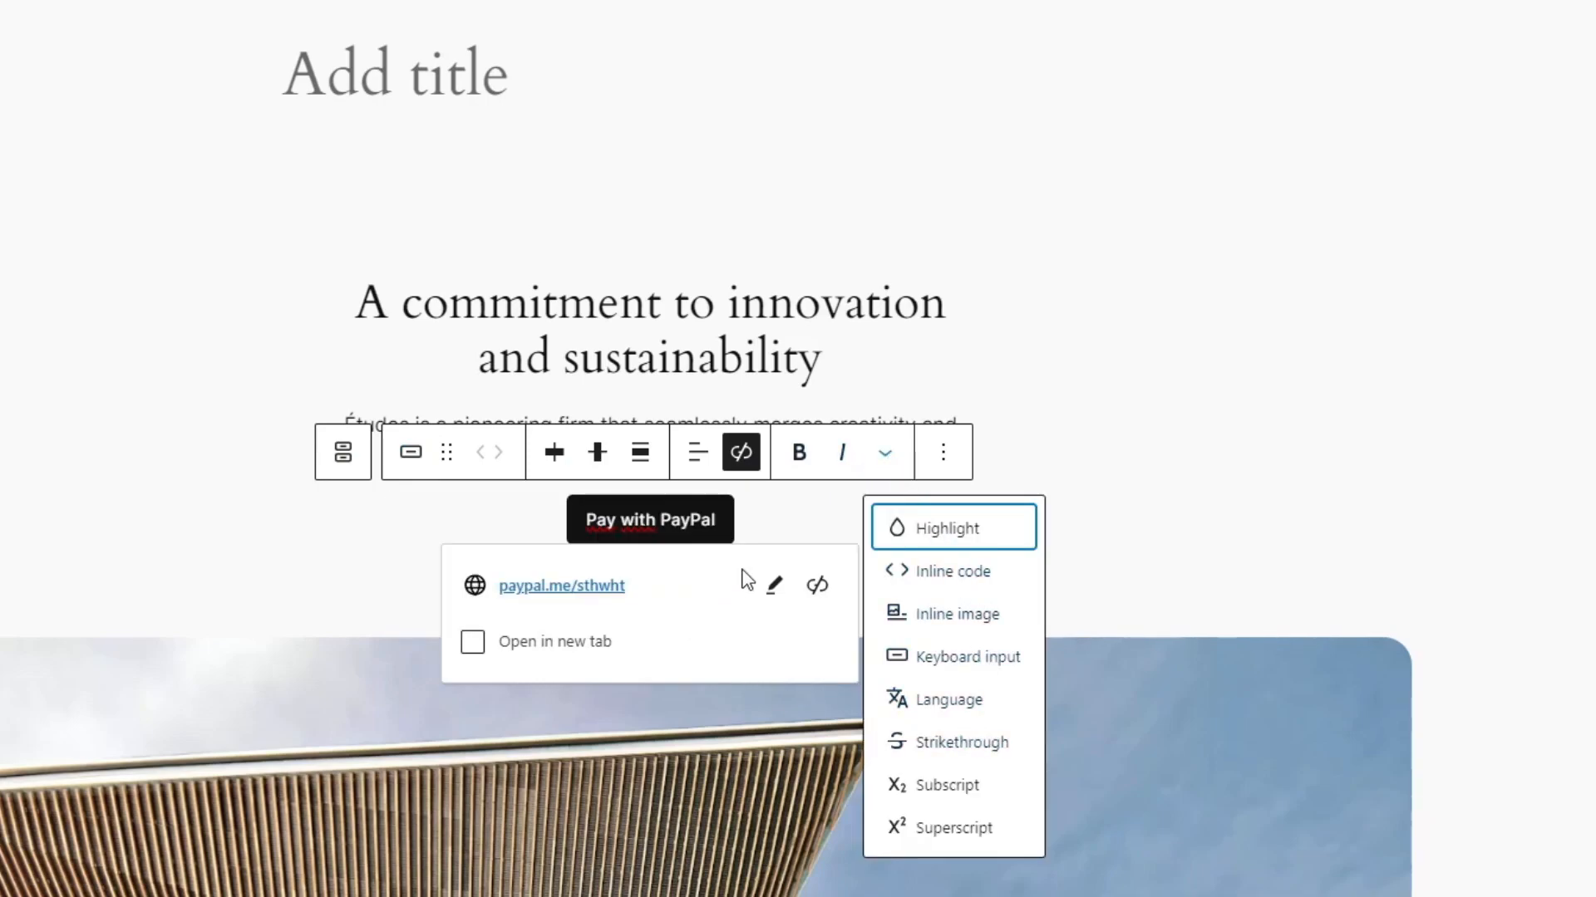
click(470, 642)
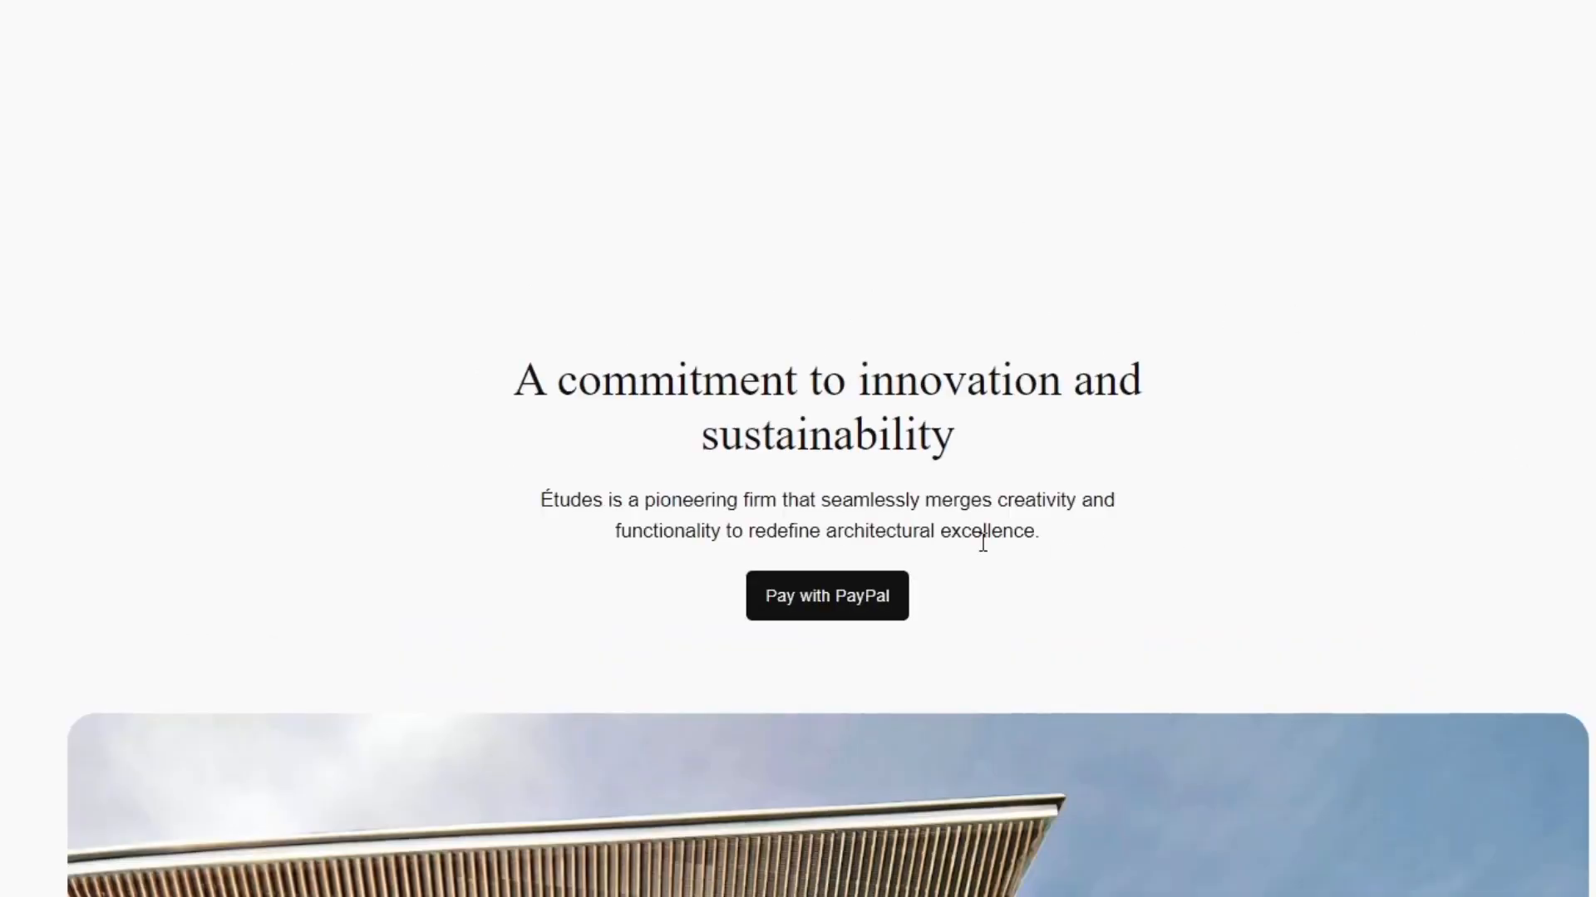
- Publish the page with the Pay with PayPal button and view it live
click(826, 595)
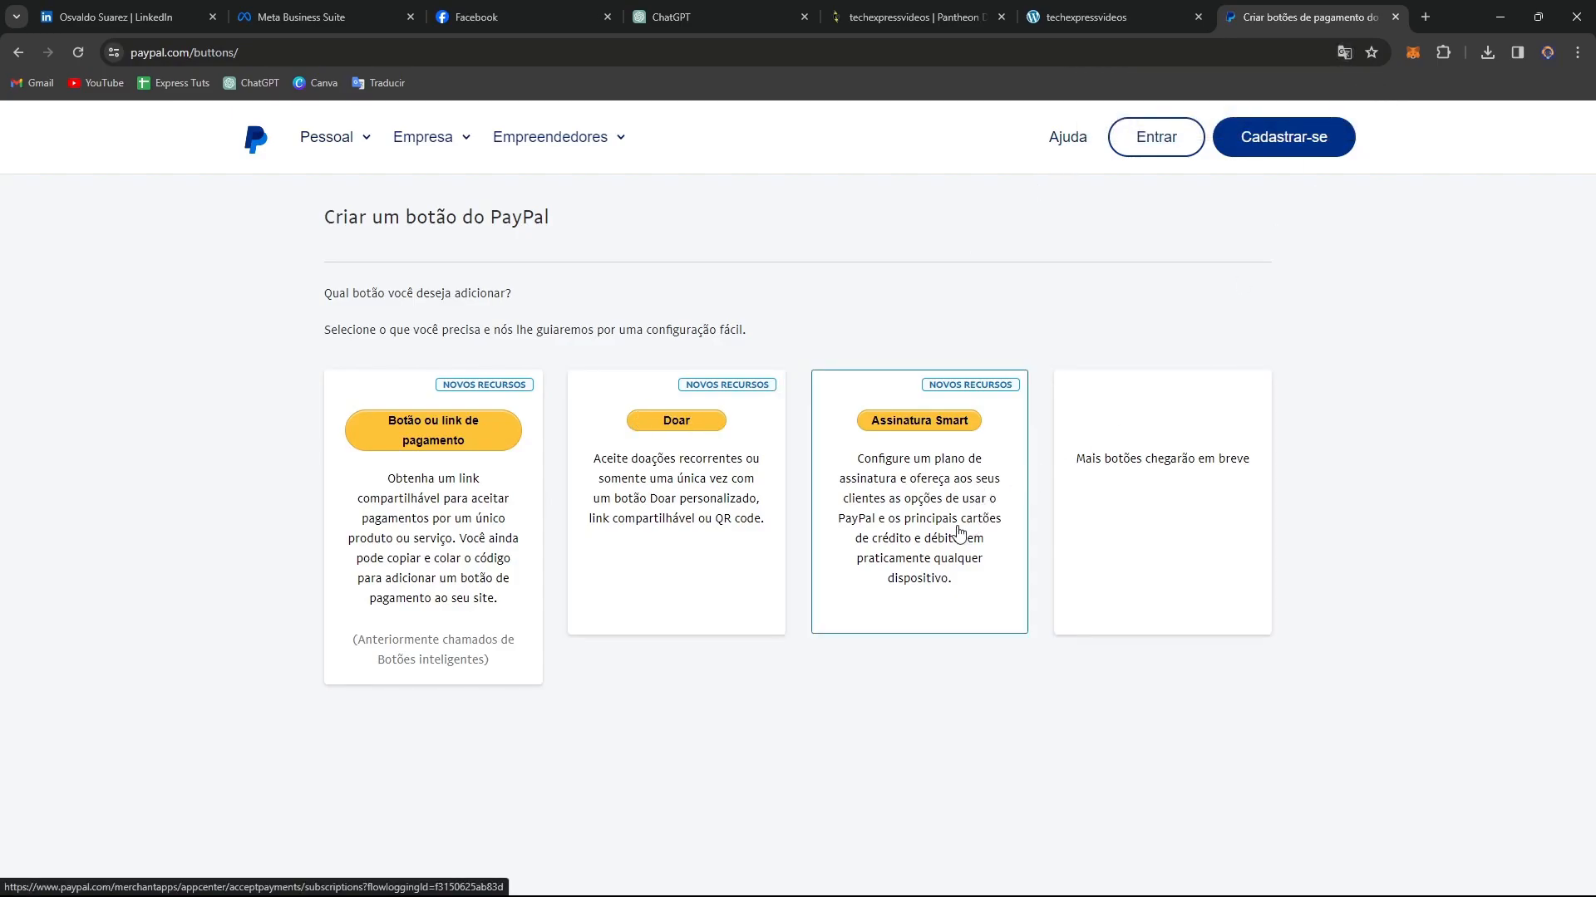
- Return to the published techexpressvideos page and bring up the admin-bar WordPress menu
click(1109, 17)
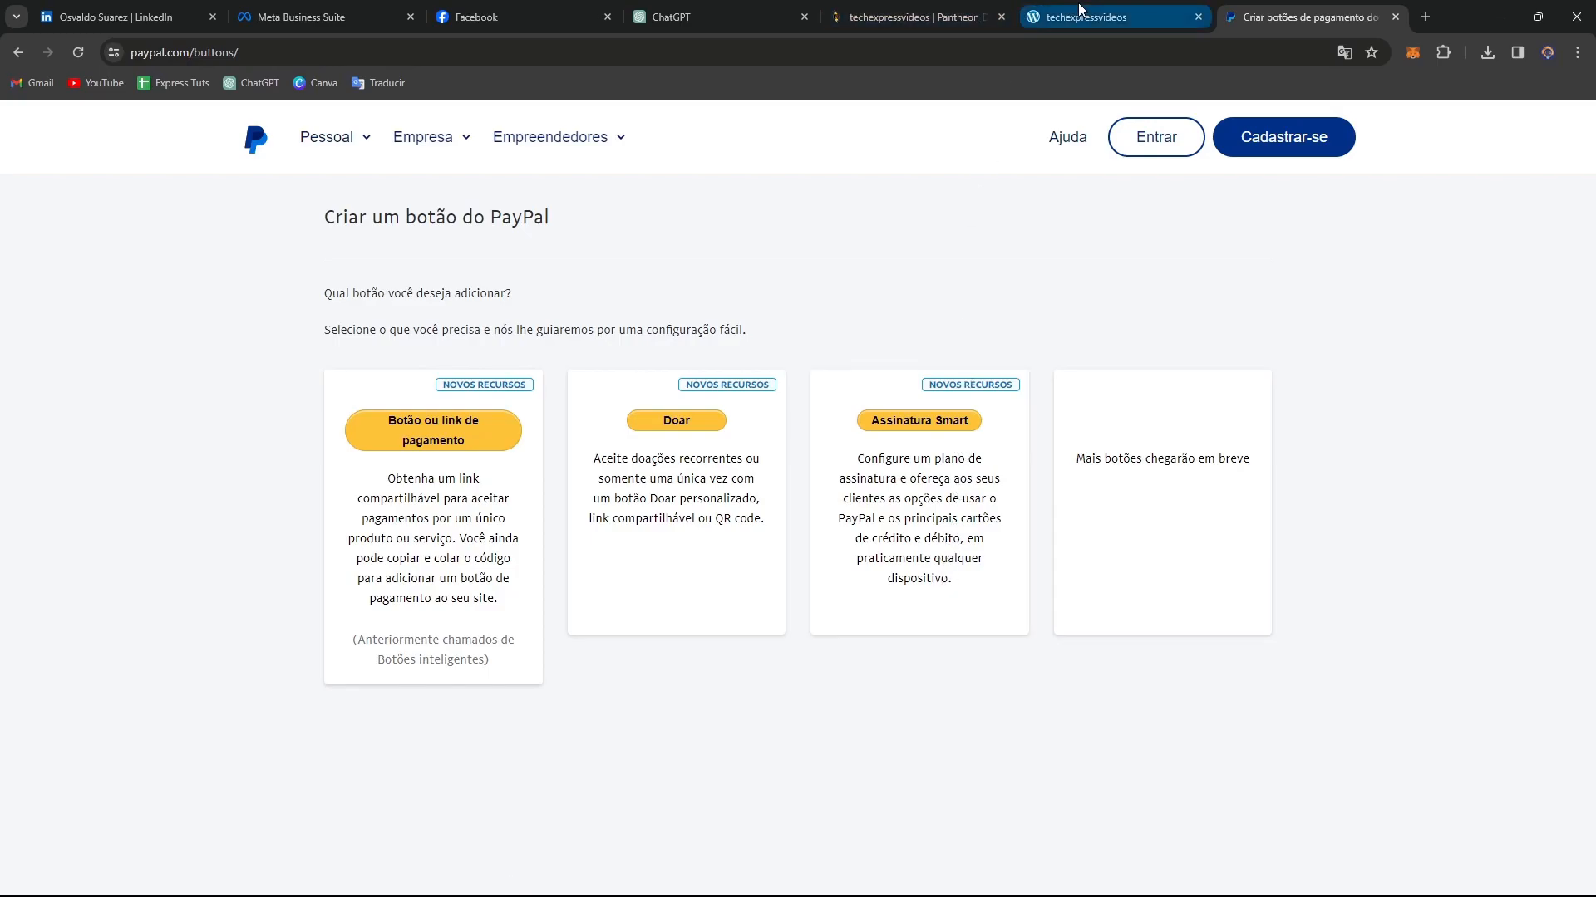
click(1099, 16)
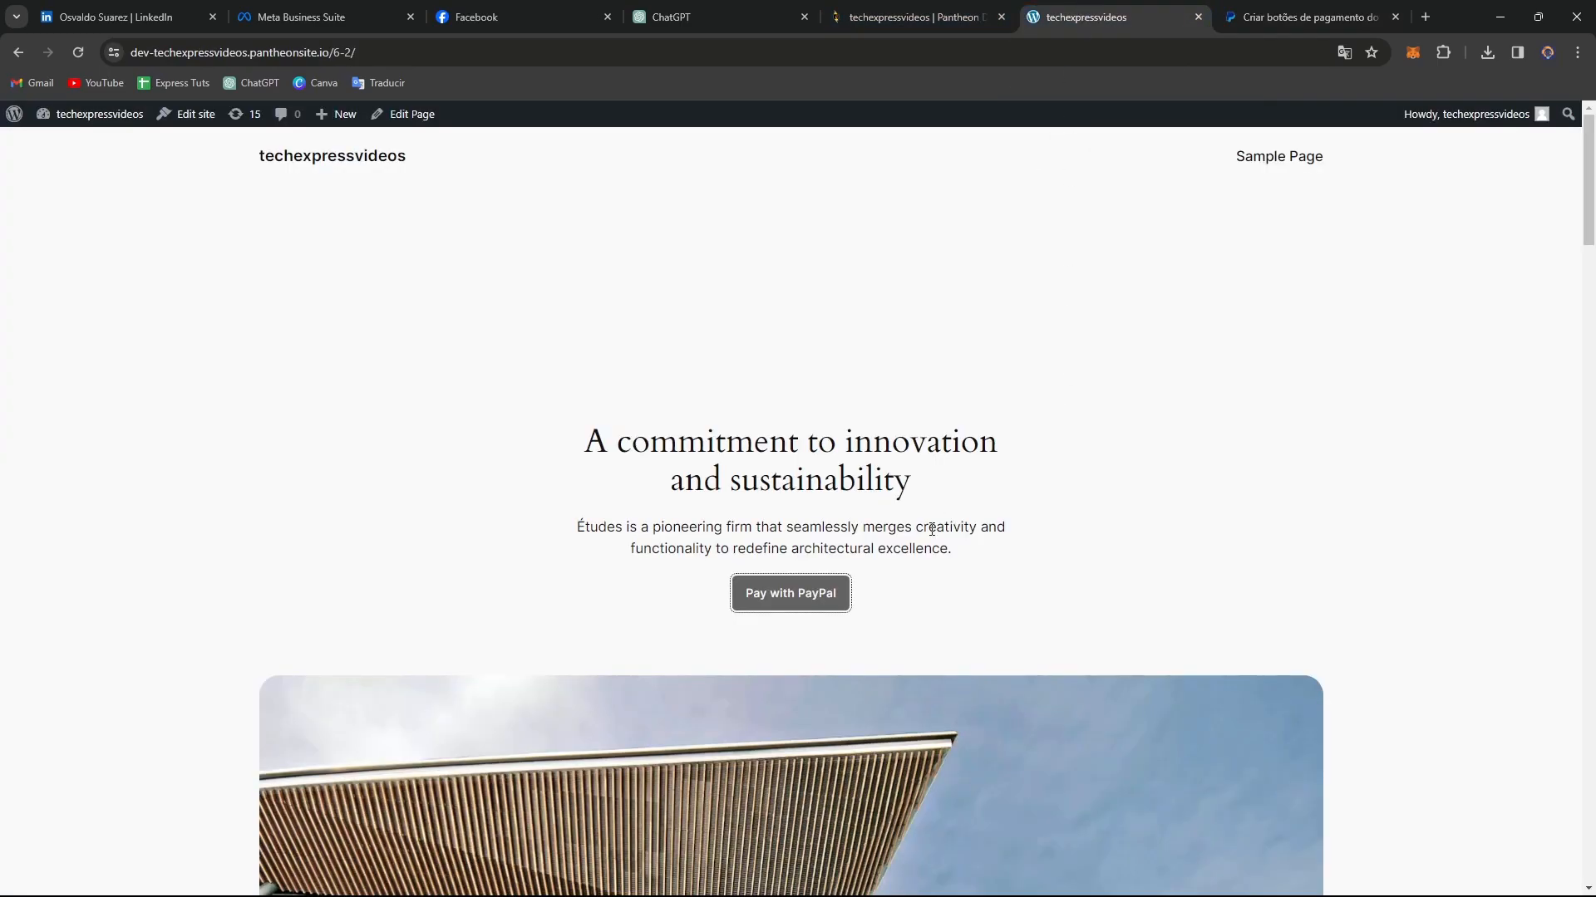
mouse_move(831, 590)
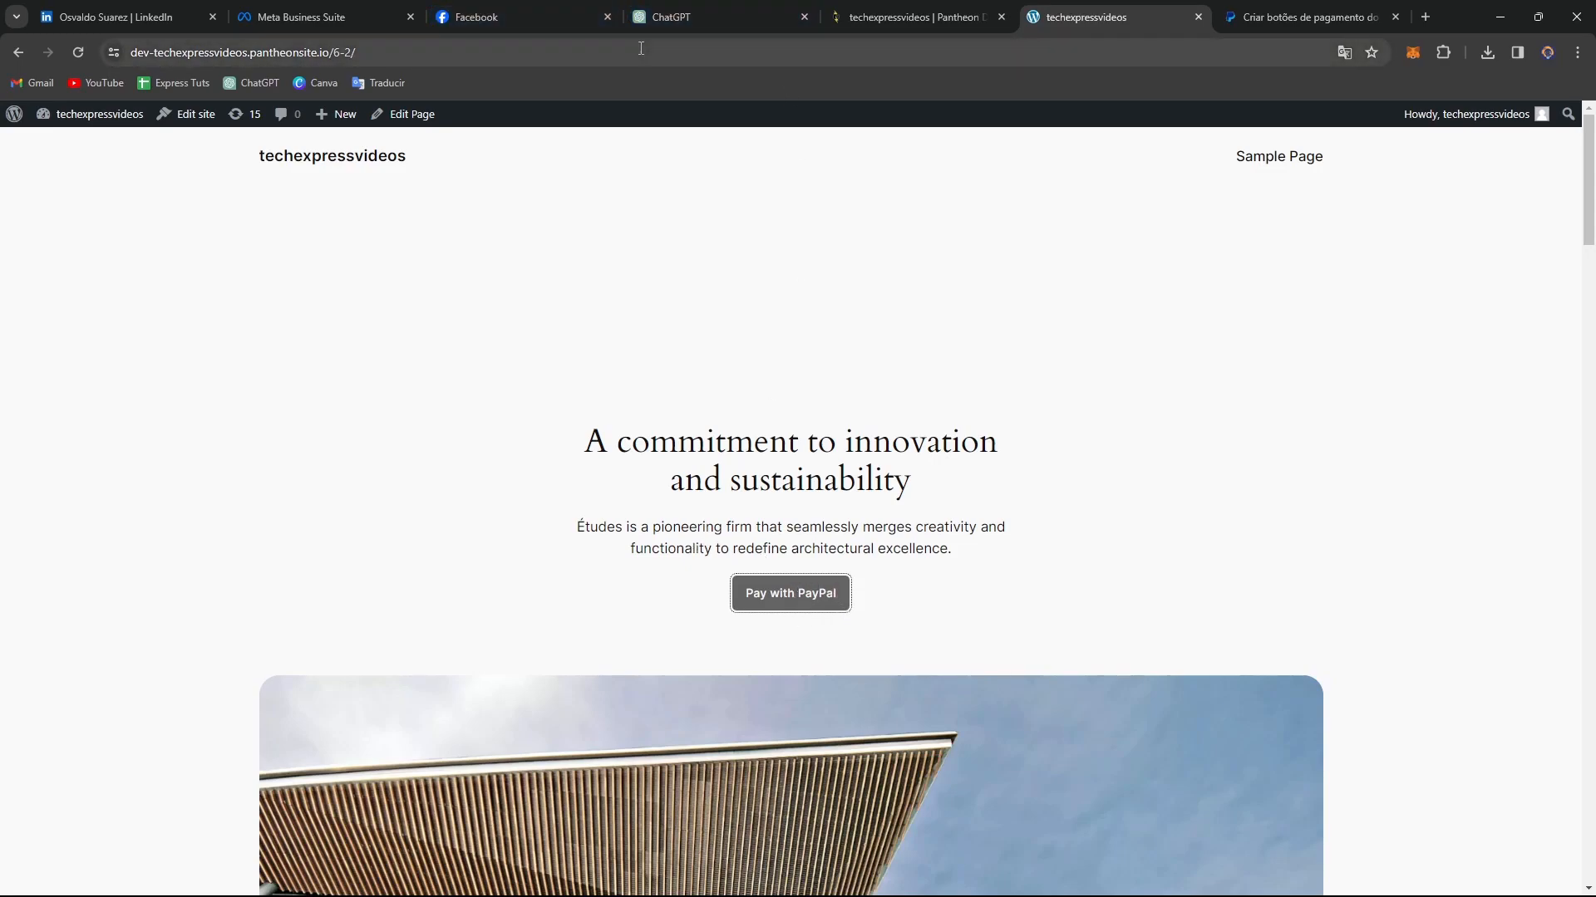
mouse_move(776, 621)
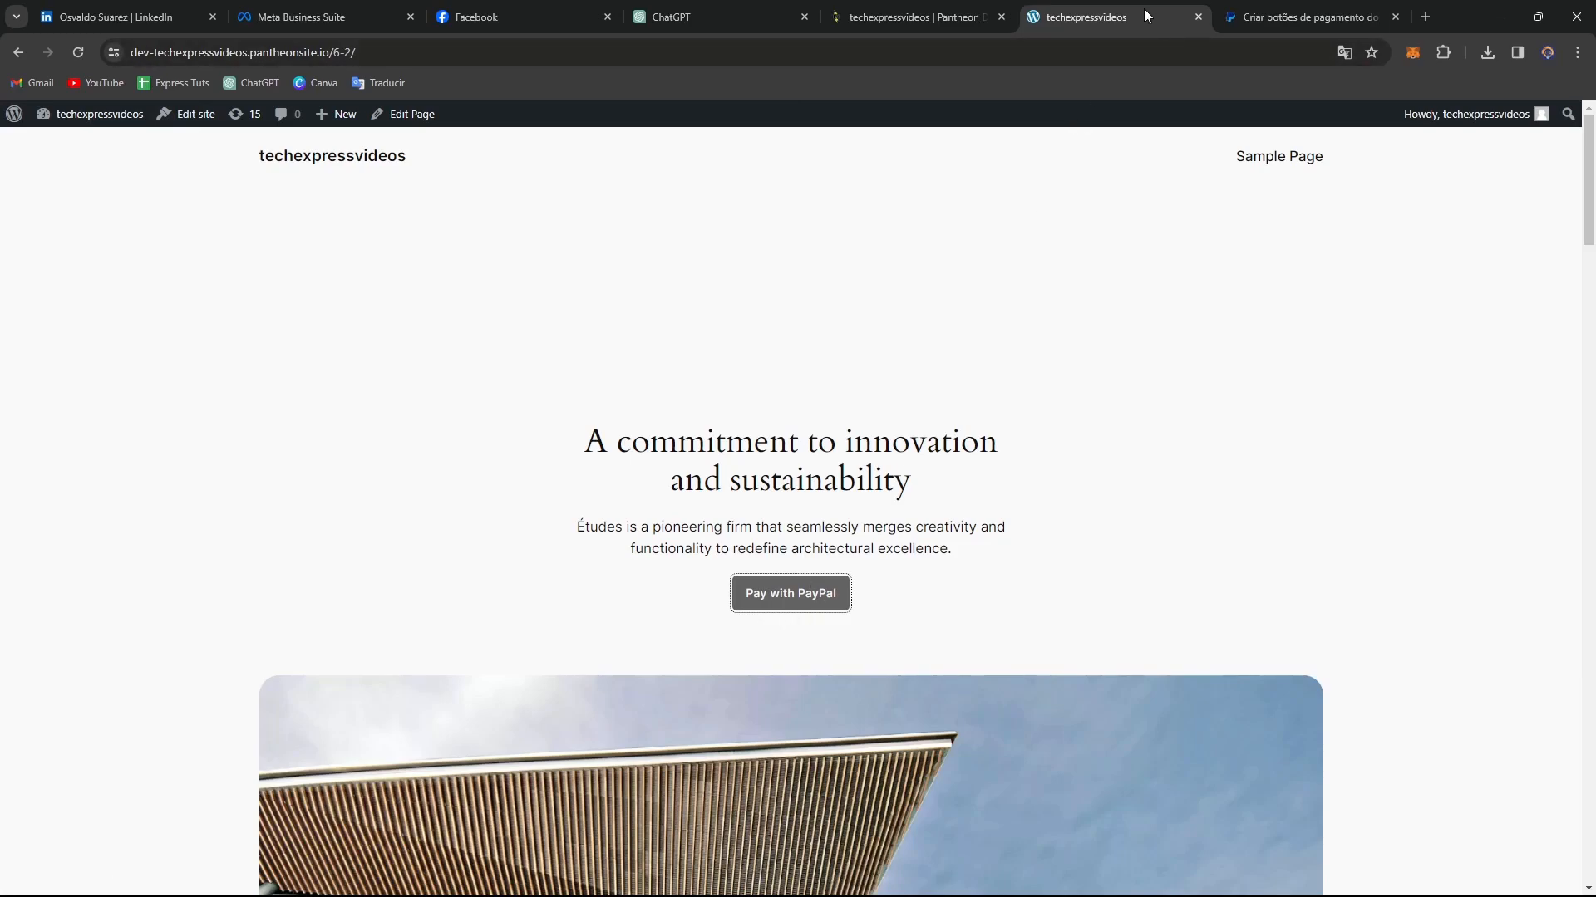
click(15, 114)
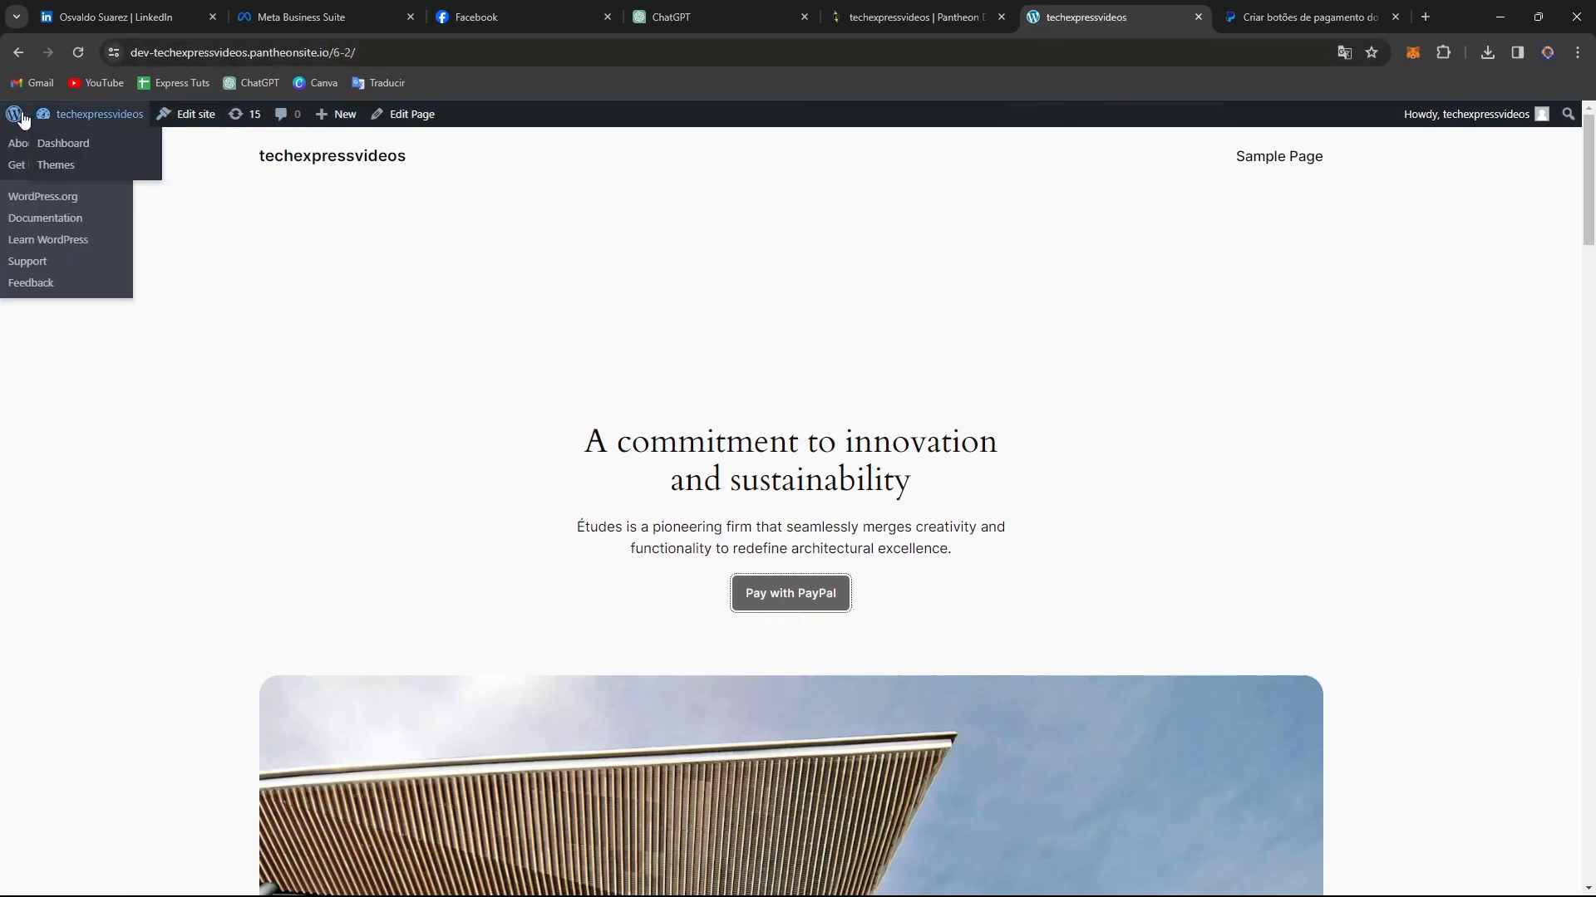
- Search the plugin directory for 'woo' and install WooCommerce
click(17, 143)
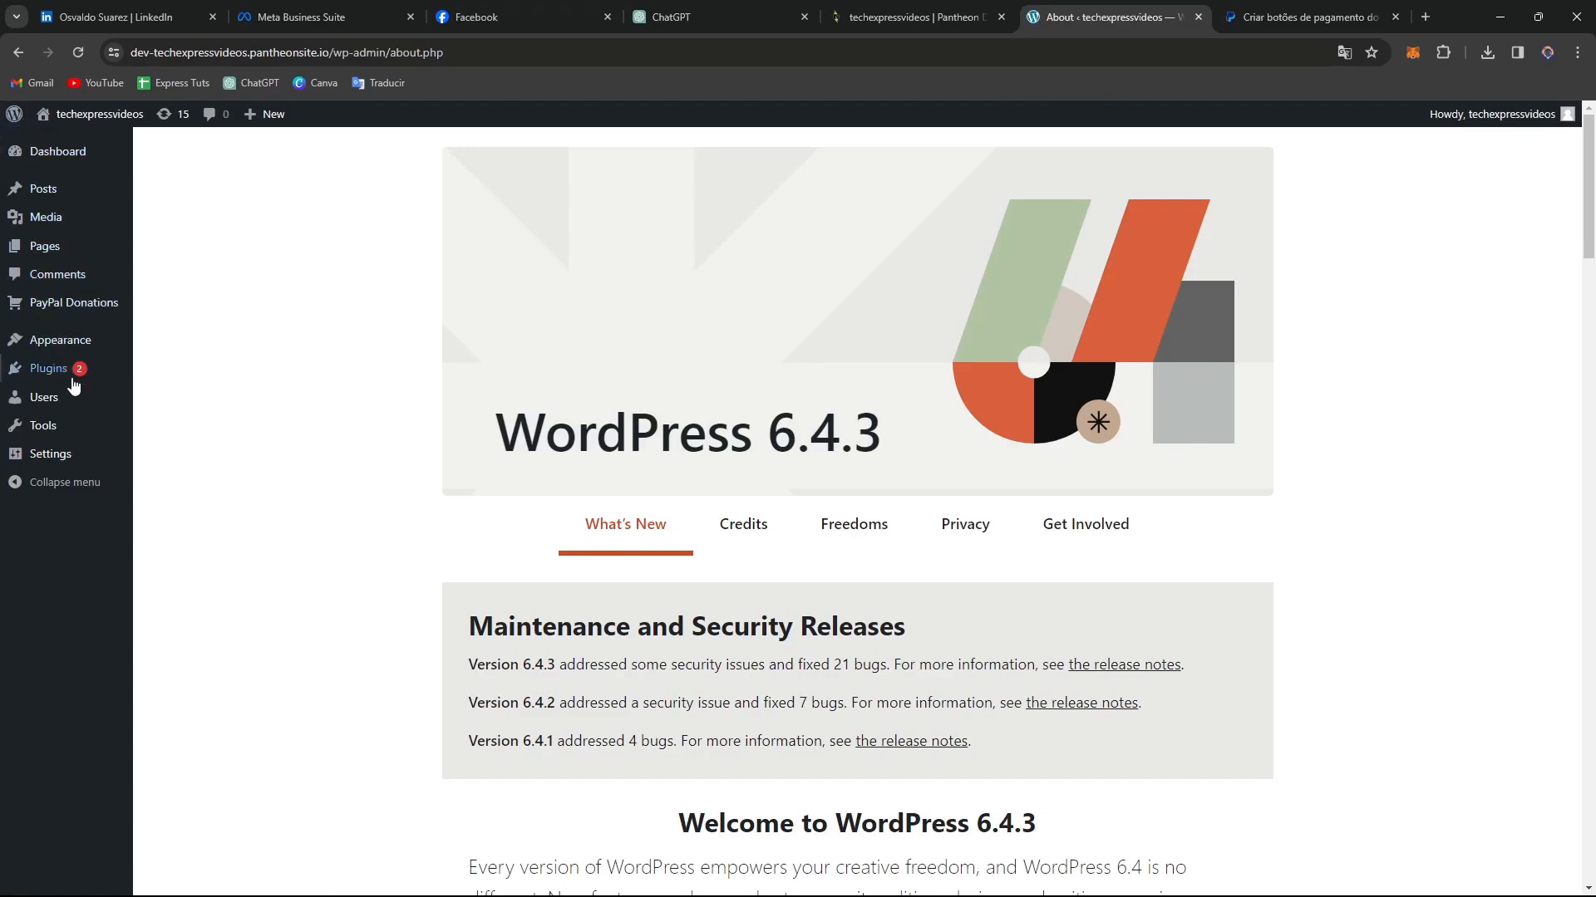
click(48, 367)
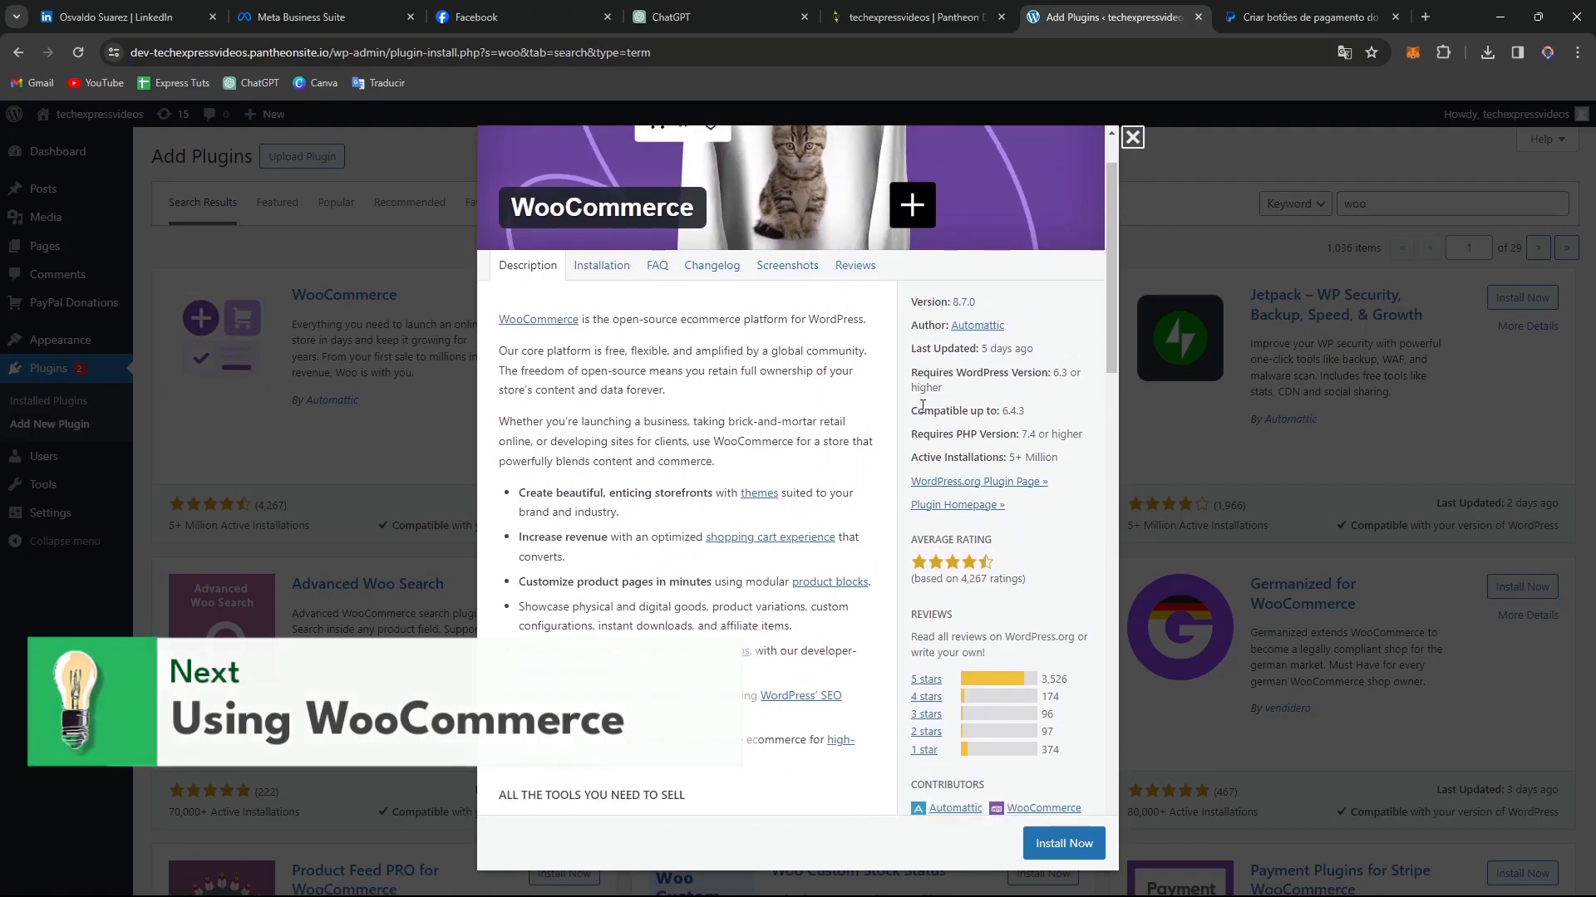
scroll(down, 3)
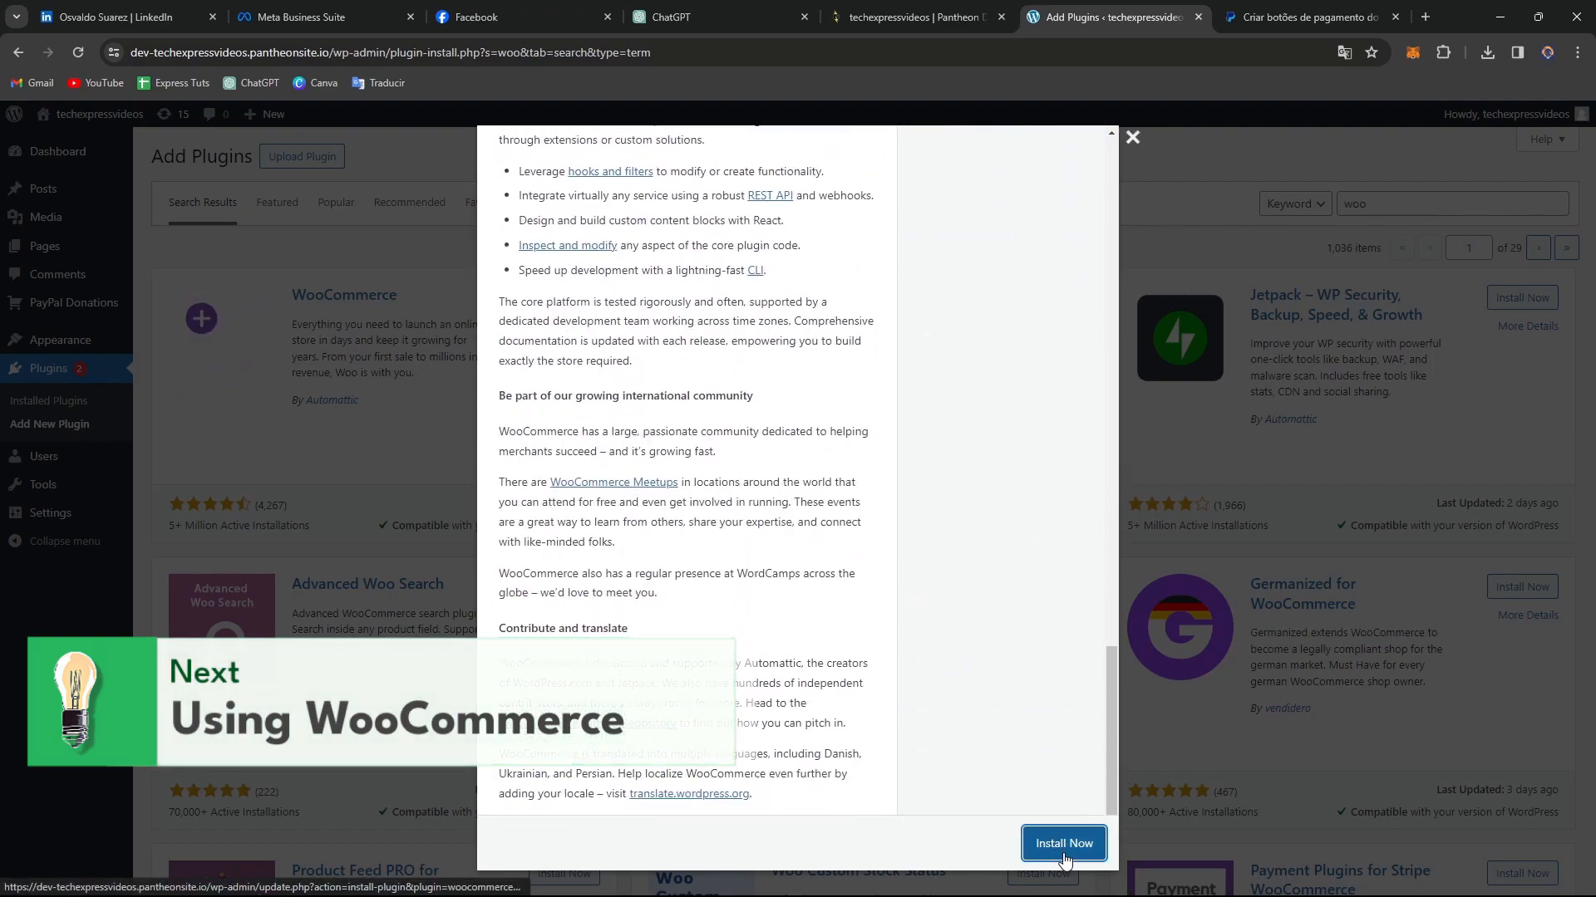
click(1062, 843)
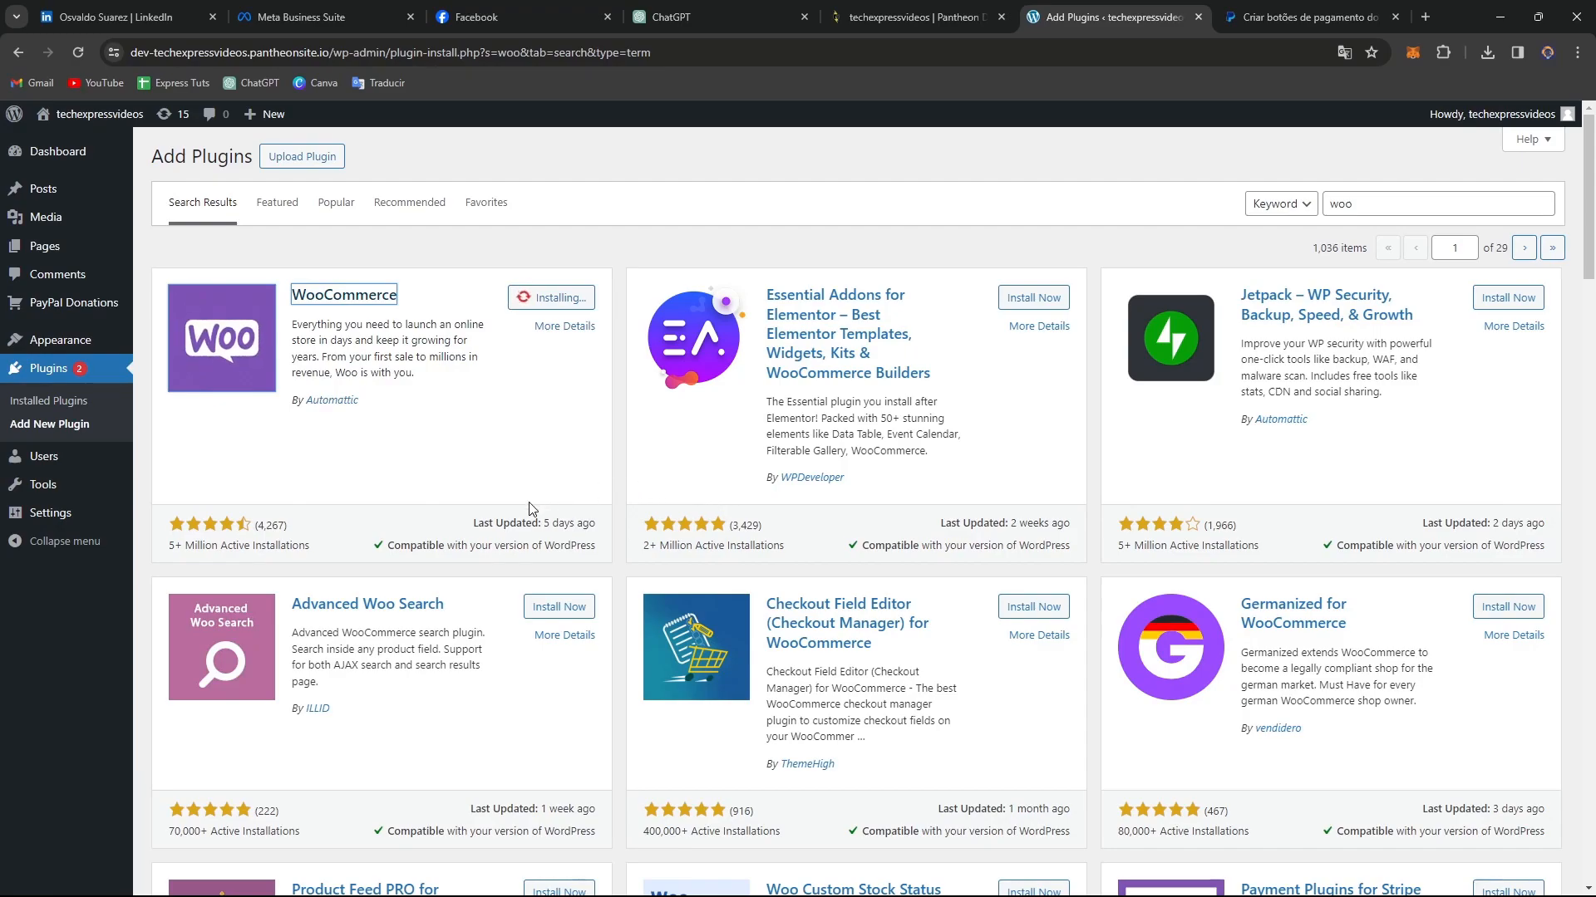
mouse_move(519, 382)
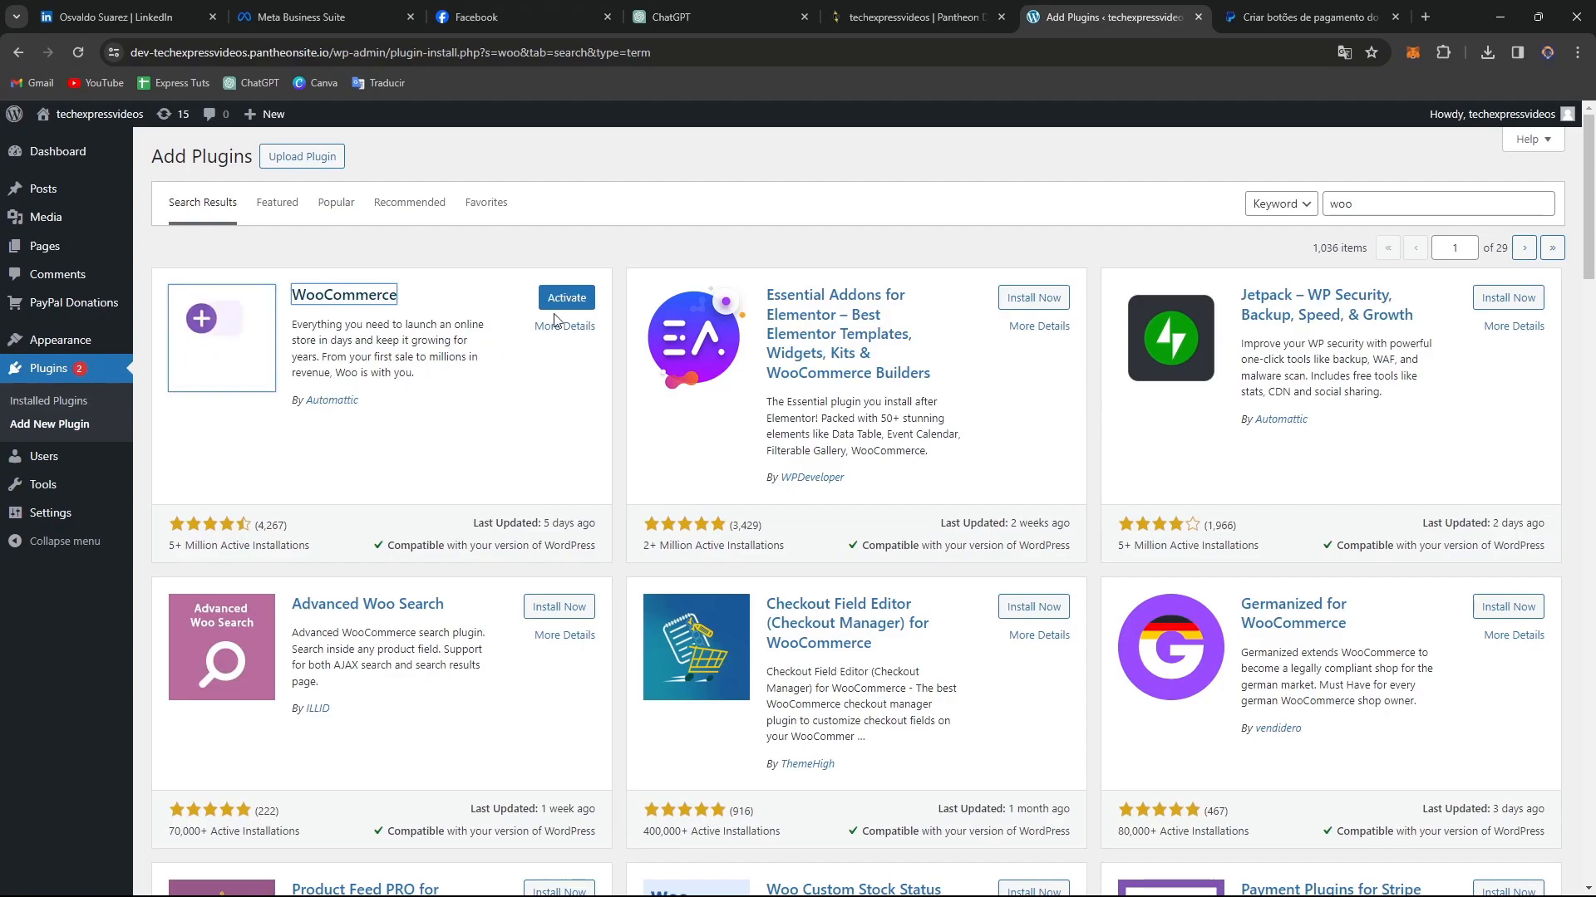
- Activate WooCommerce, landing on its Welcome to Woo setup wizard
click(565, 297)
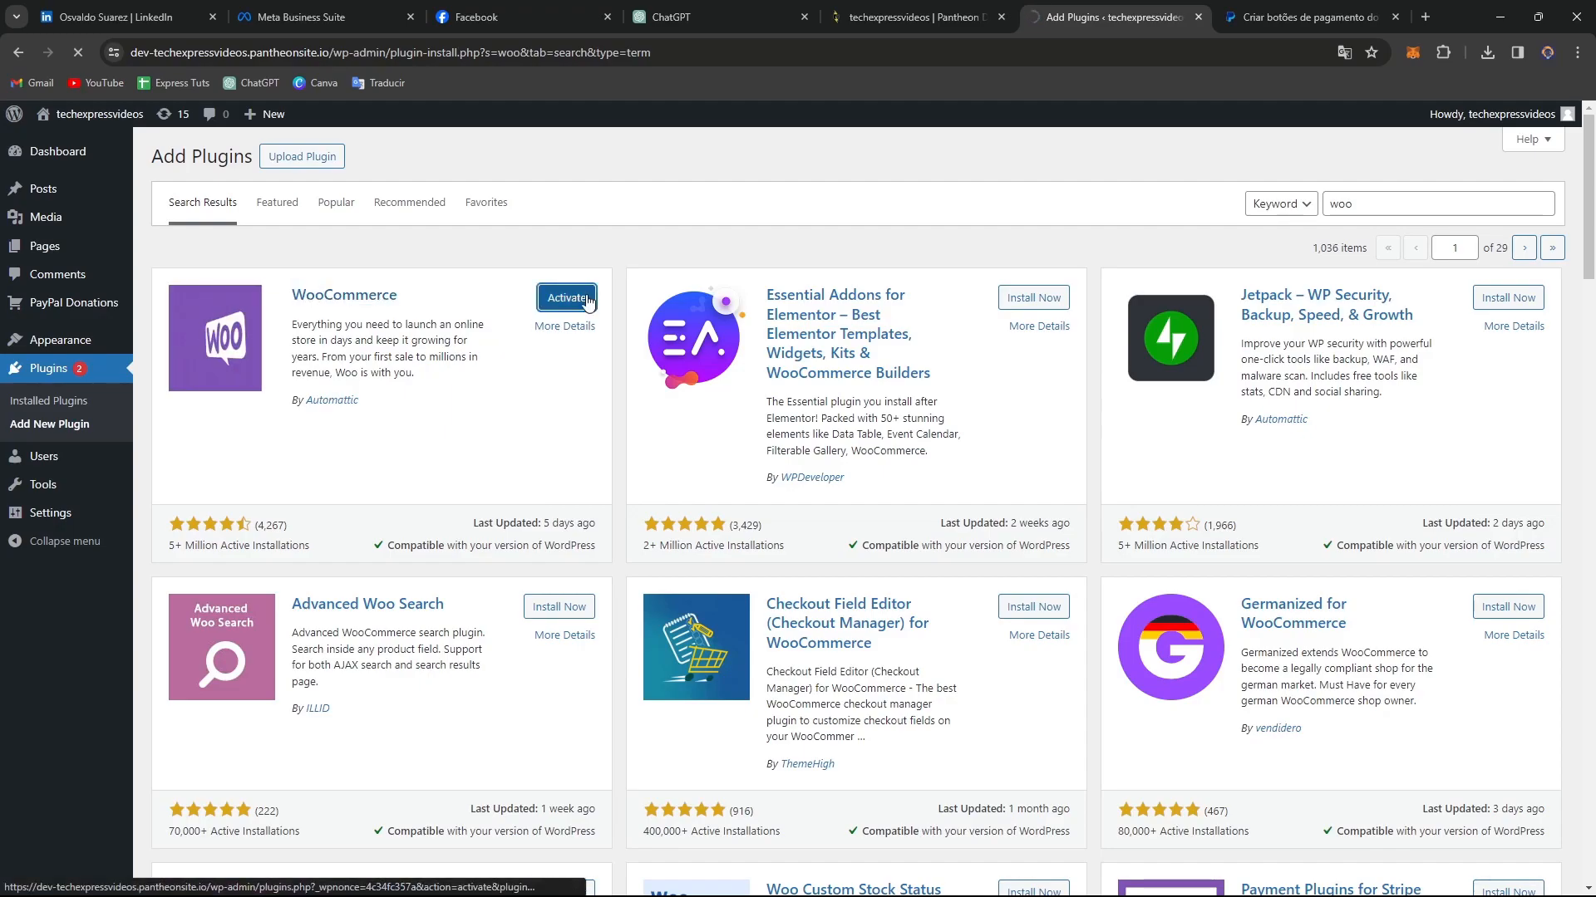
click(565, 297)
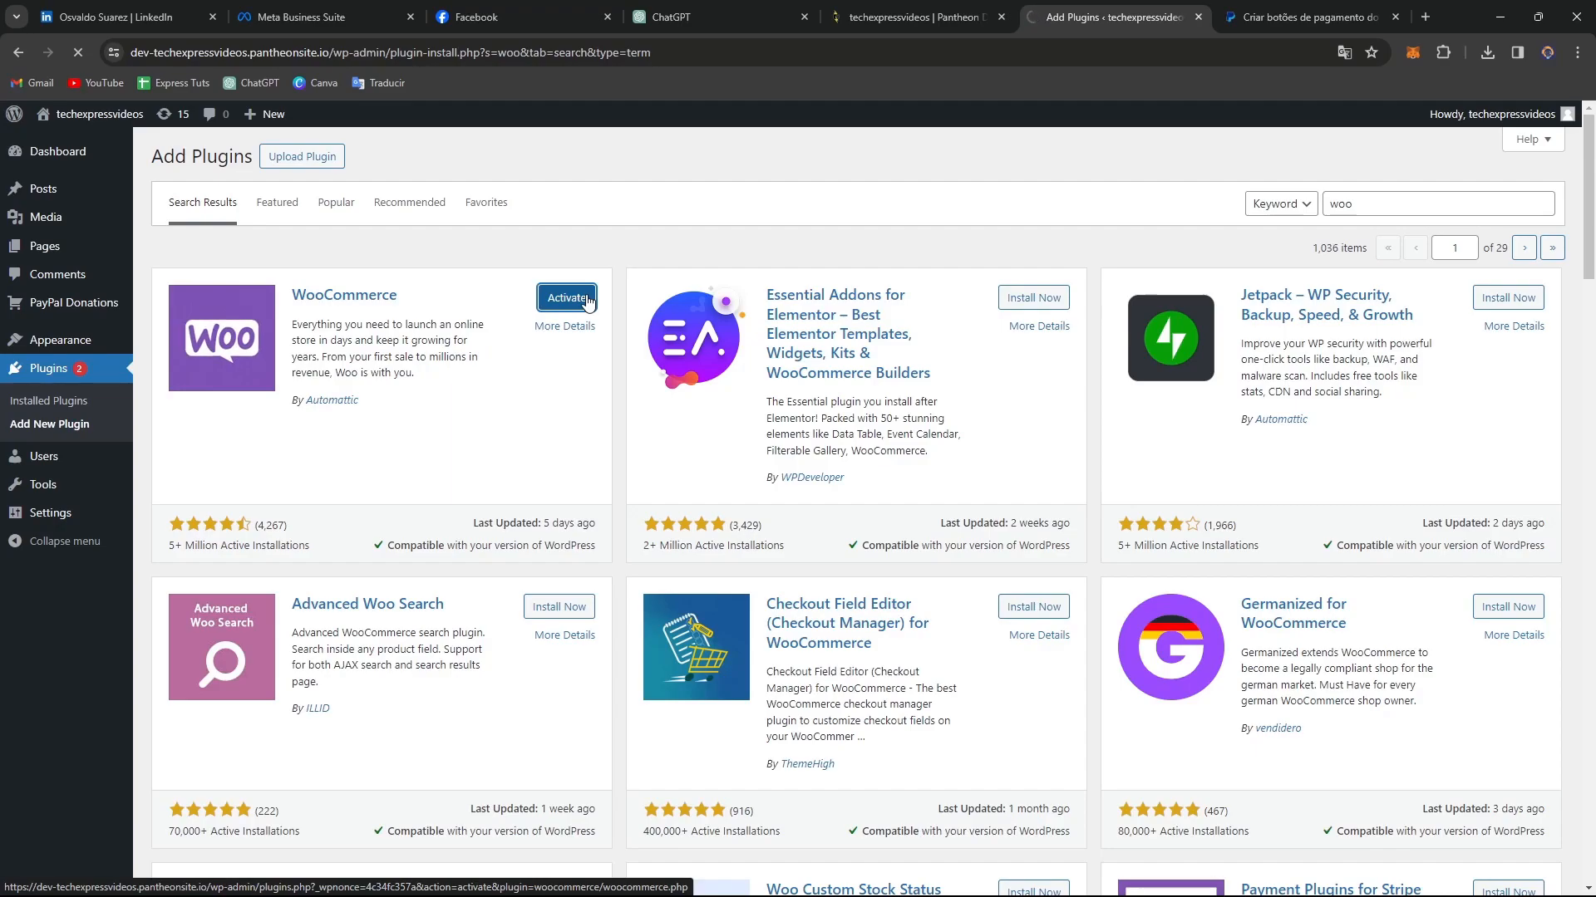
click(565, 298)
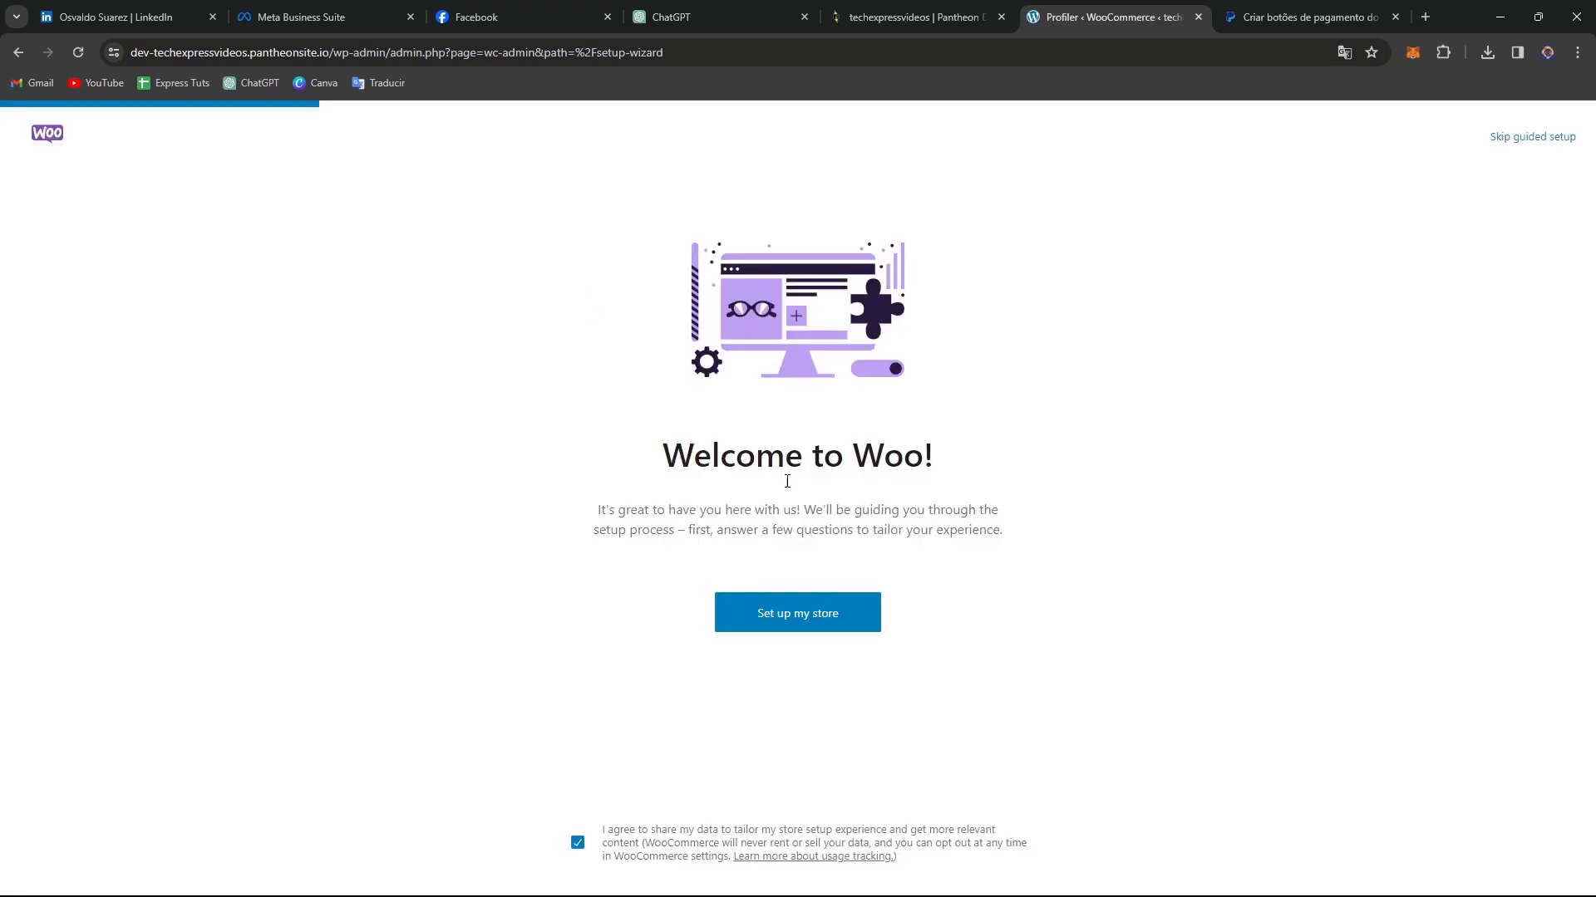
- Begin store setup as 'I'm just starting my business' and submit the store details to continue
click(796, 611)
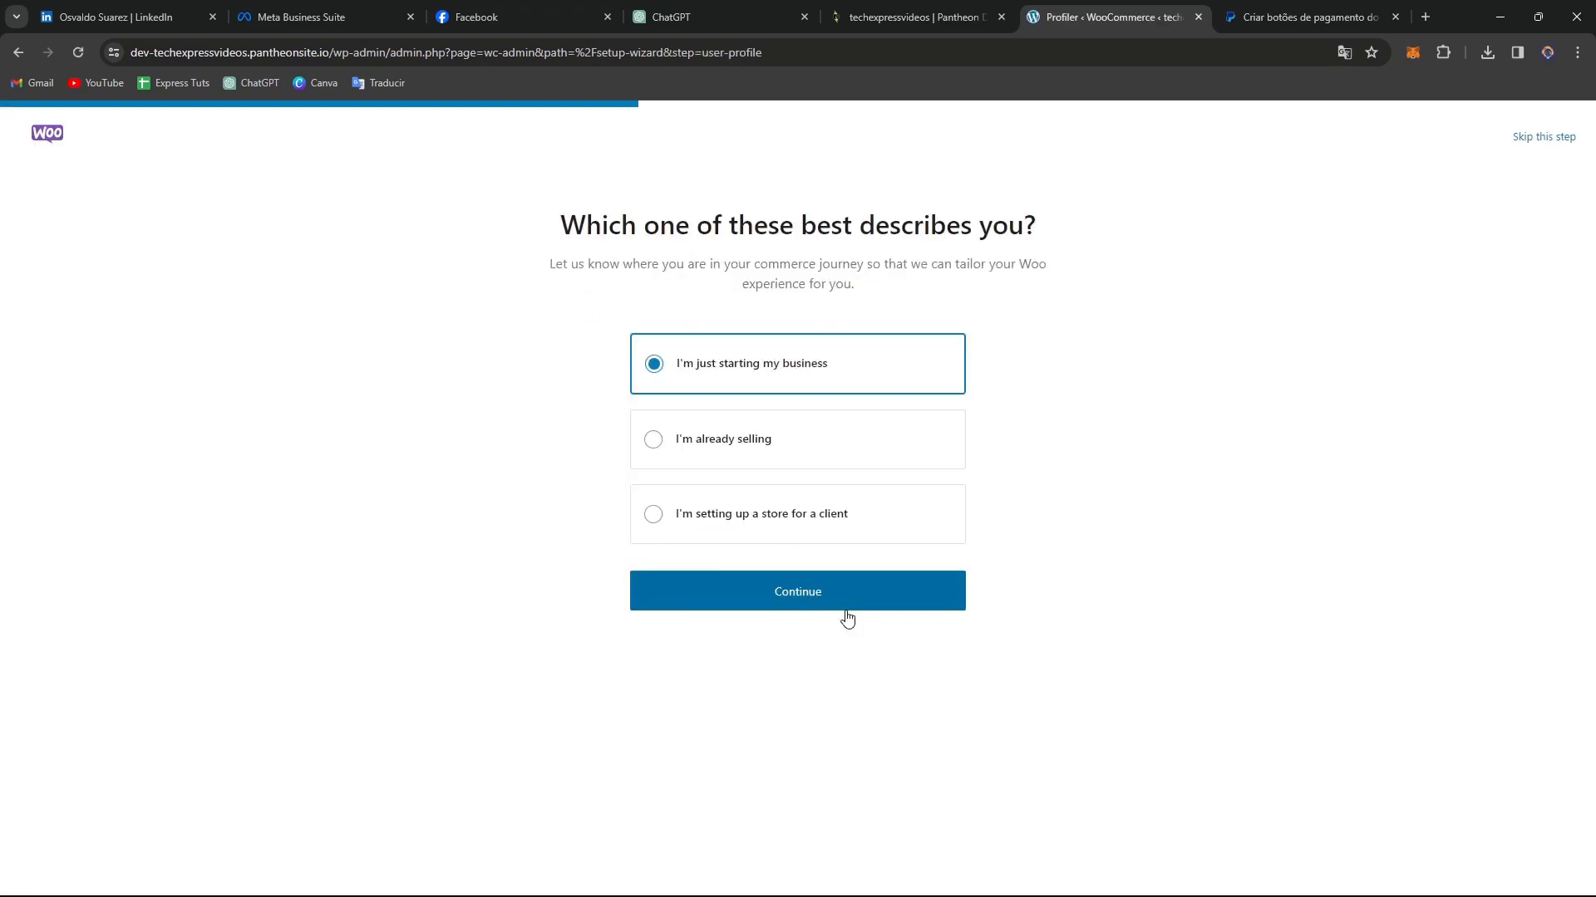
click(796, 590)
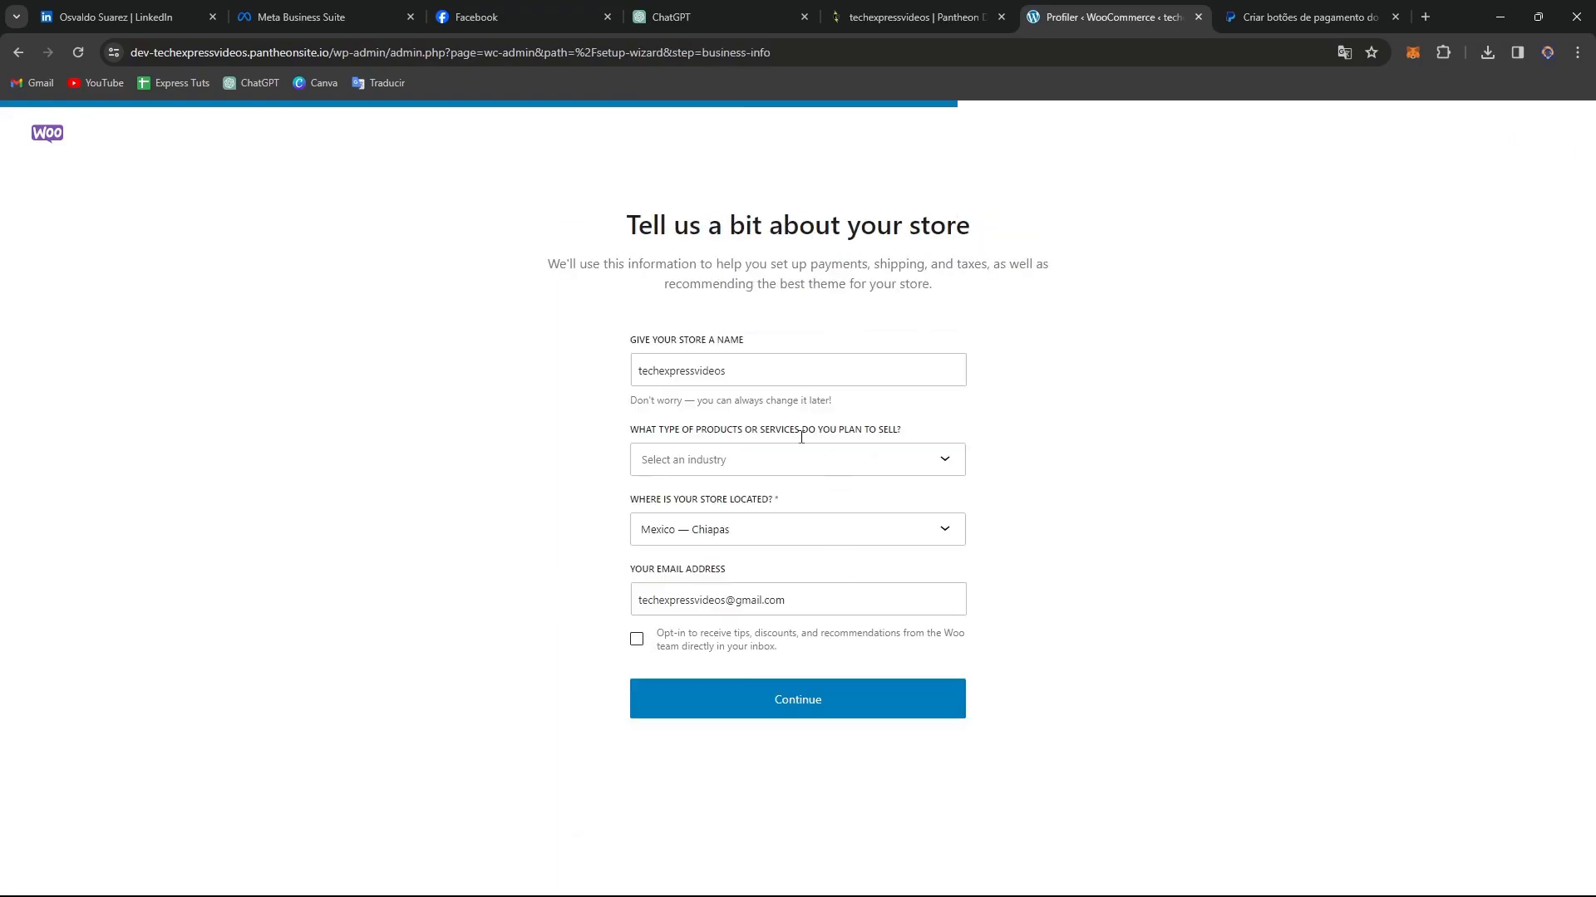
click(796, 699)
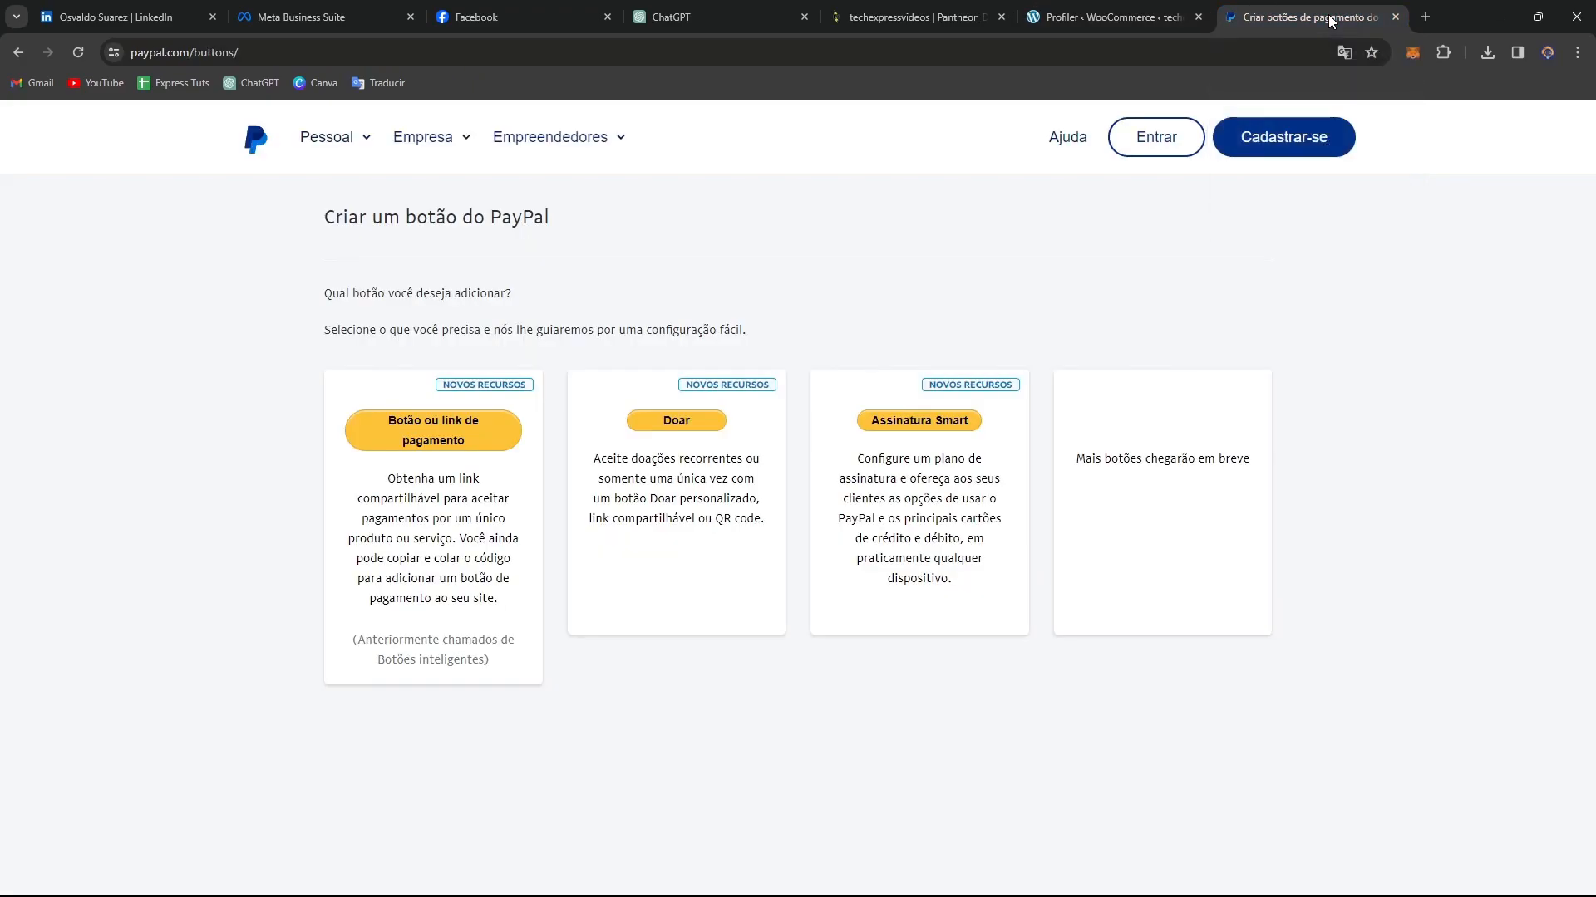
click(547, 136)
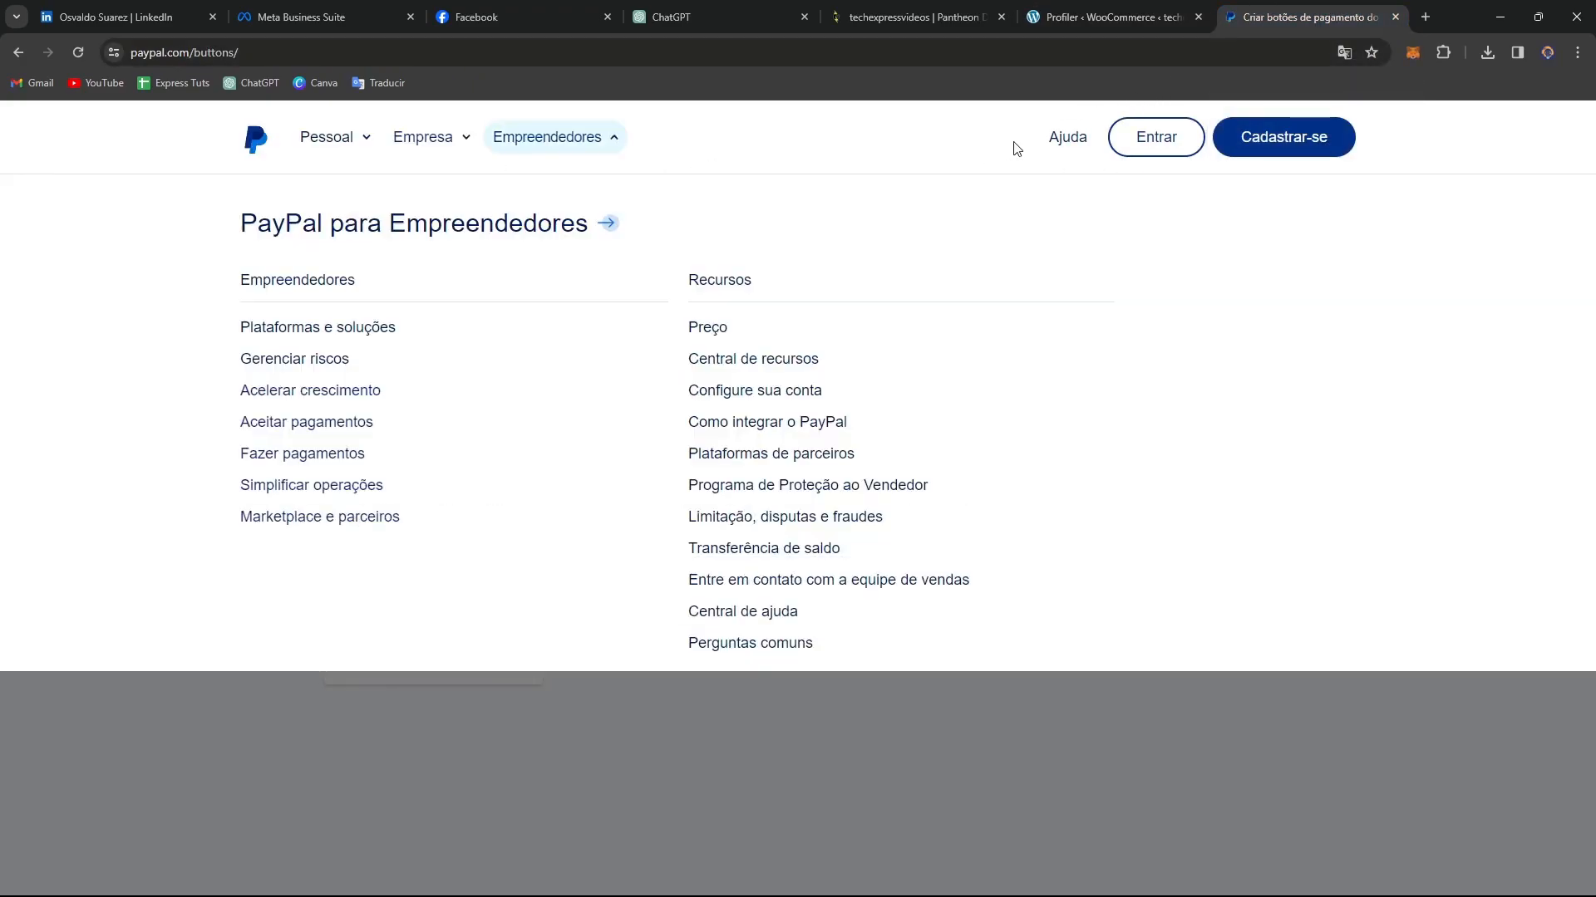
click(1099, 39)
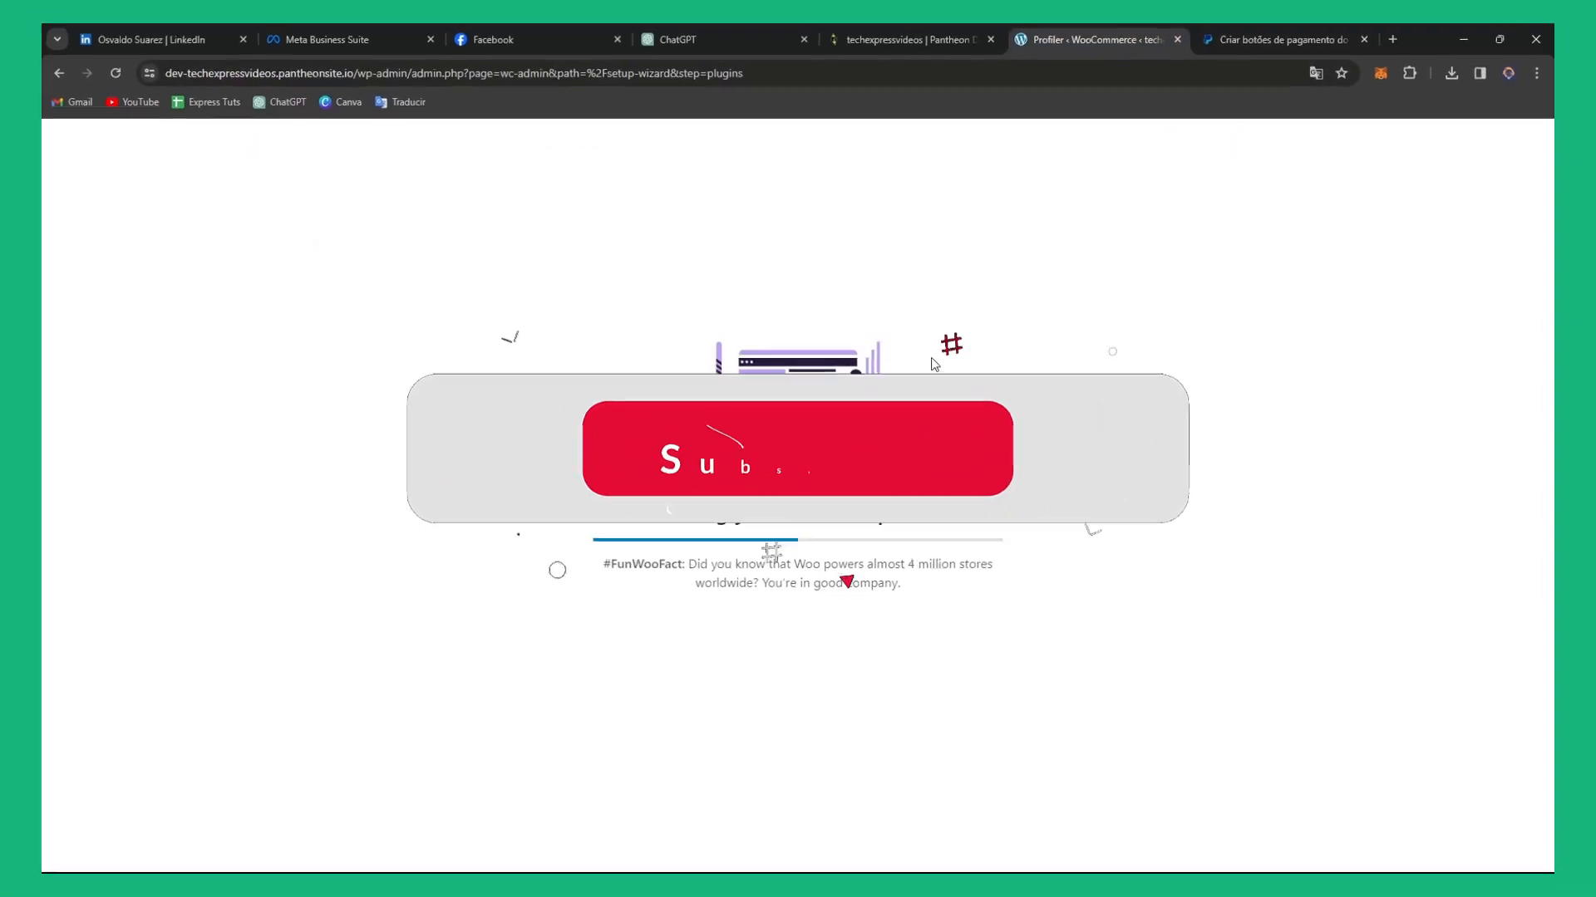